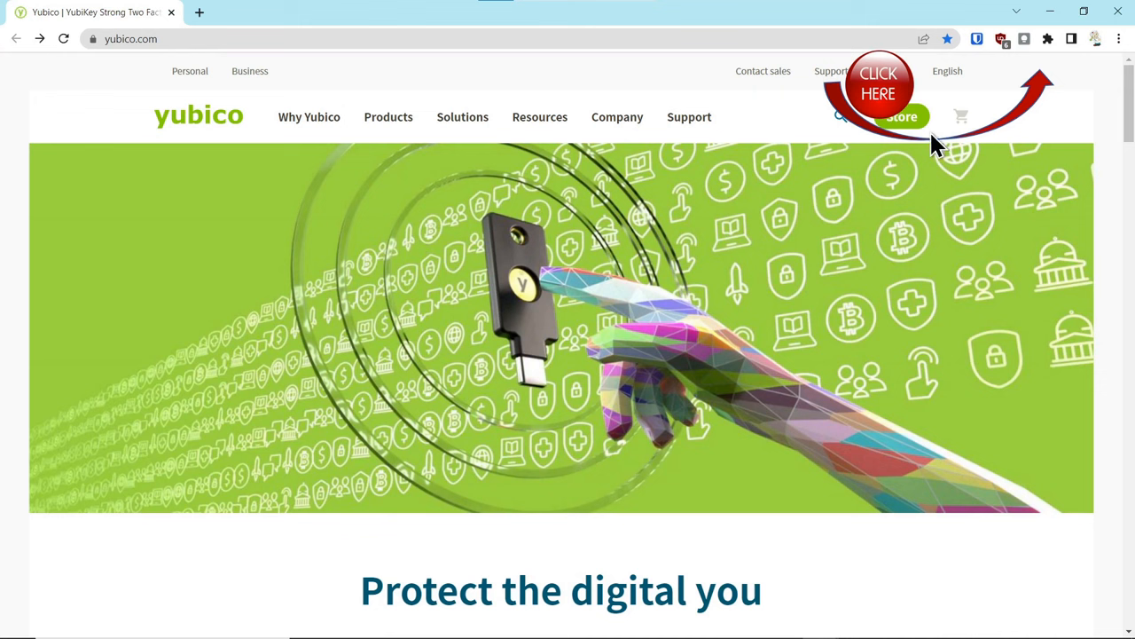
mouse_move(329, 397)
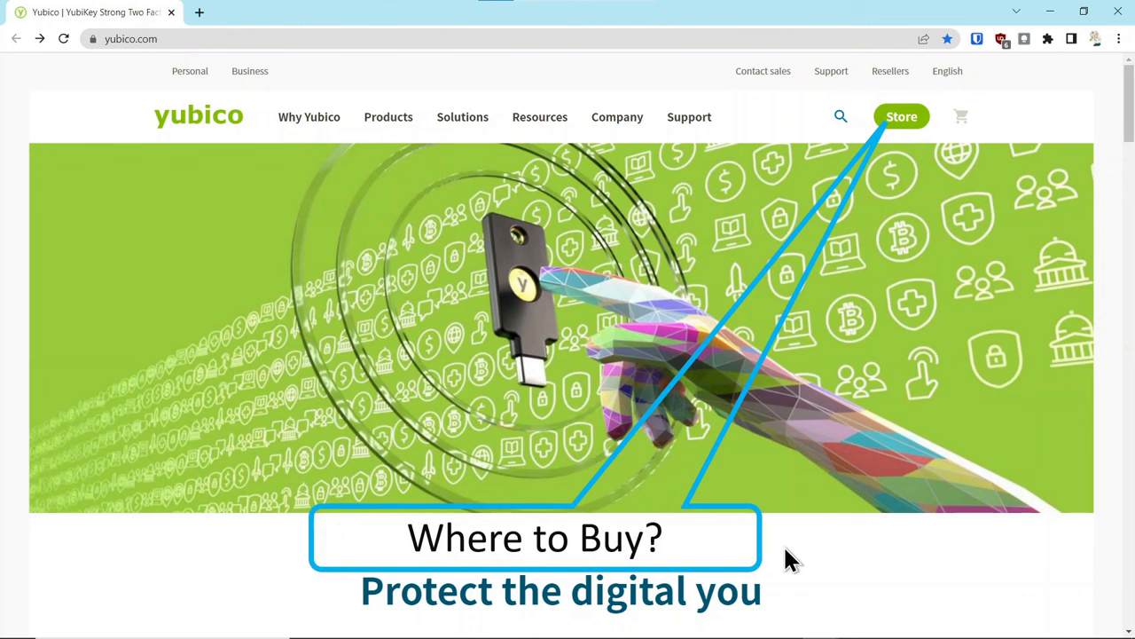
mouse_move(887, 146)
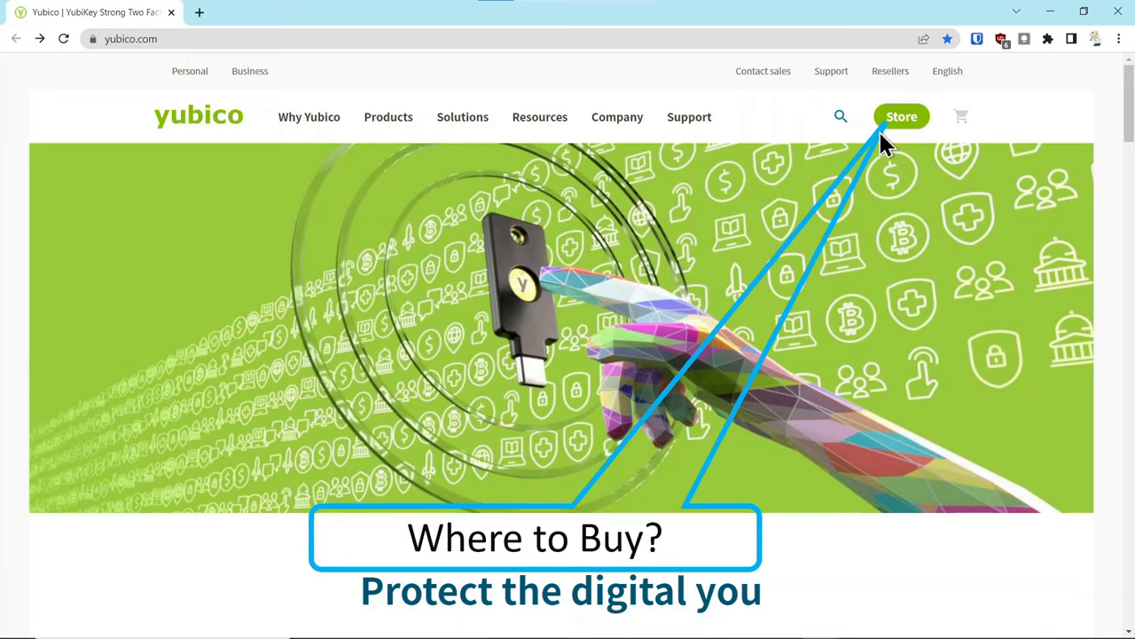
Open the Yubico online store from the yubico.com top navigation
left_click(901, 116)
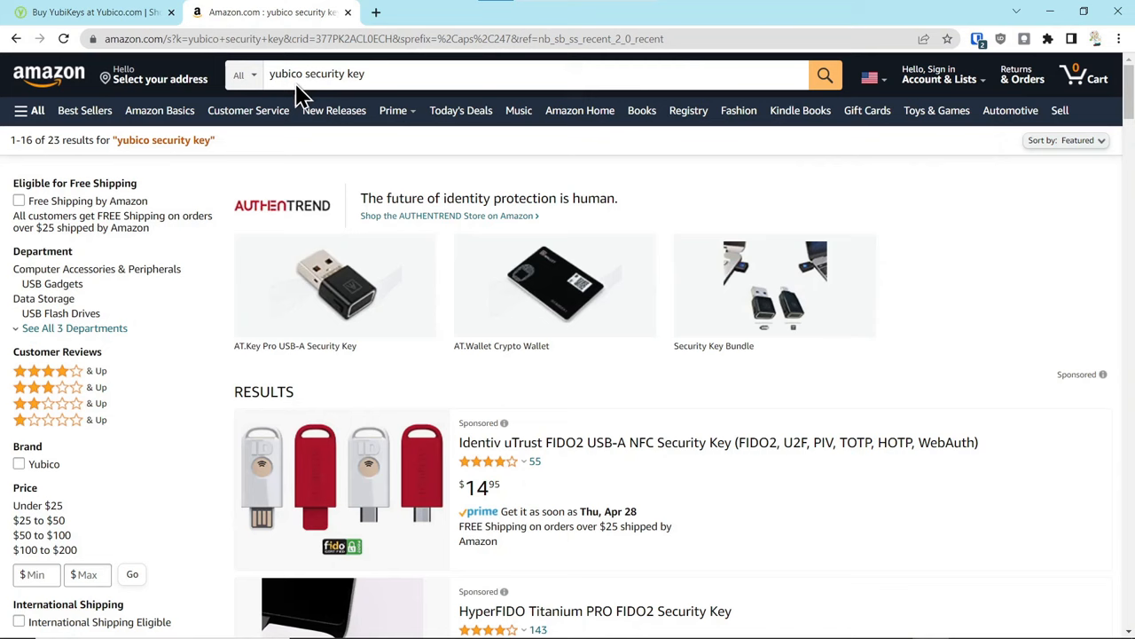
Review Amazon's Yubico key listings, like the $45 YubiKey 5 NFC, then return to the Yubico store
scroll("down", 3)
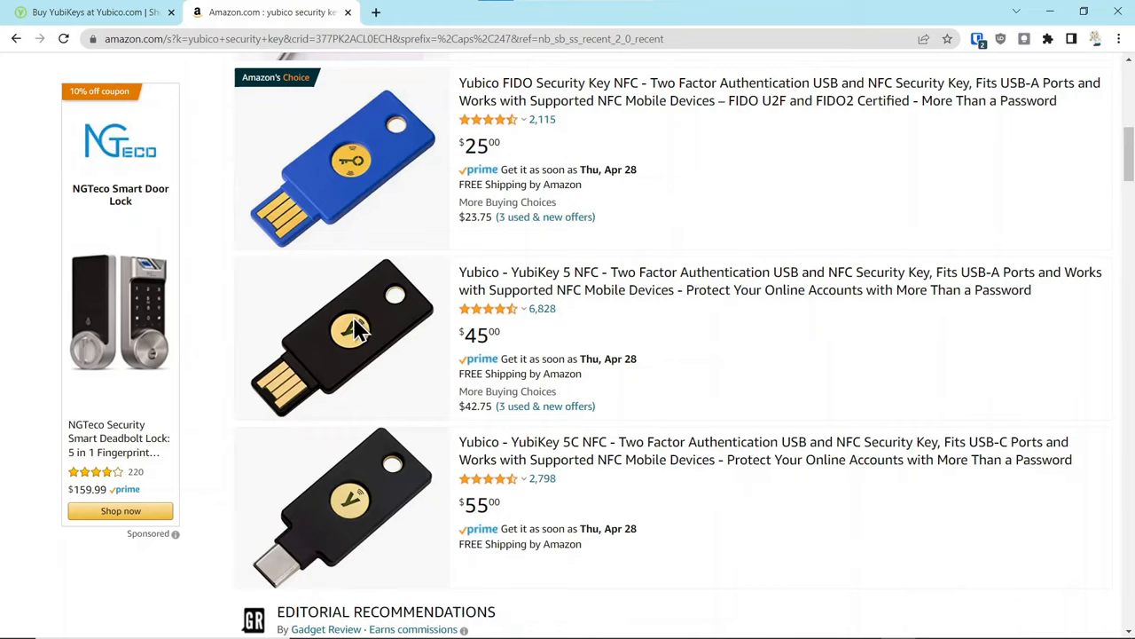
left_click(80, 11)
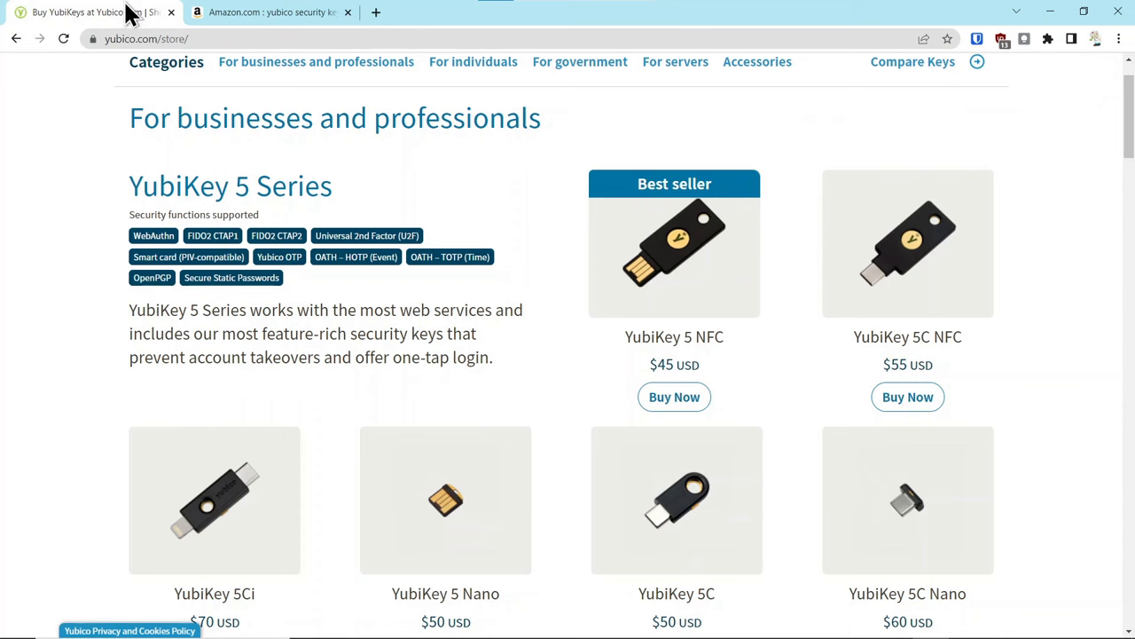
left_click(271, 12)
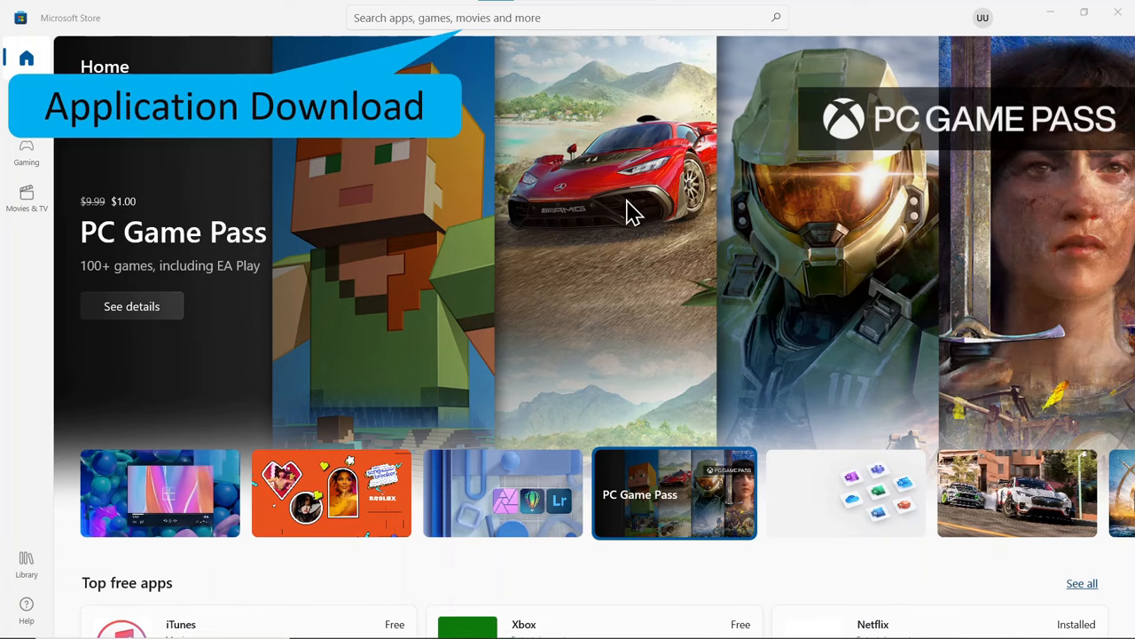
Search Microsoft Store for 'yubico' and open the installed Yubico Authenticator app
type("yubico")
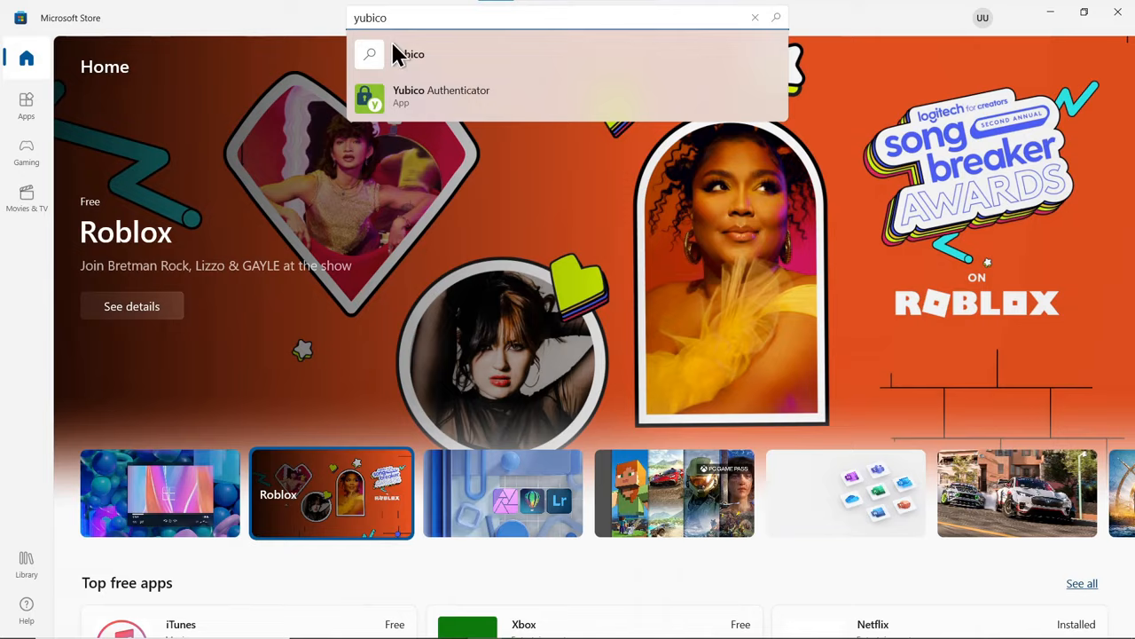
left_click(440, 96)
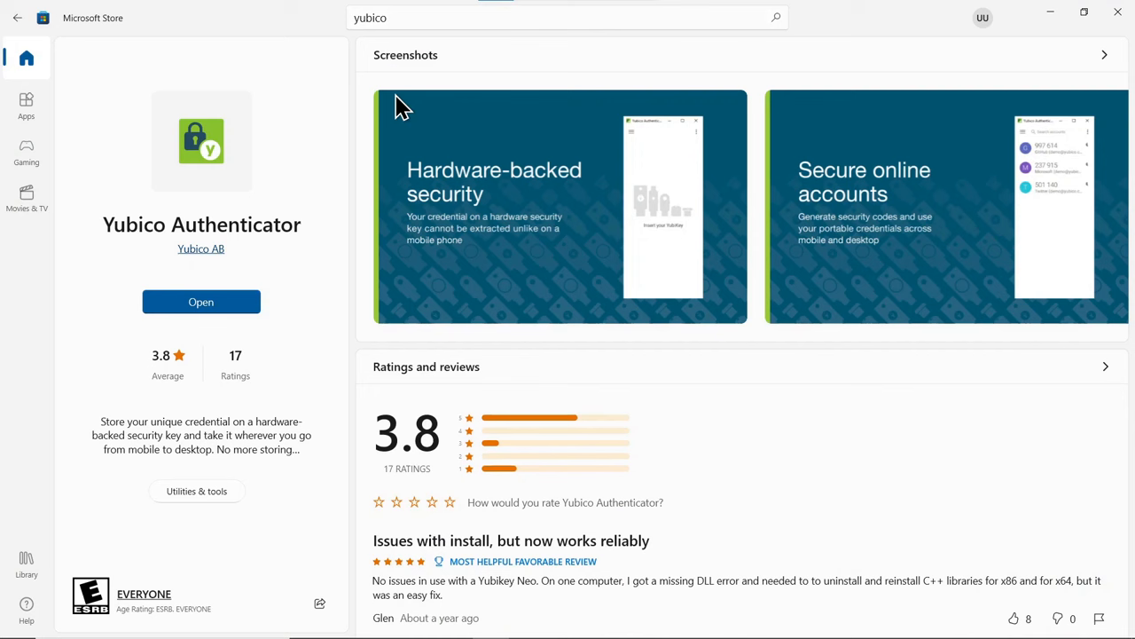
left_click(200, 301)
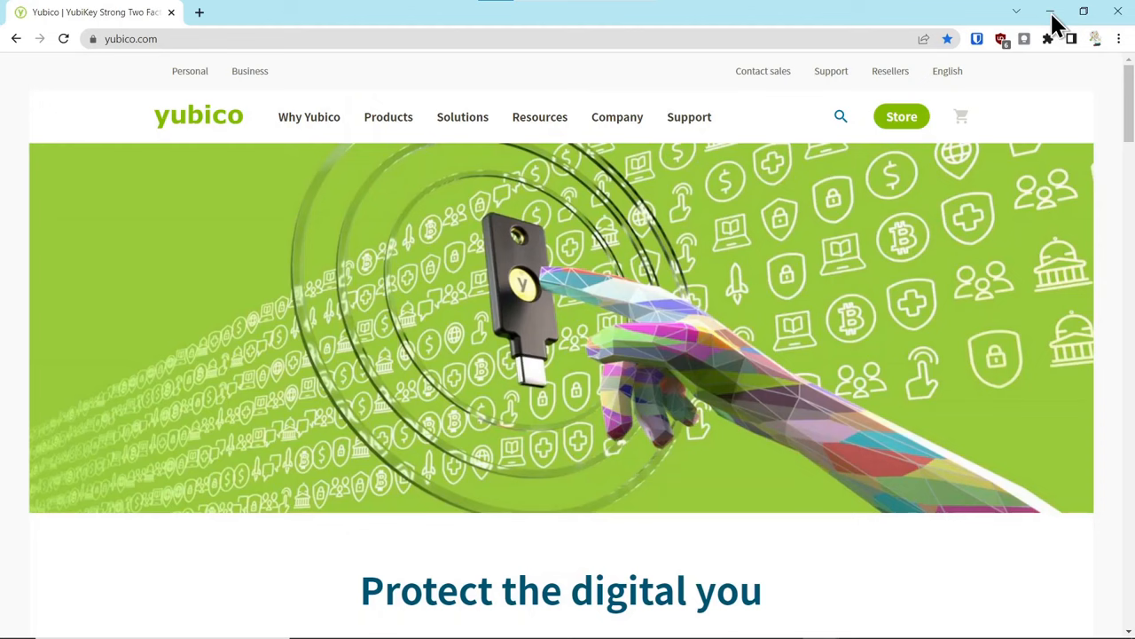
mouse_move(177, 49)
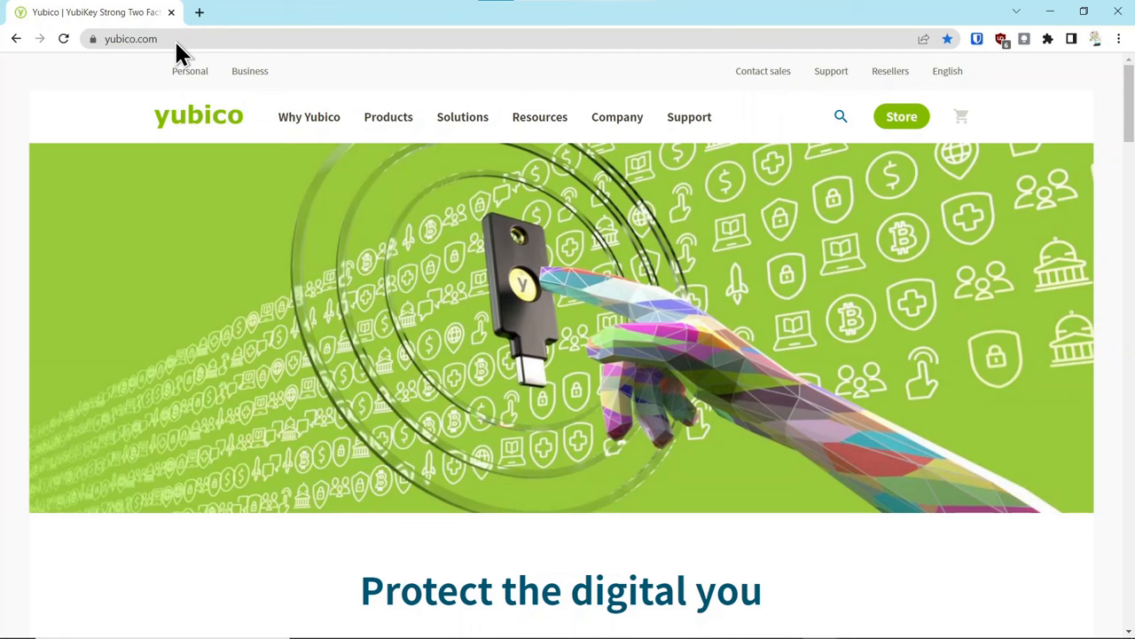
Search yubico.com for 'Yubikey manager' and open its download page with Windows, macOS and Linux installers
type("Yubikey manager")
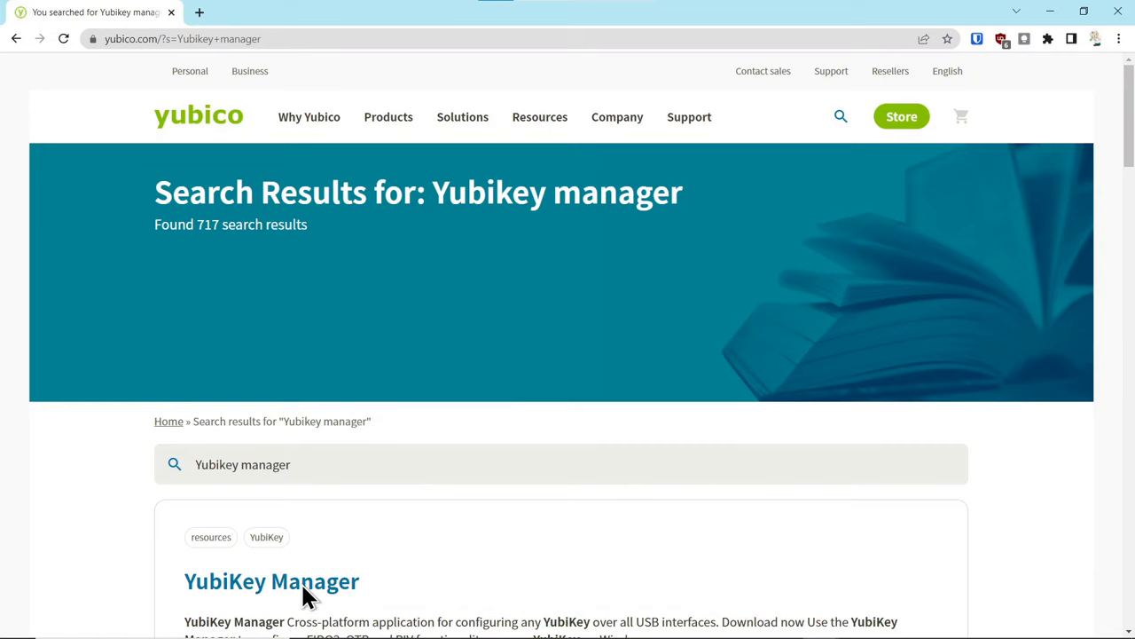
left_click(272, 580)
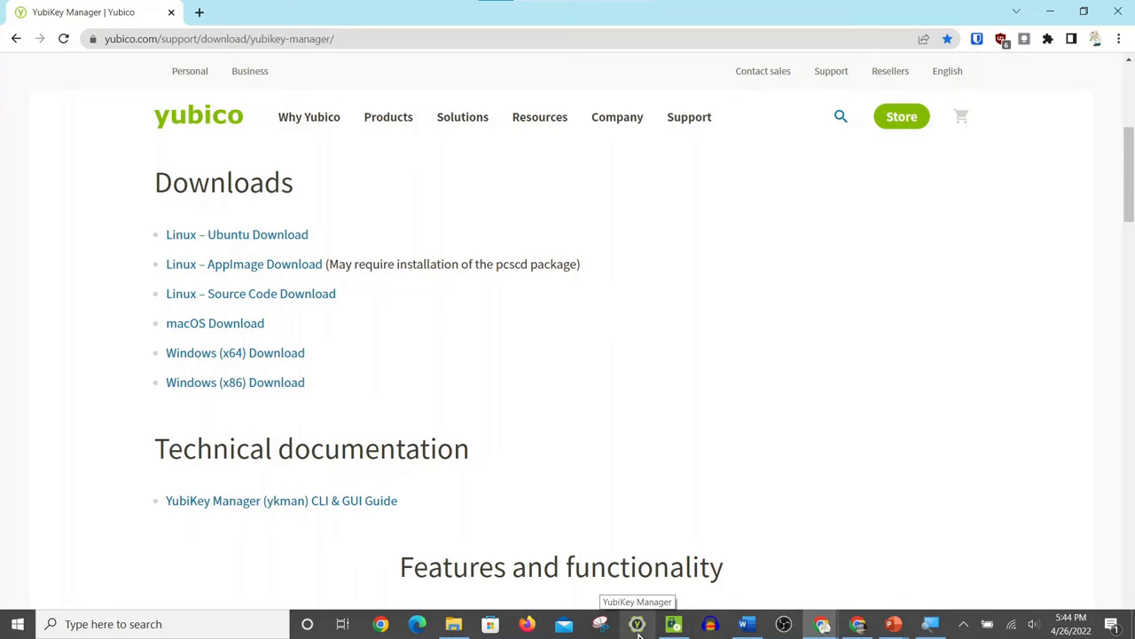
Launch YubiKey Manager from its taskbar jump list
right_click(637, 624)
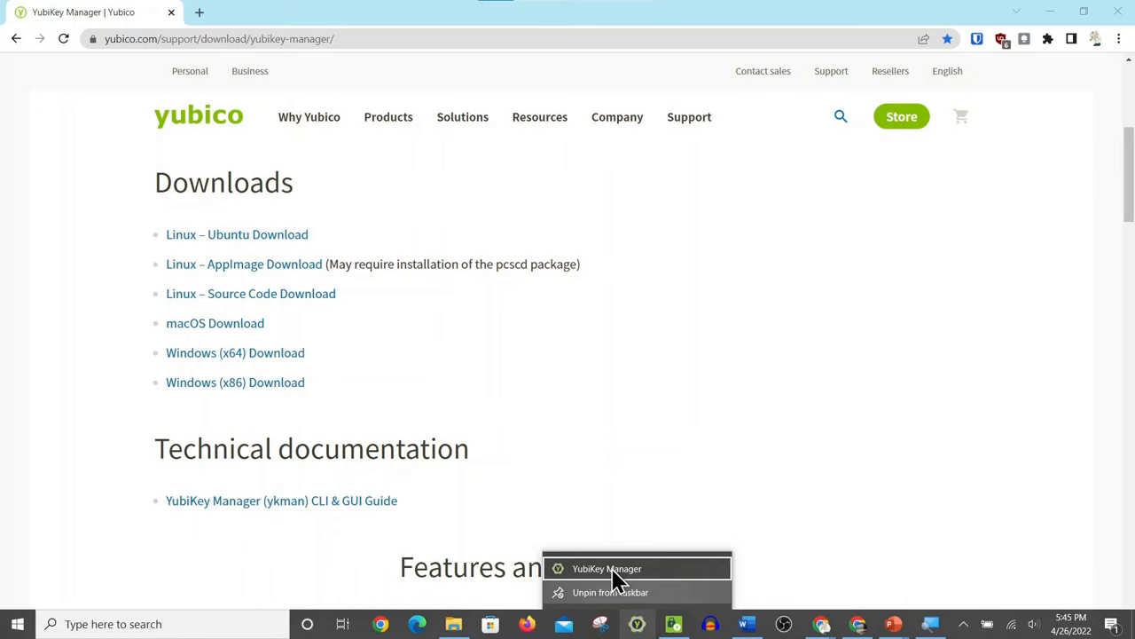
left_click(607, 569)
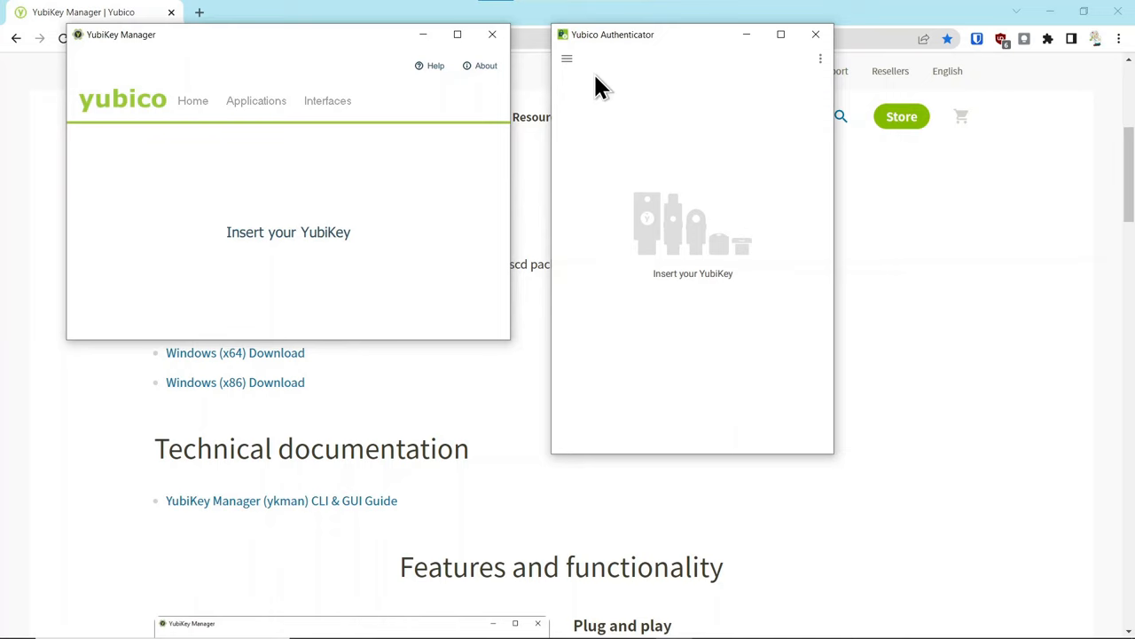
mouse_move(168, 155)
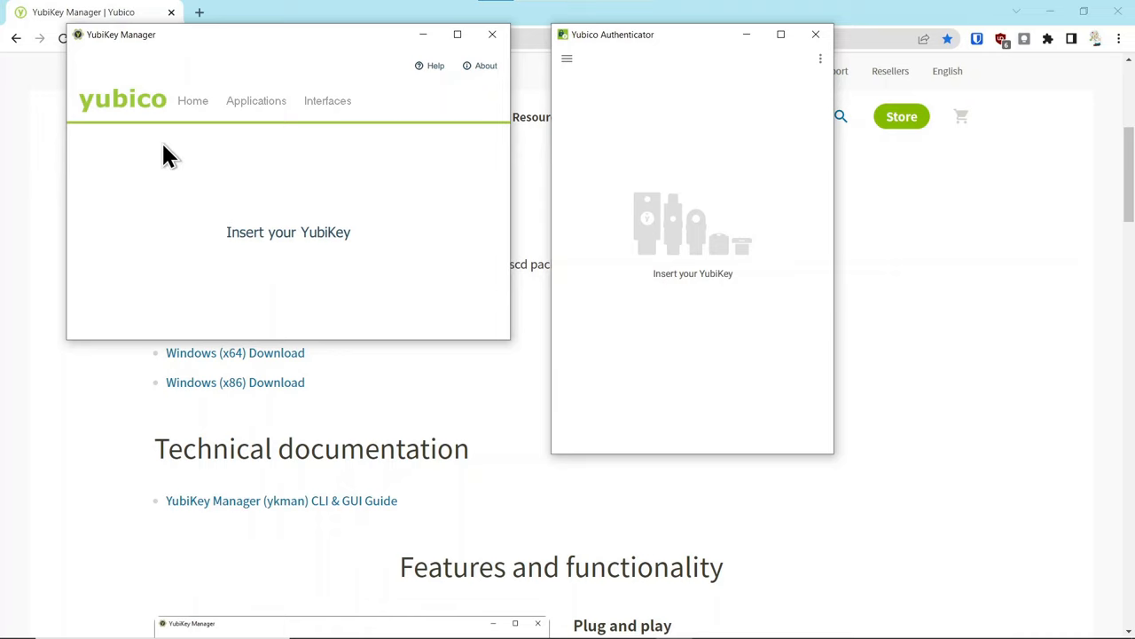
mouse_move(160, 71)
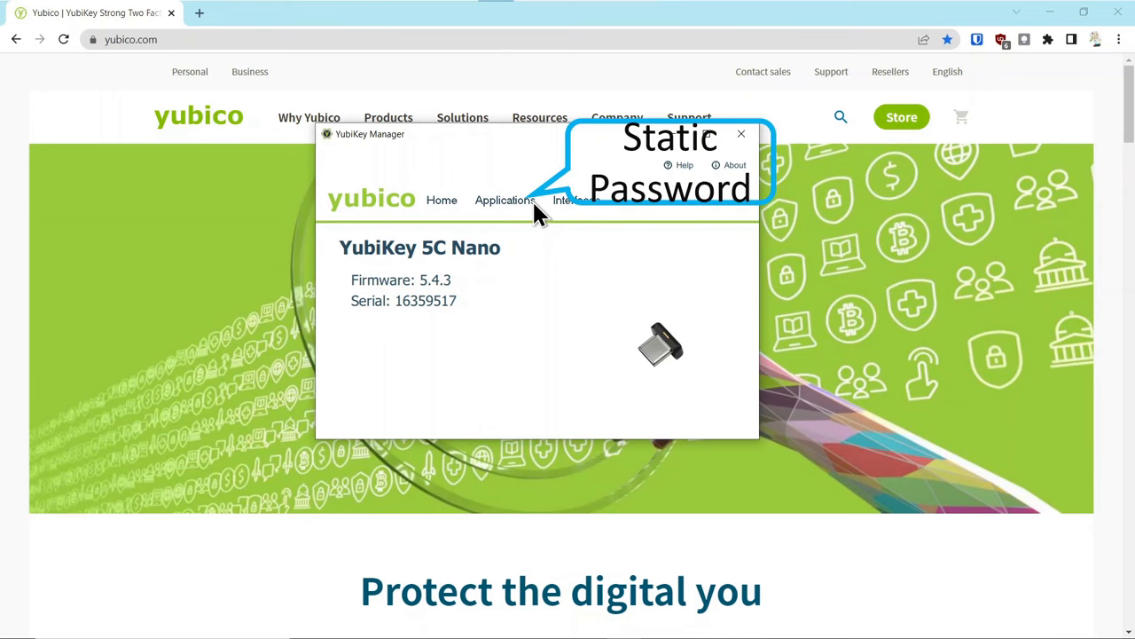
mouse_move(439, 289)
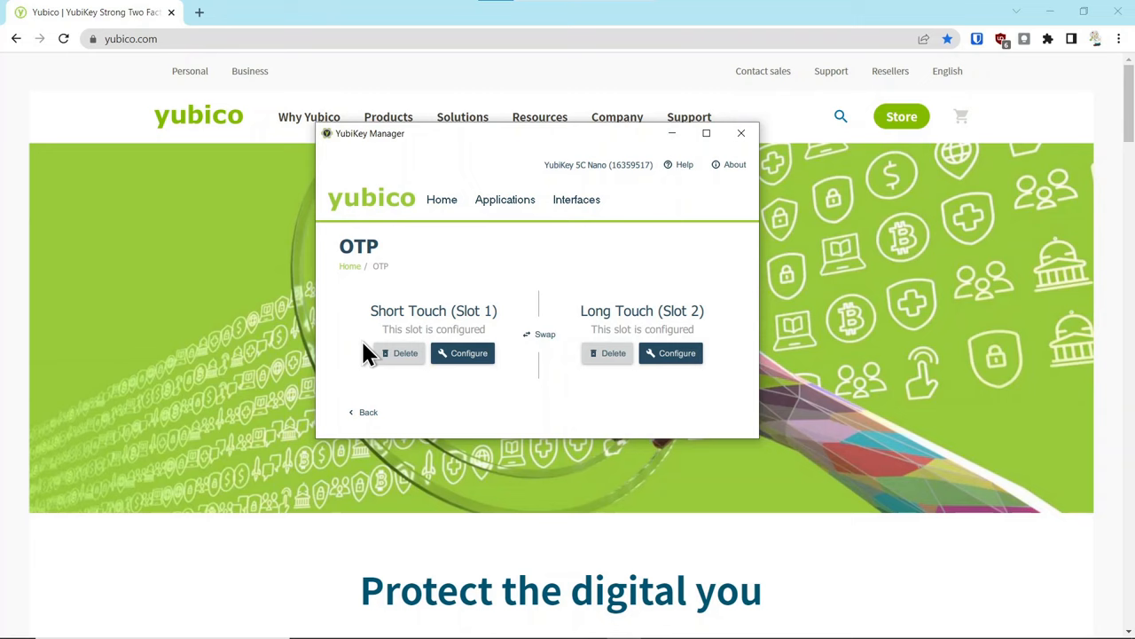
mouse_move(692, 337)
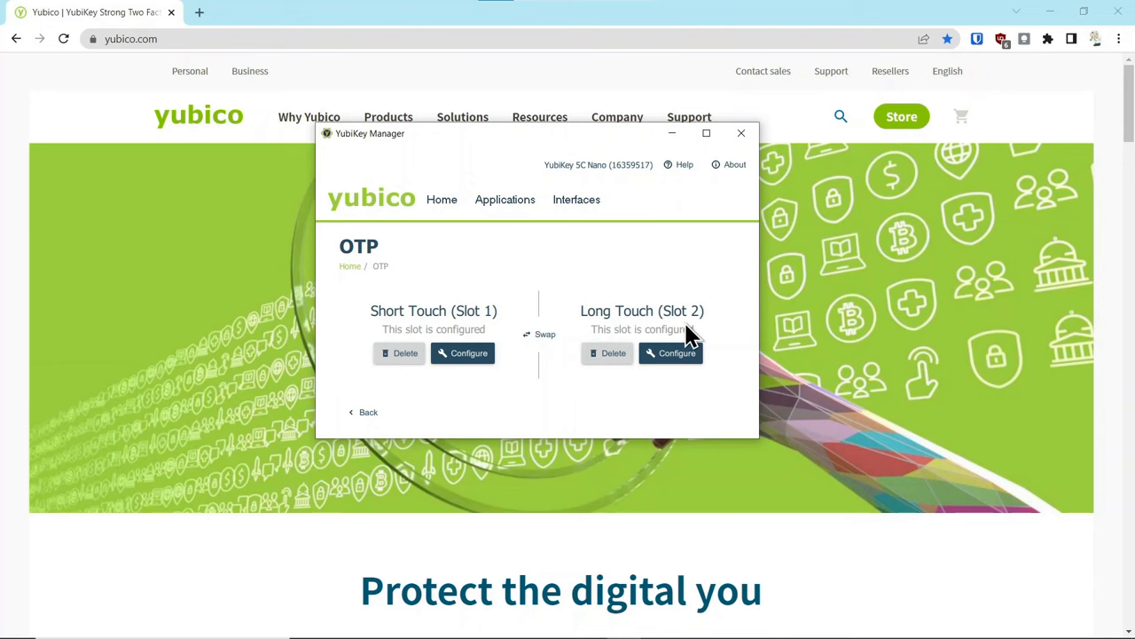
left_click(677, 353)
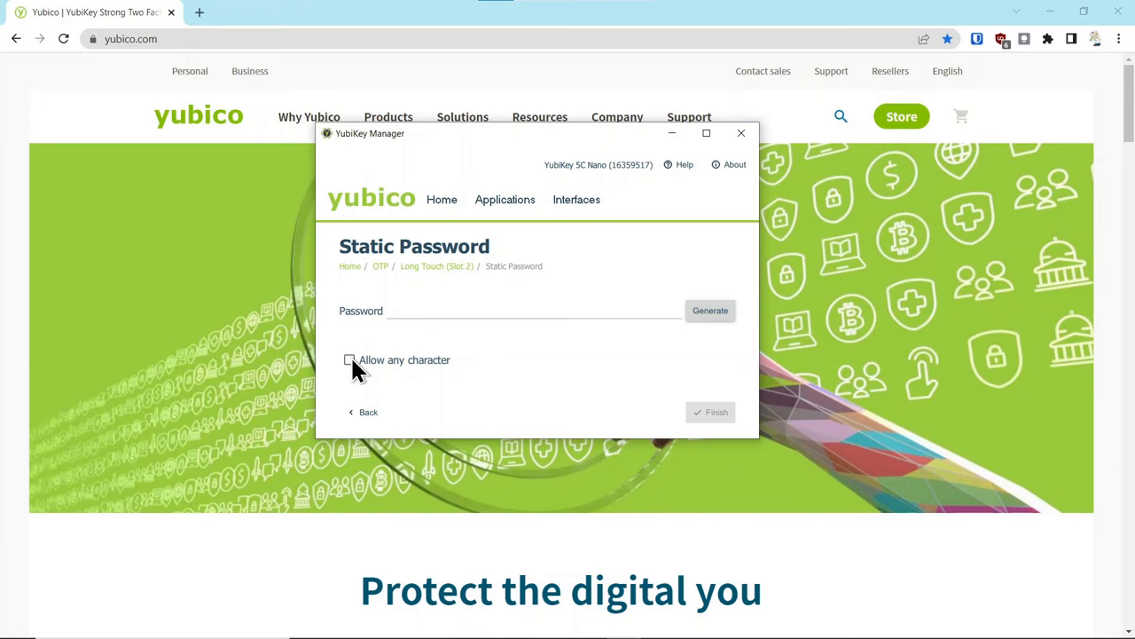
left_click(349, 359)
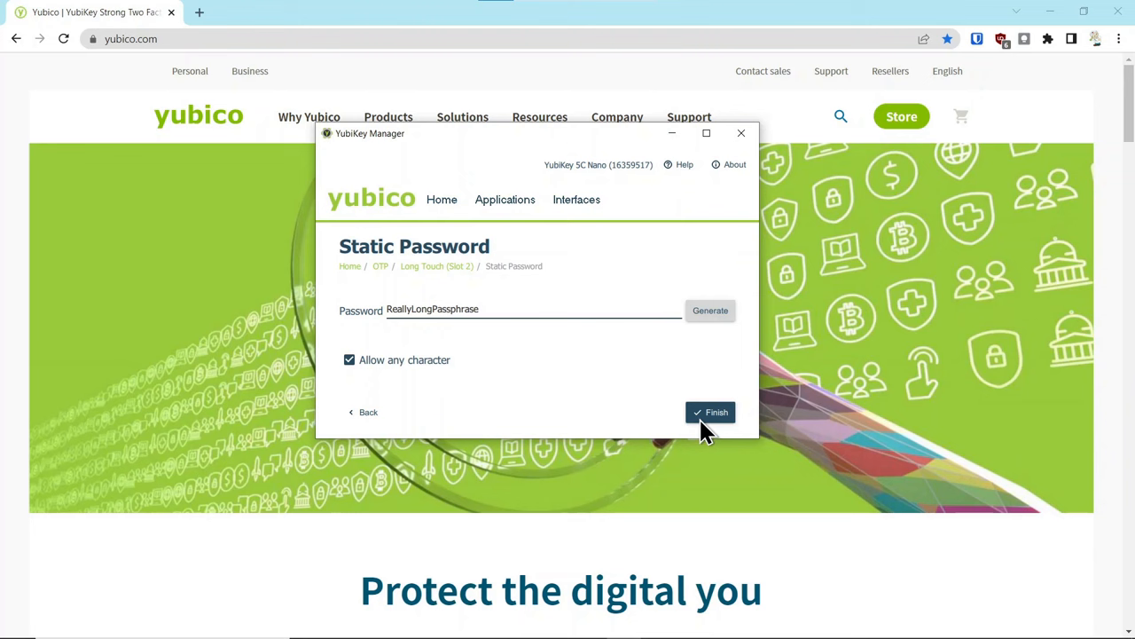
left_click(710, 411)
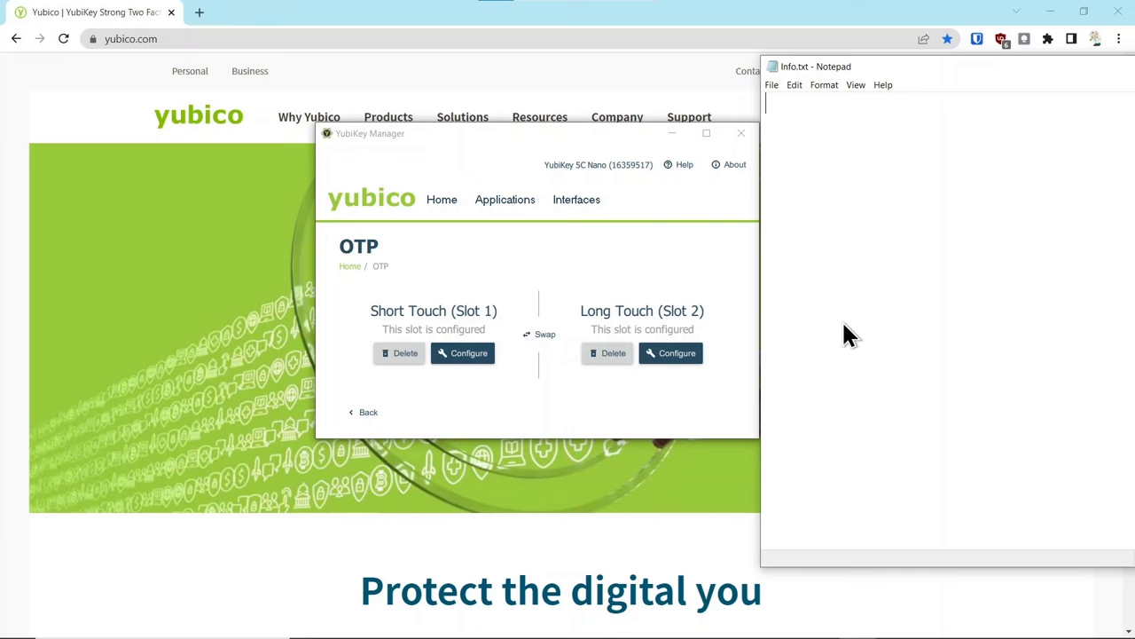
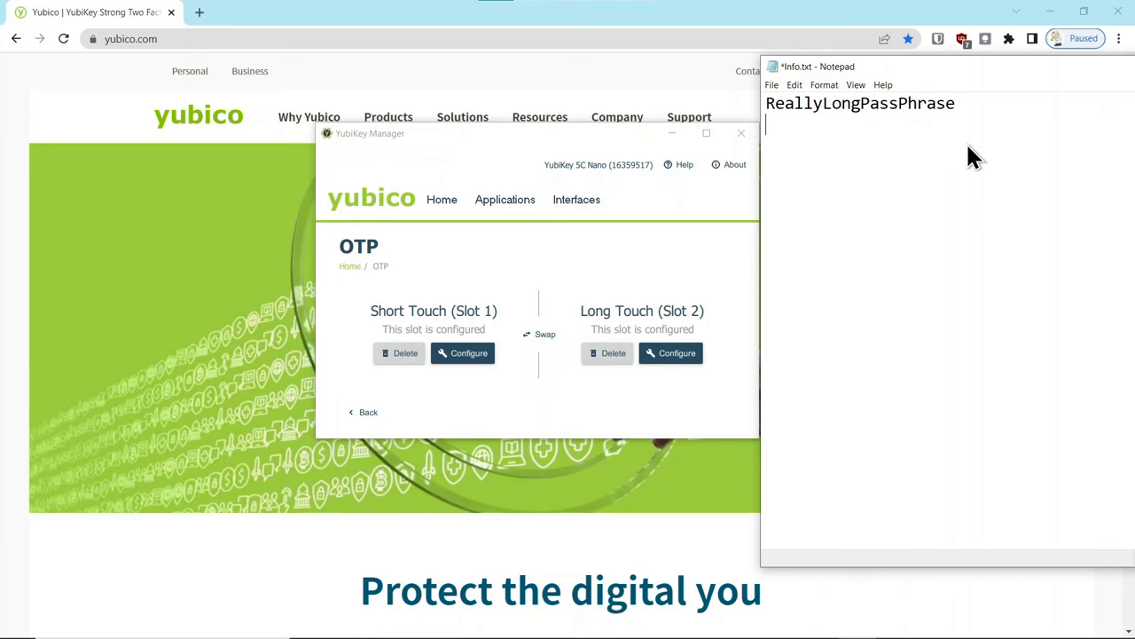
left_click(676, 353)
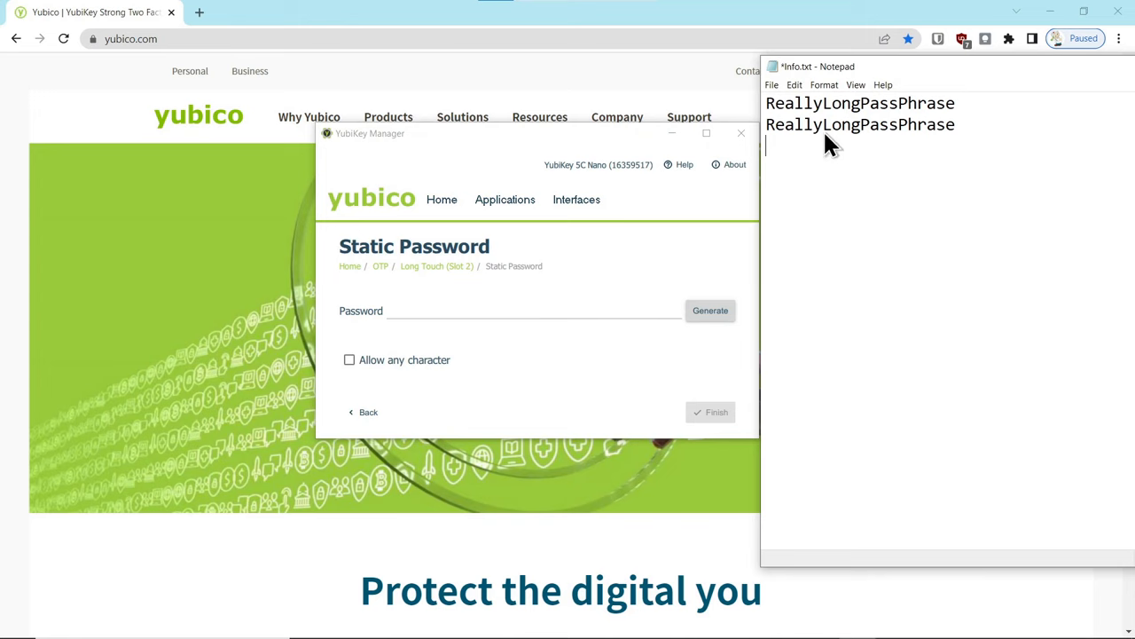
mouse_move(554, 220)
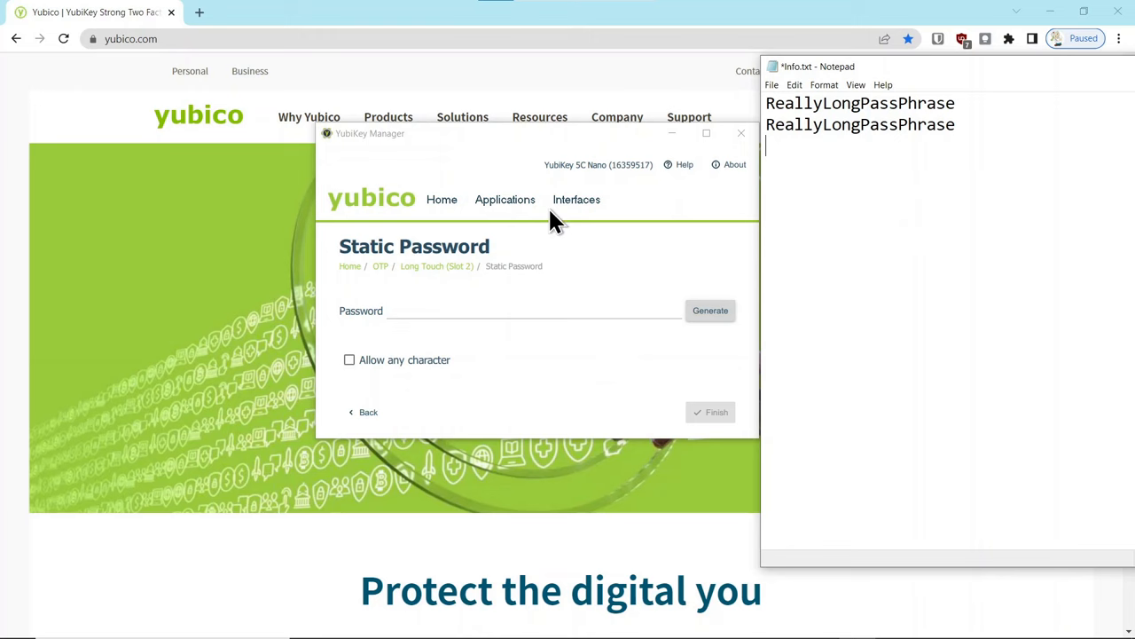
left_click(504, 198)
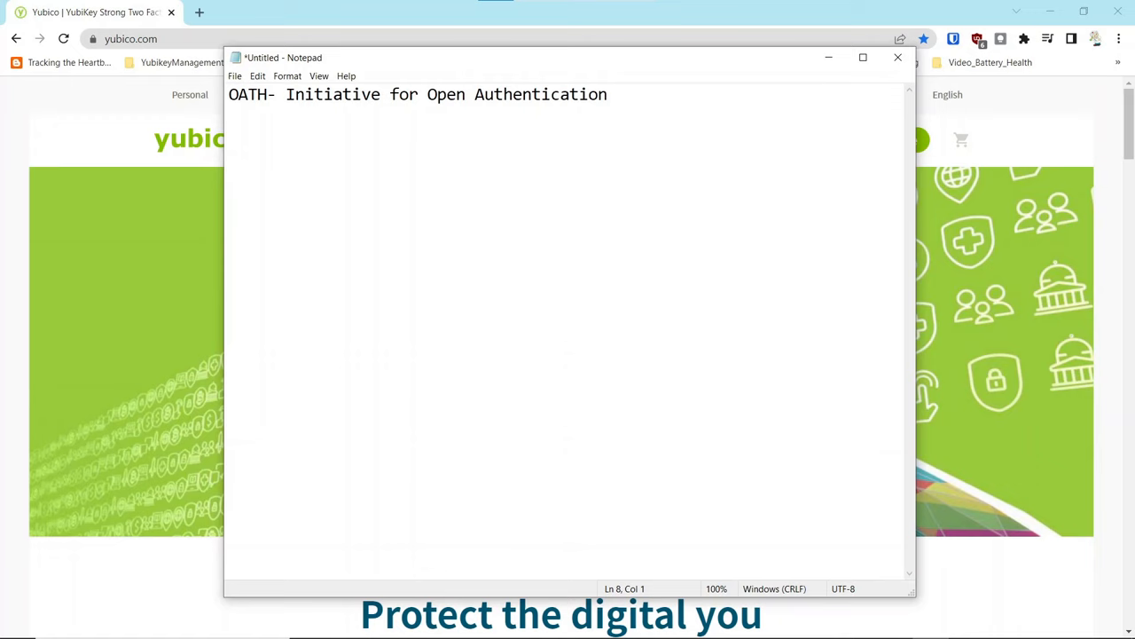
Note HOTP as counter-based, valid until used, and TOTP as time-based, valid until time expires
type("HOTP stands for \"hash-based one-time password\" Event/Counter Based")
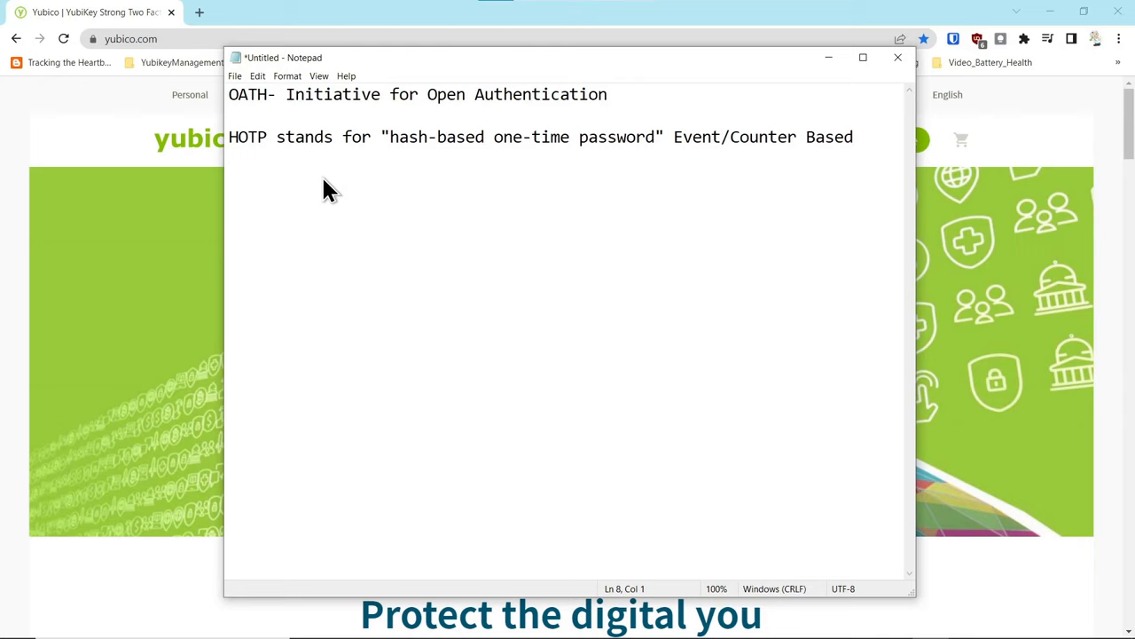
mouse_move(567, 173)
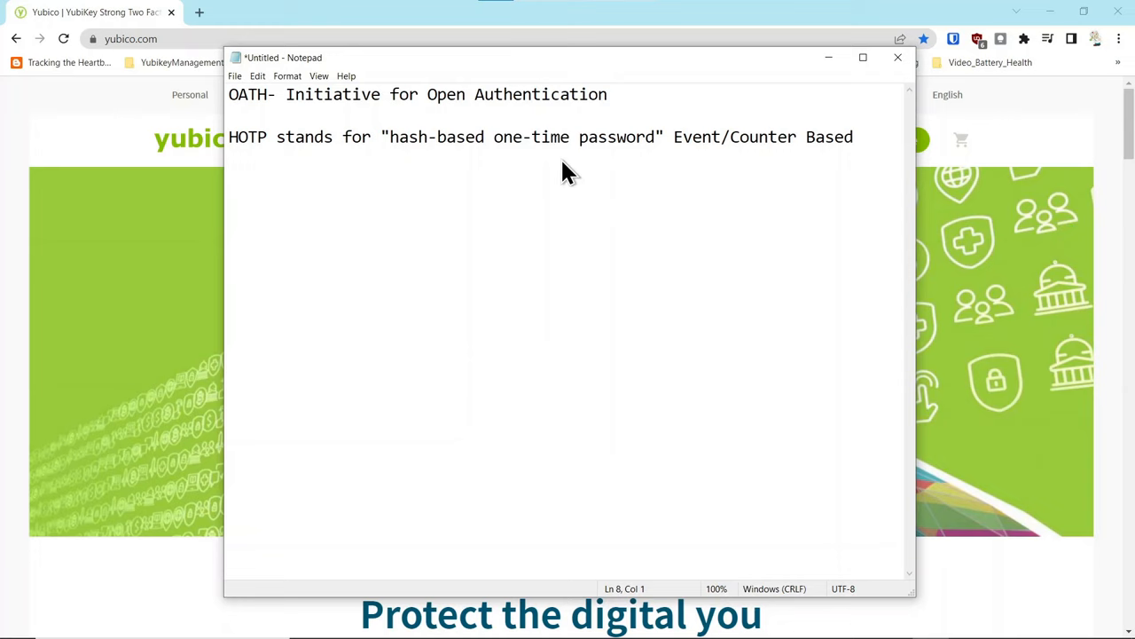
mouse_move(577, 204)
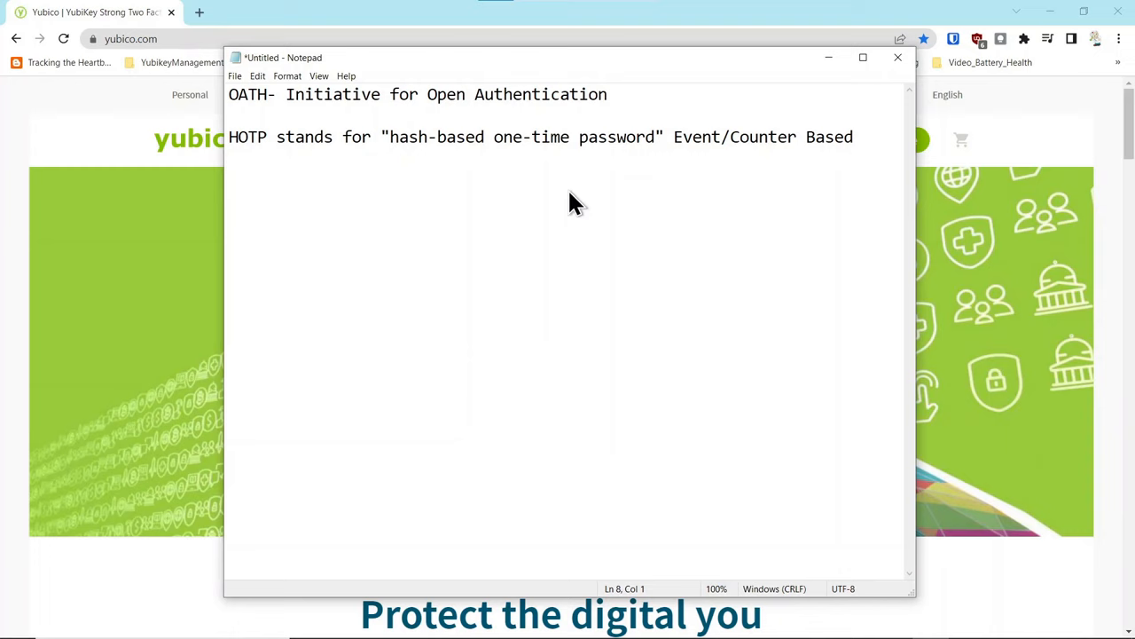
type("HOTP valid until Used")
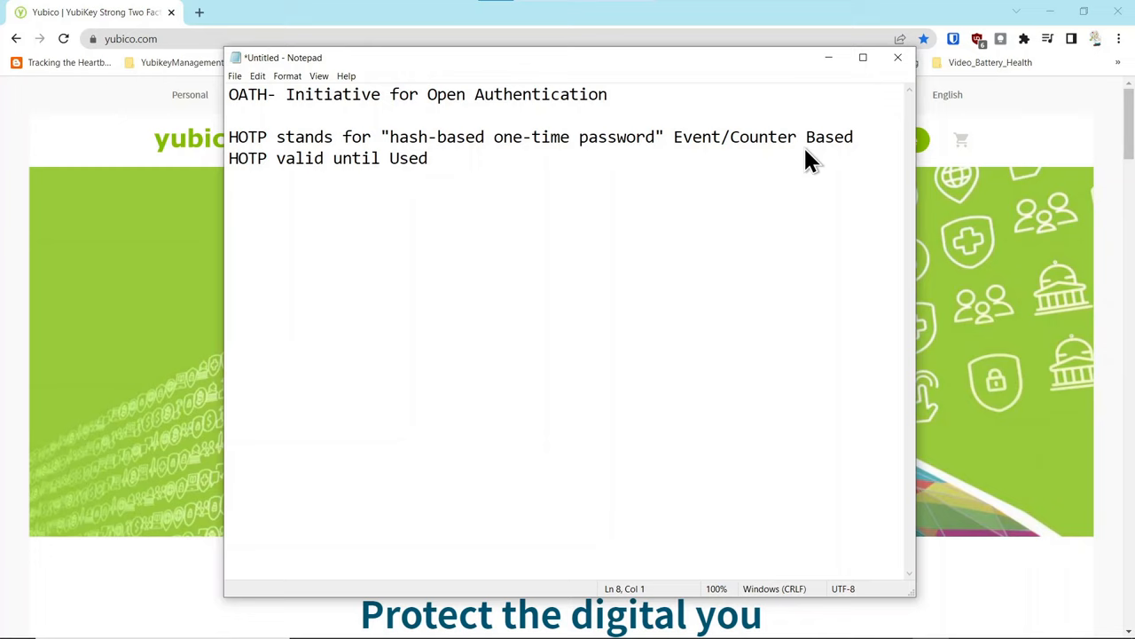
mouse_move(386, 175)
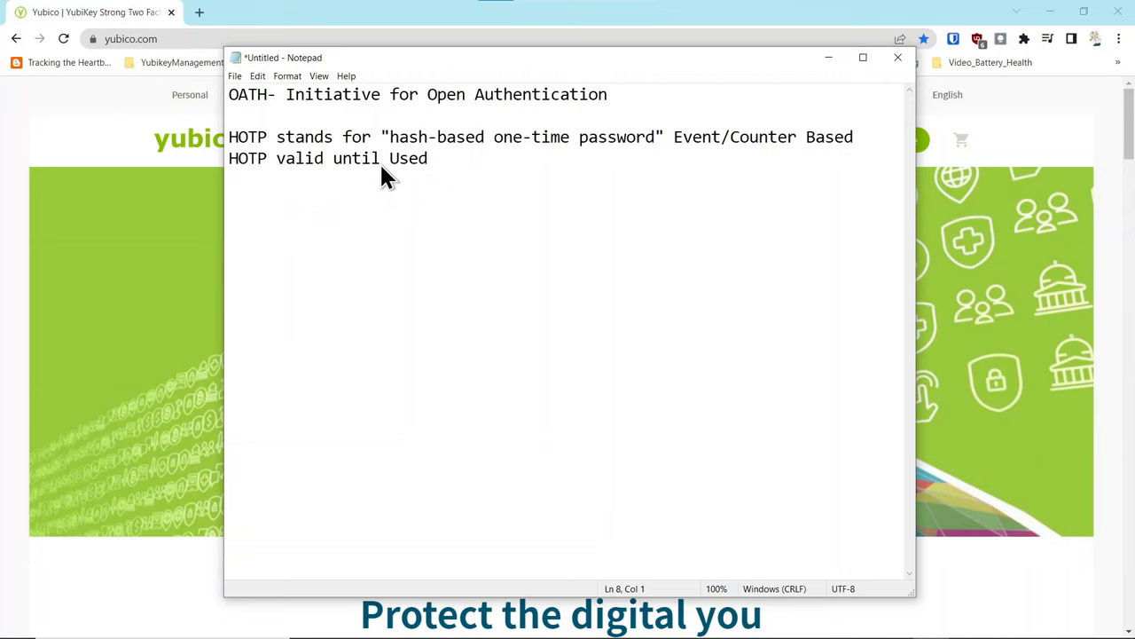
type("TOTP stands for \"time based one-time password\" Event/Time Based")
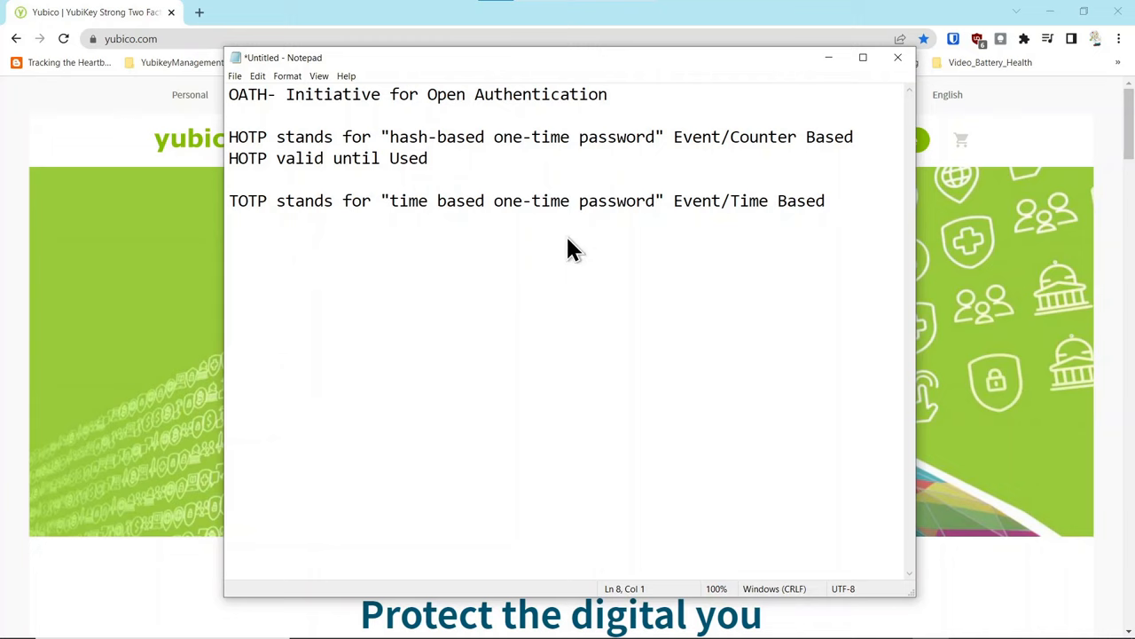
mouse_move(773, 215)
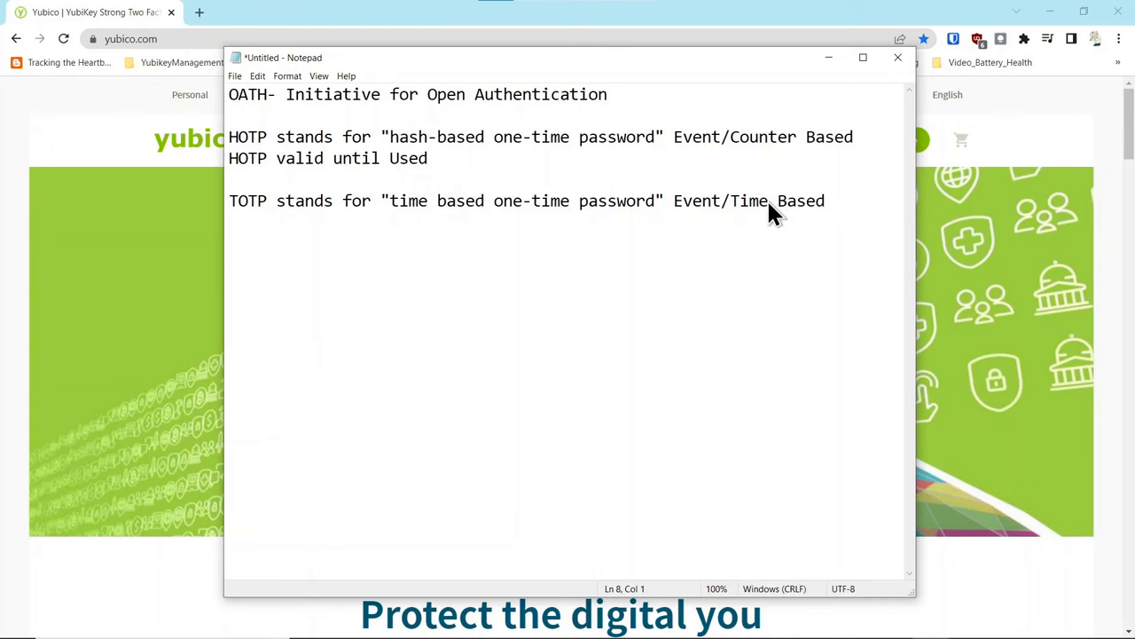
type("TOTP valid until time expires")
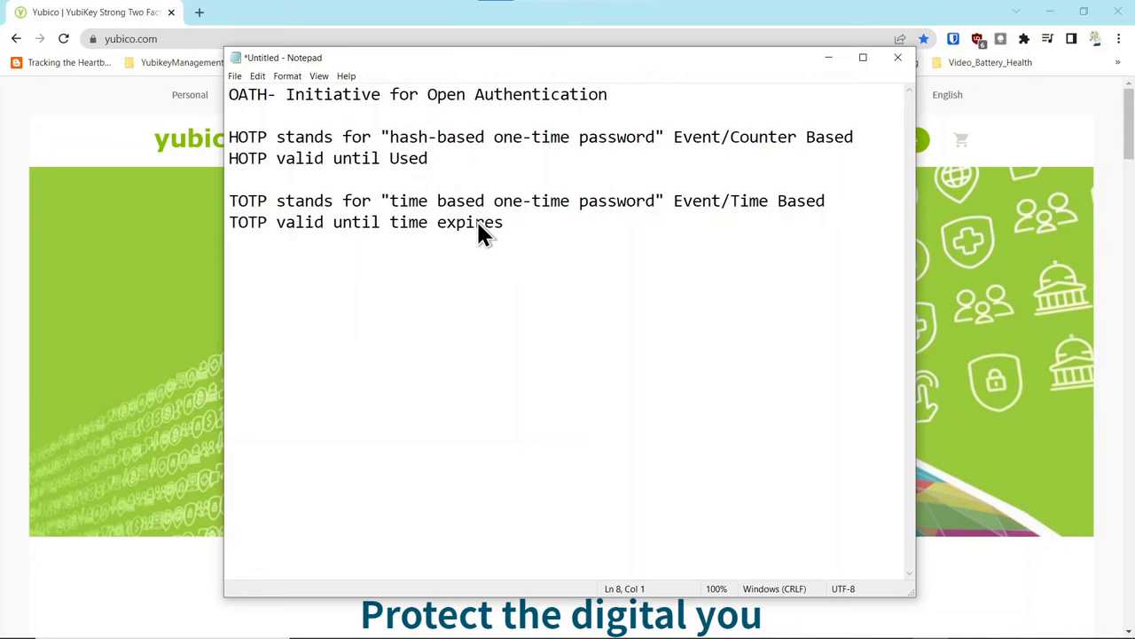
mouse_move(275, 173)
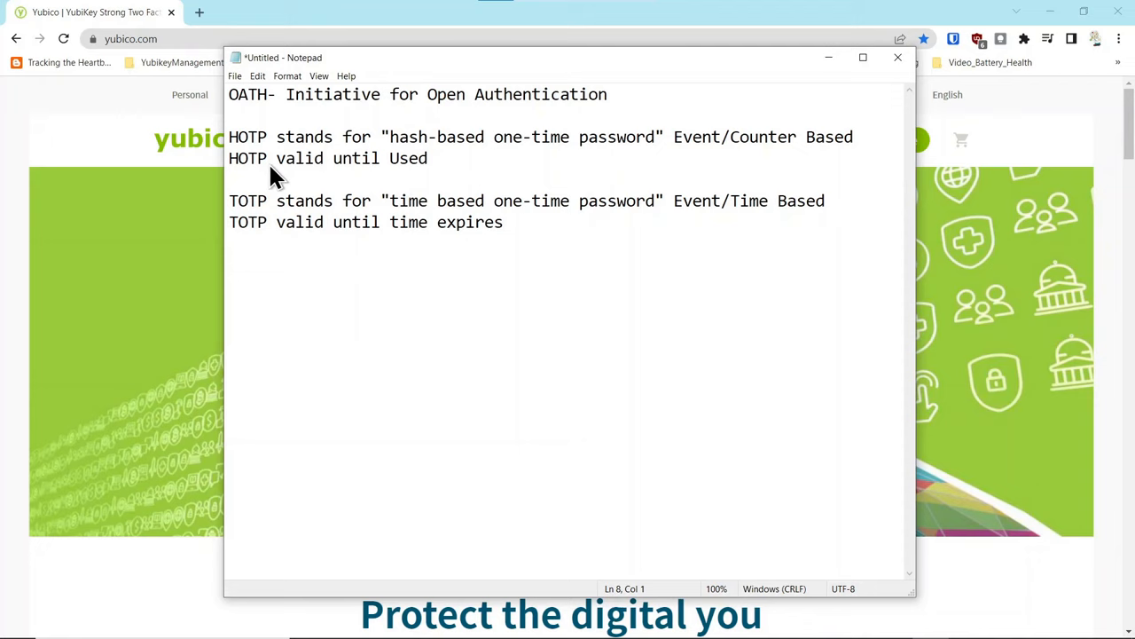
mouse_move(368, 261)
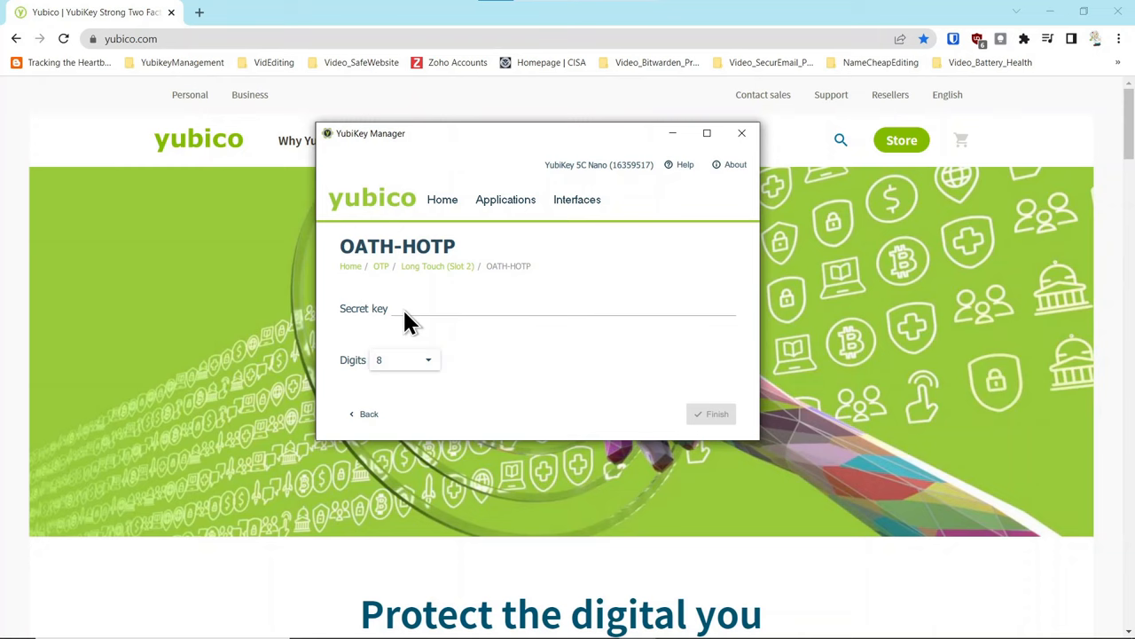
mouse_move(383, 372)
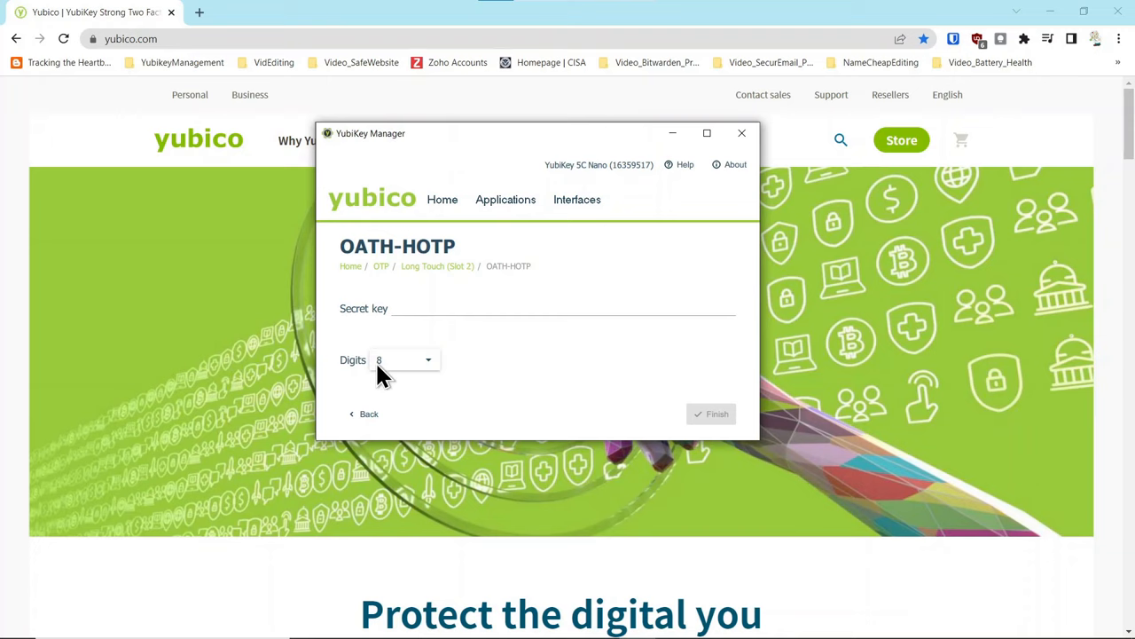
Search Windows for 'powers' to find PowerShell
type("powers")
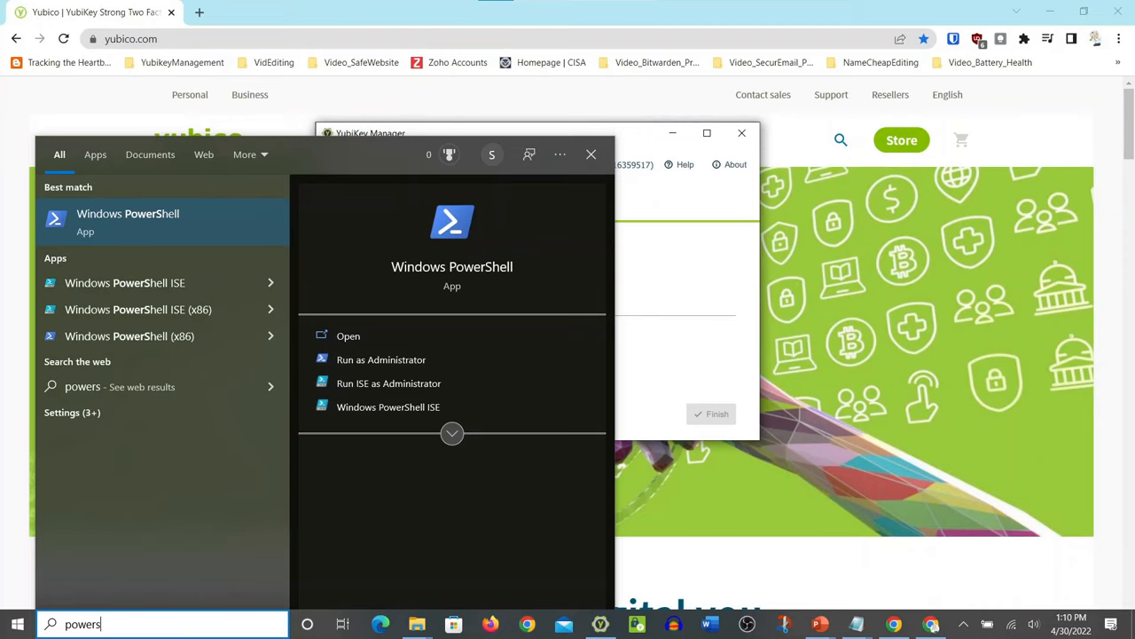
left_click(381, 359)
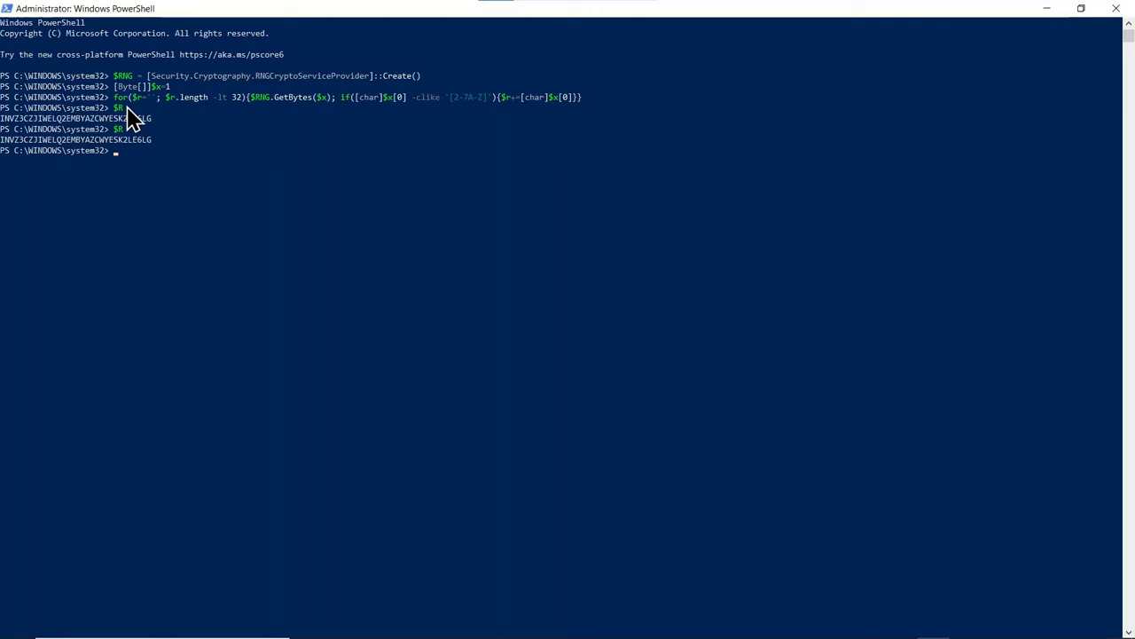
key("Enter")
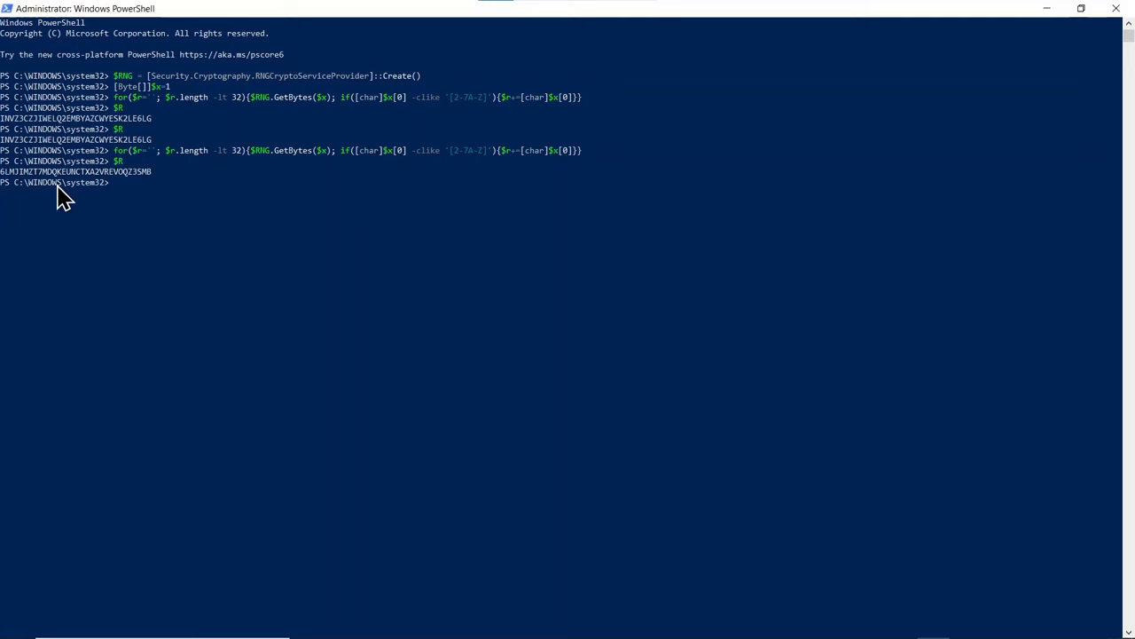
left_click_drag(0, 171, 151, 171)
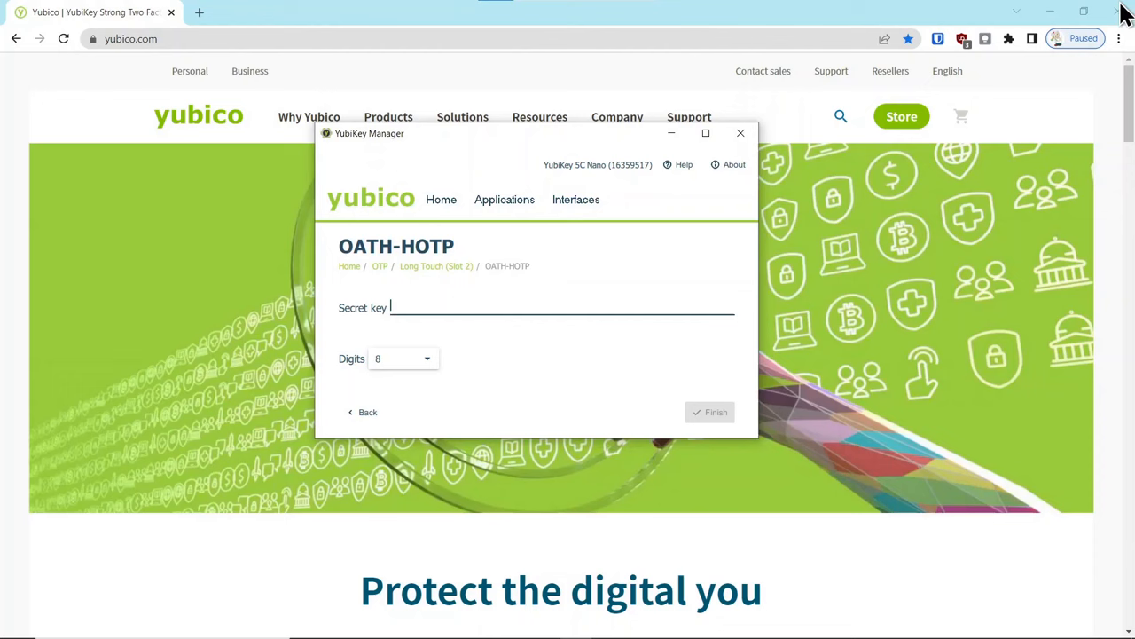
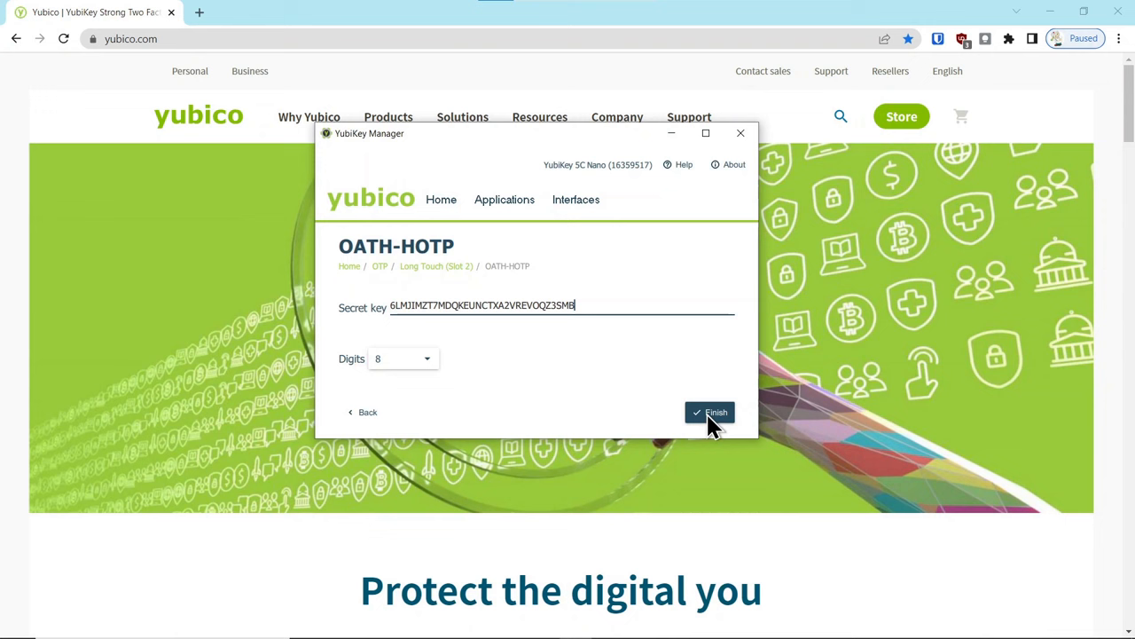
left_click(710, 411)
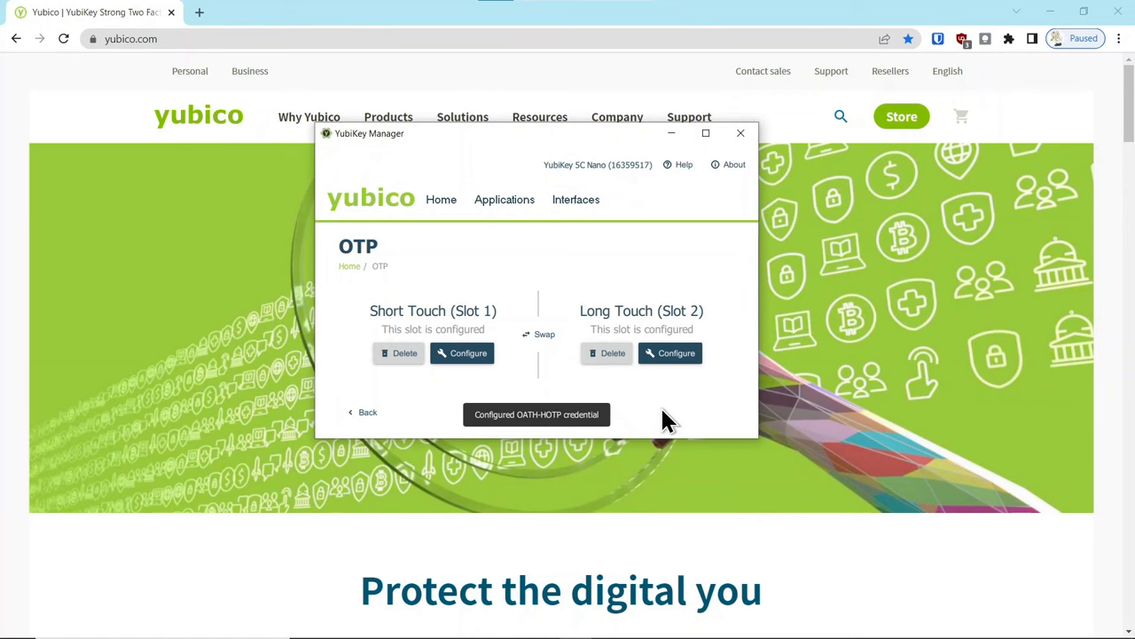
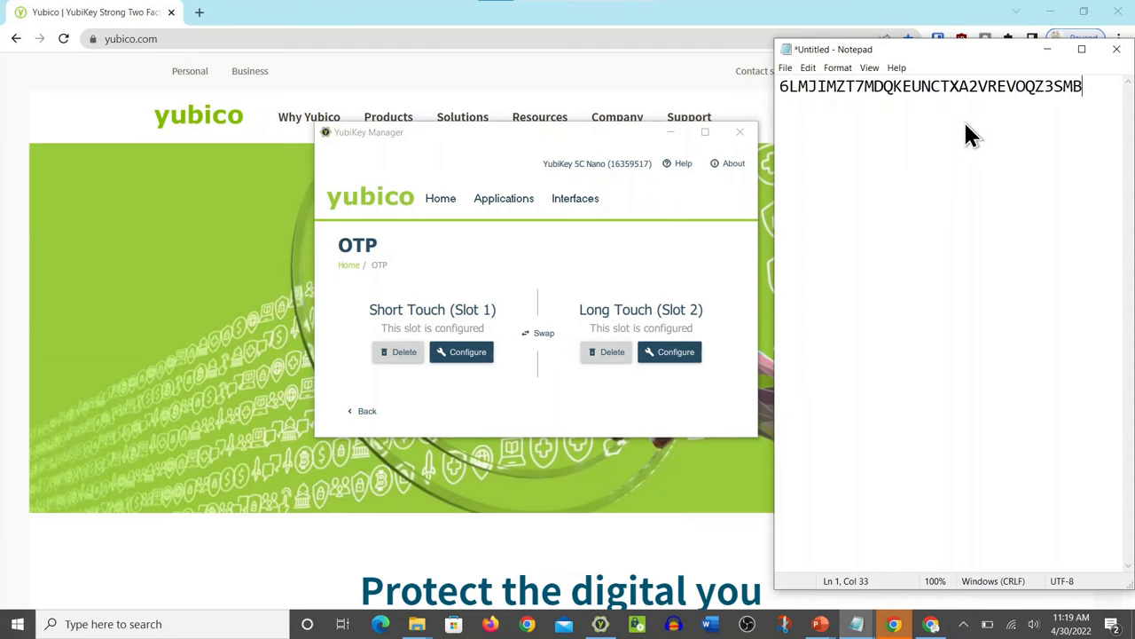
mouse_move(923, 119)
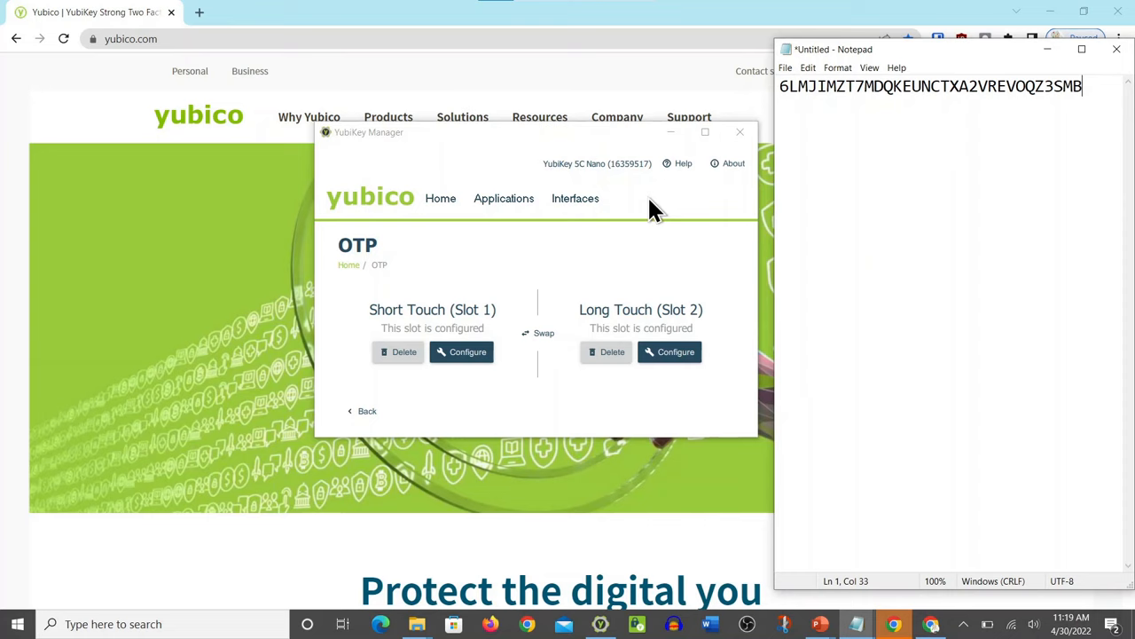
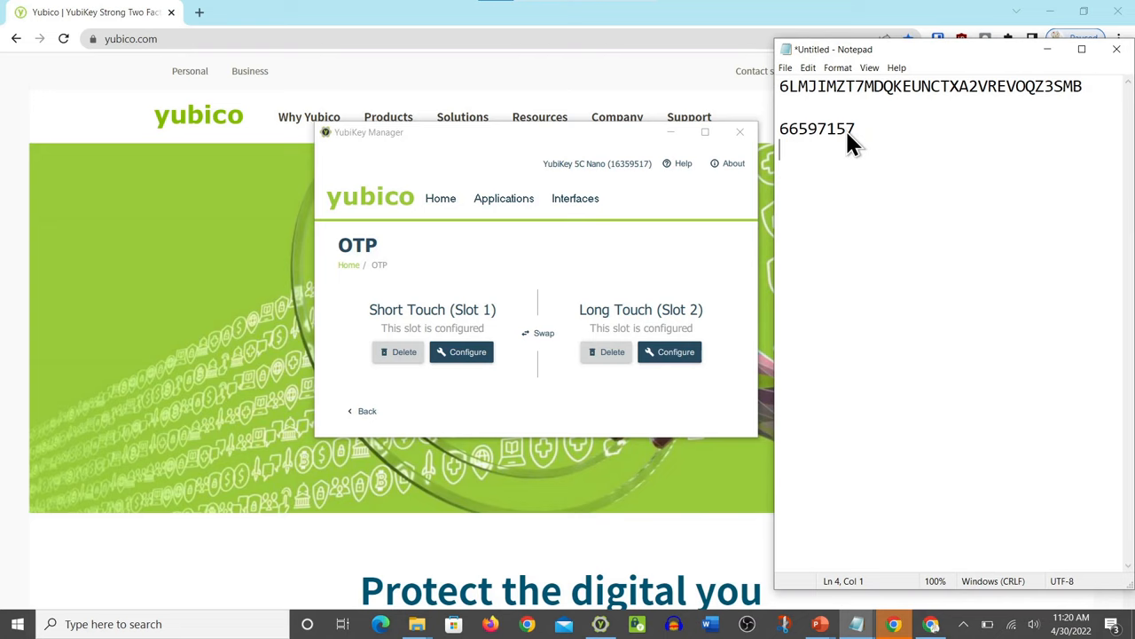
mouse_move(462, 236)
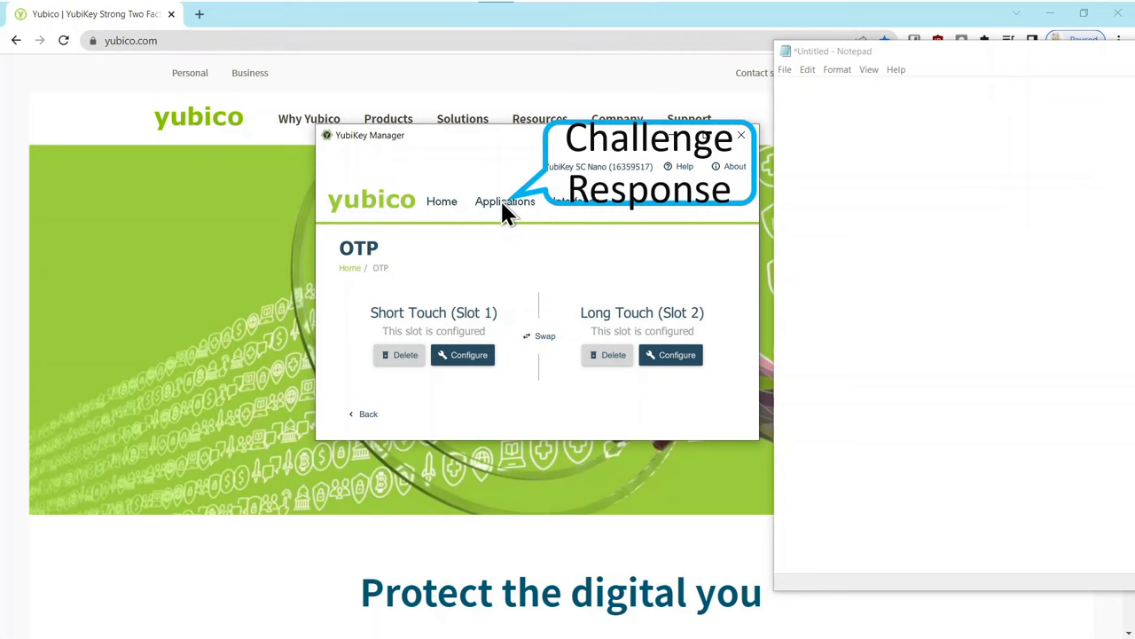
Choose Challenge-response for Long Touch (Slot 2) and continue to its settings
left_click(676, 355)
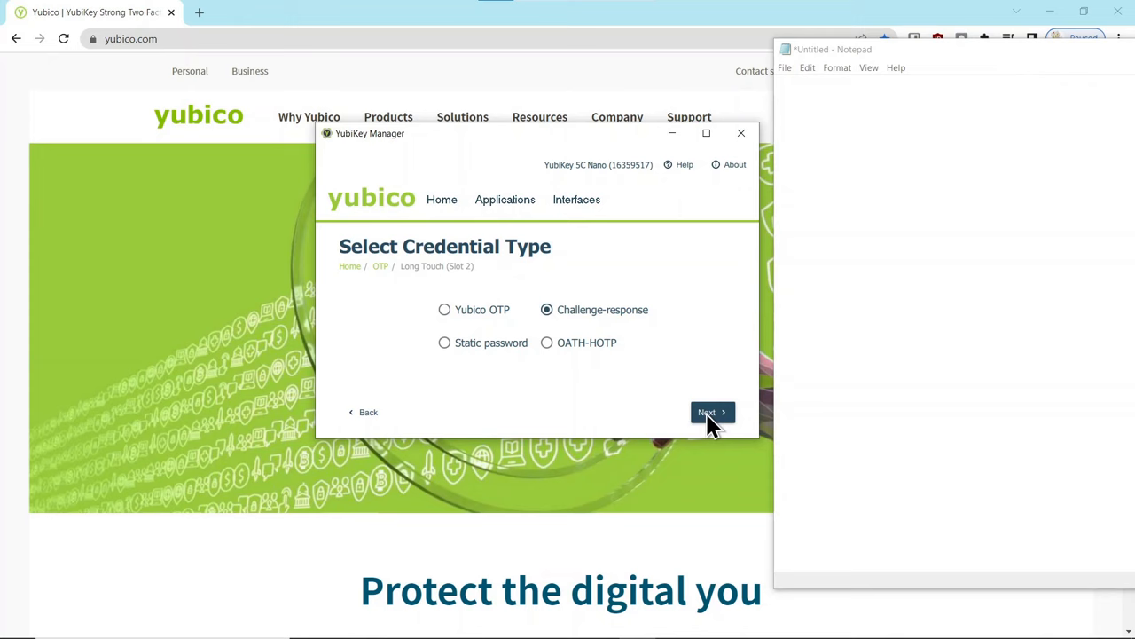
left_click(709, 411)
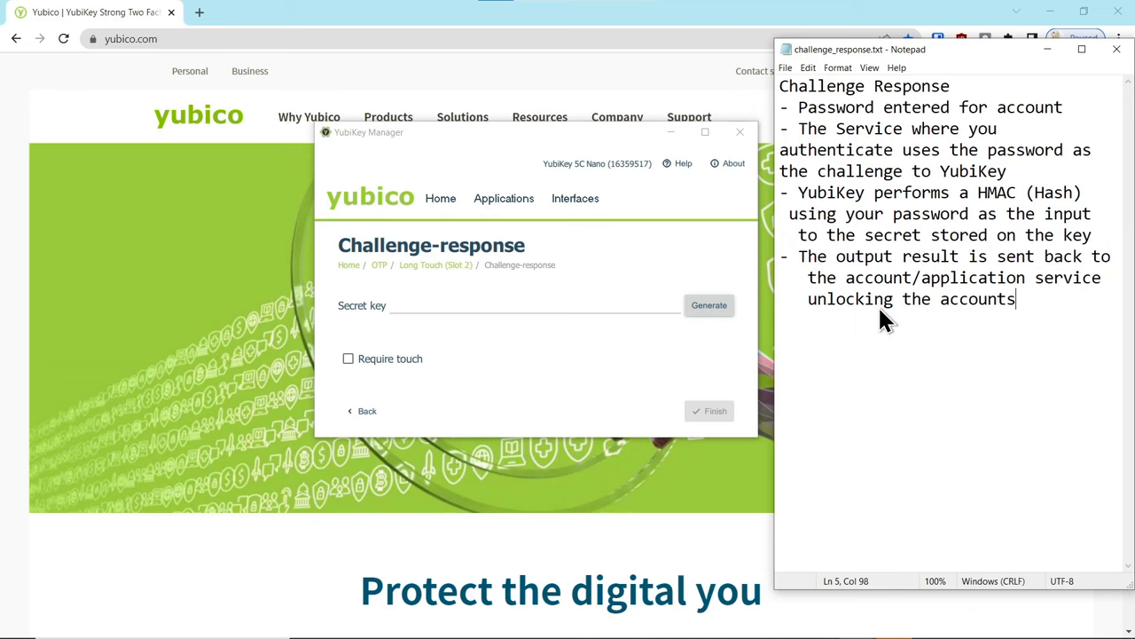
mouse_move(417, 319)
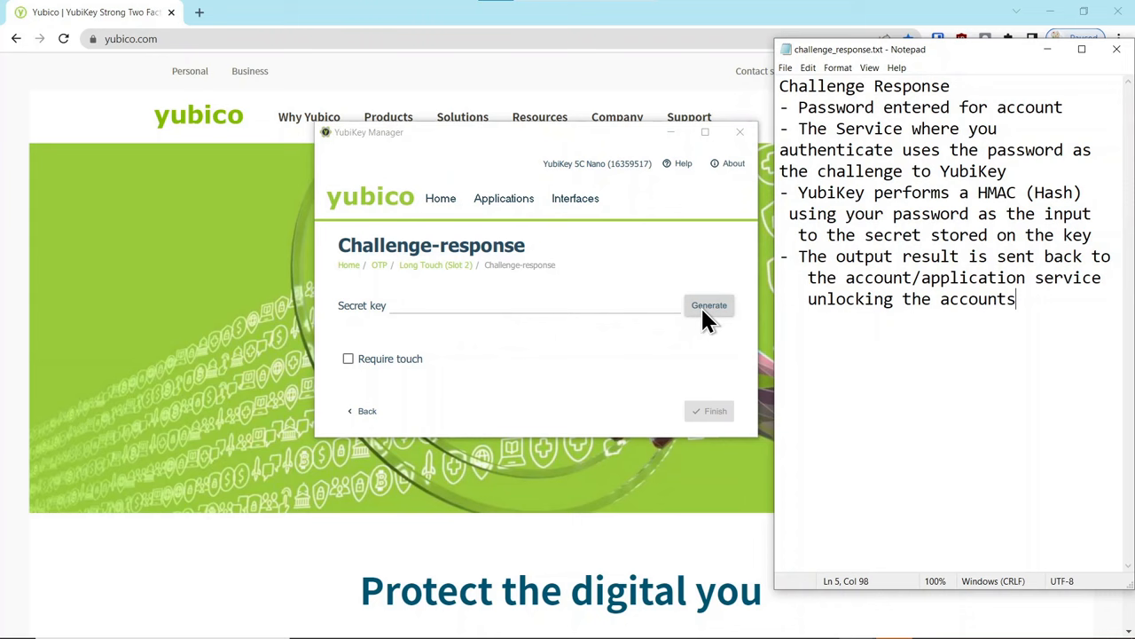
Generate a challenge-response secret, save it to slot 2, and record it in Notepad
left_click(708, 306)
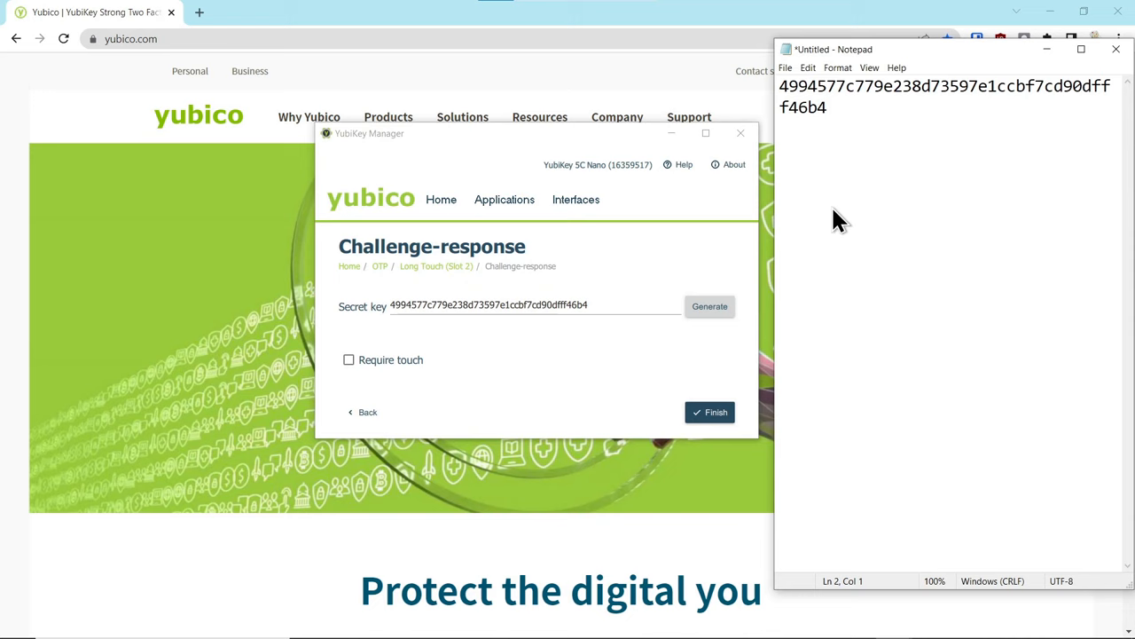
left_click(710, 412)
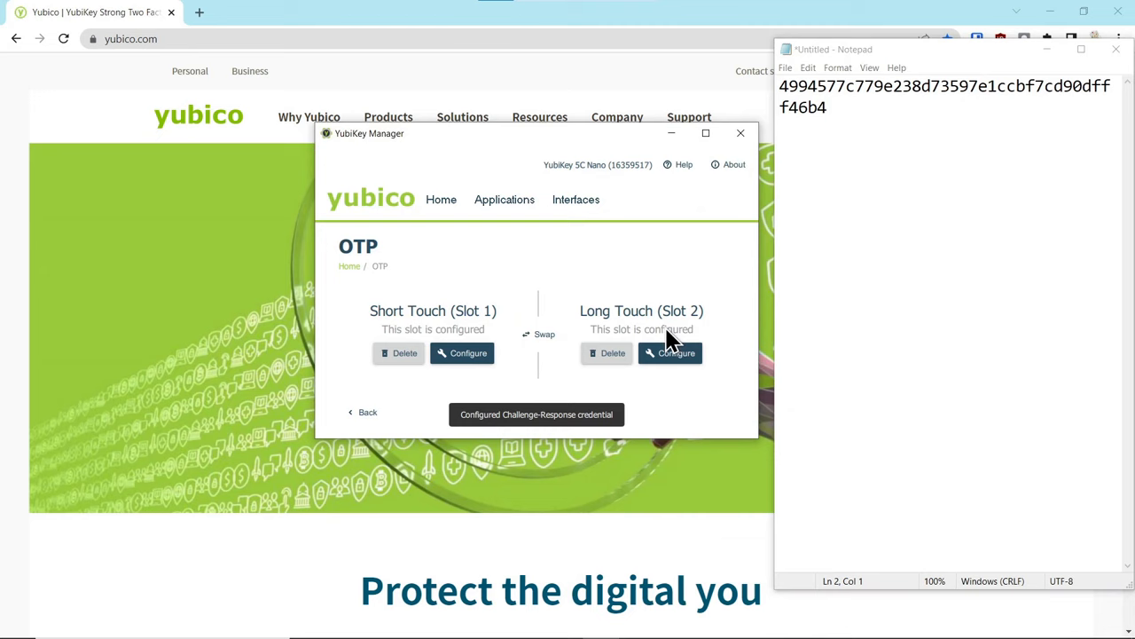
mouse_move(838, 222)
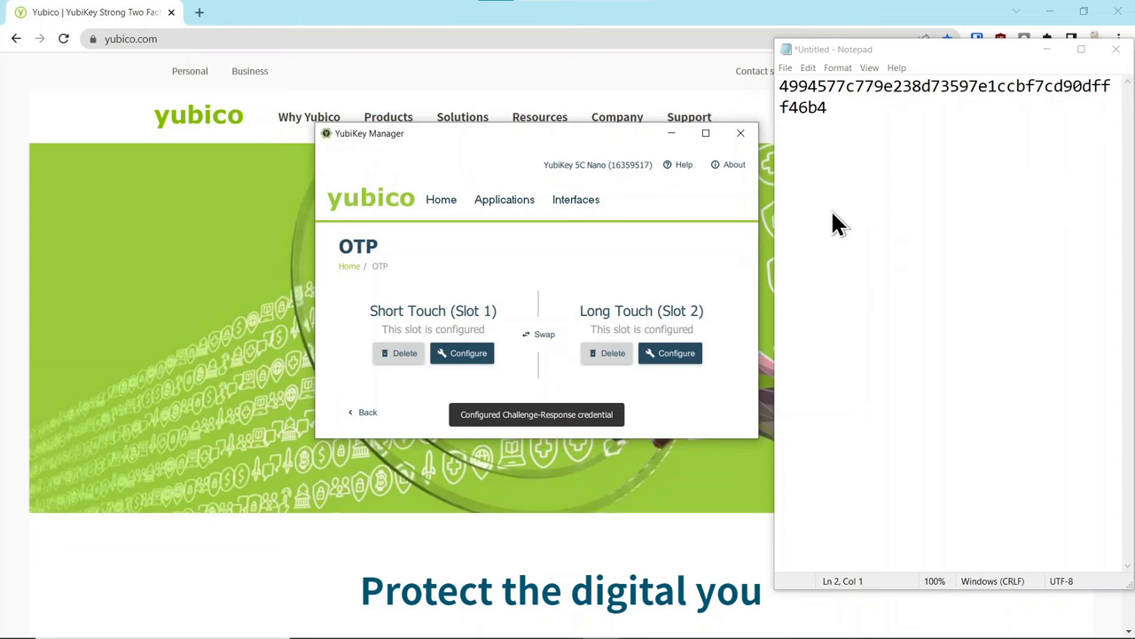
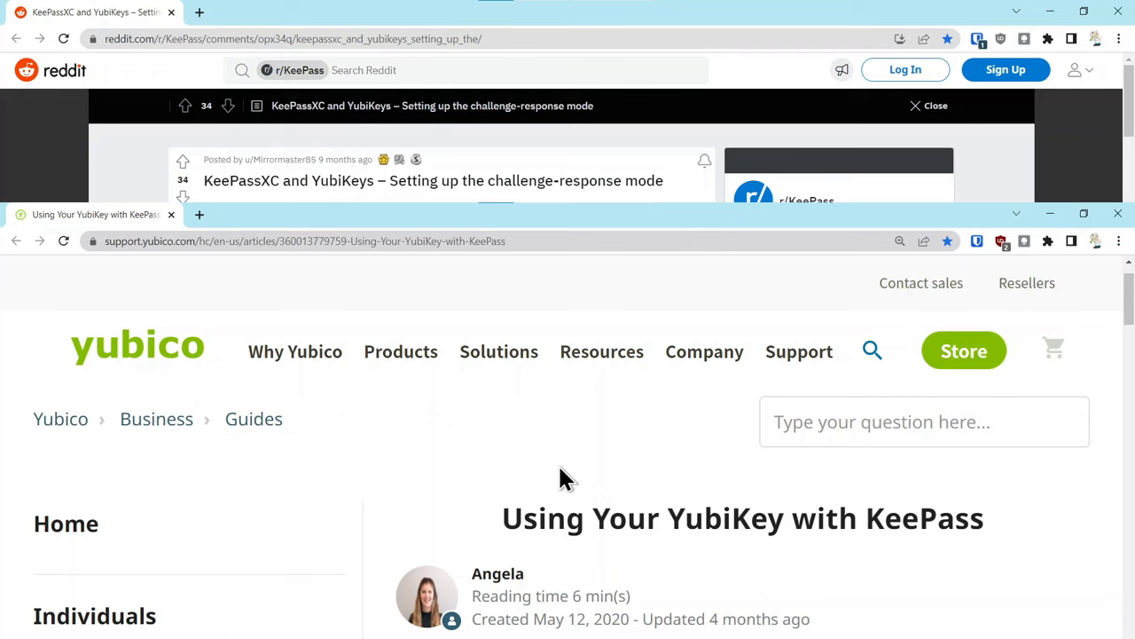
mouse_move(505, 462)
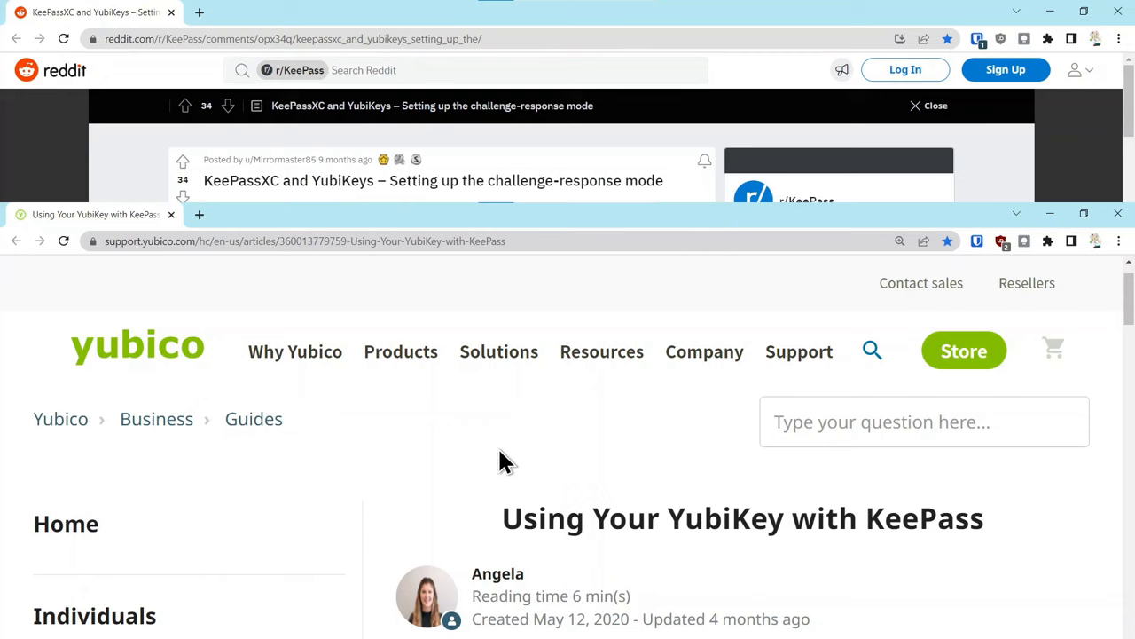
mouse_move(532, 434)
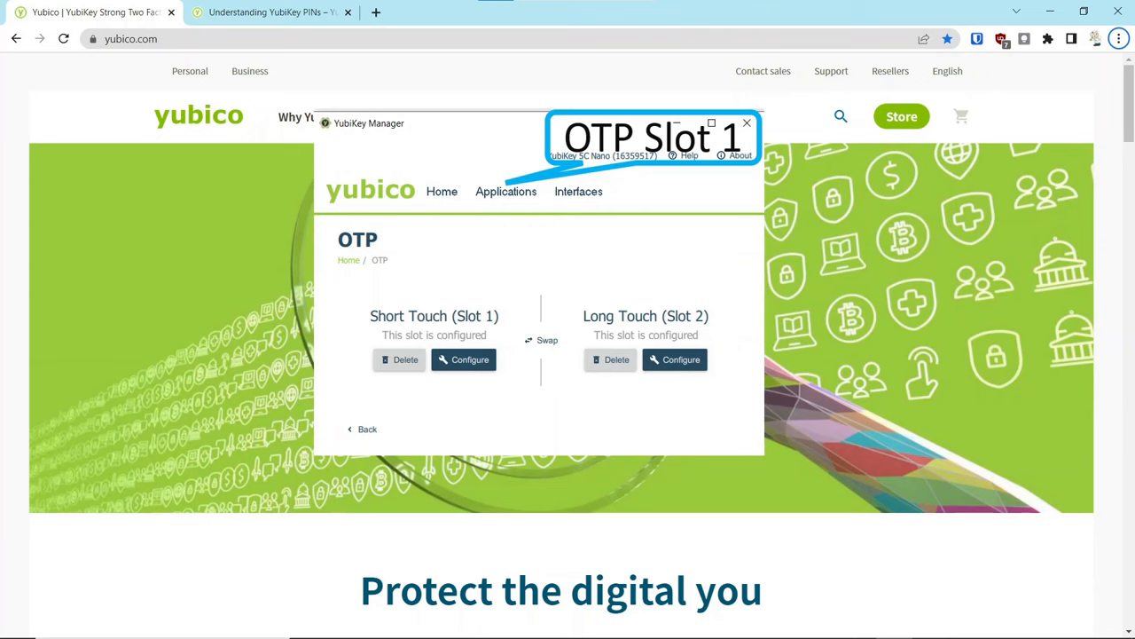
mouse_move(519, 197)
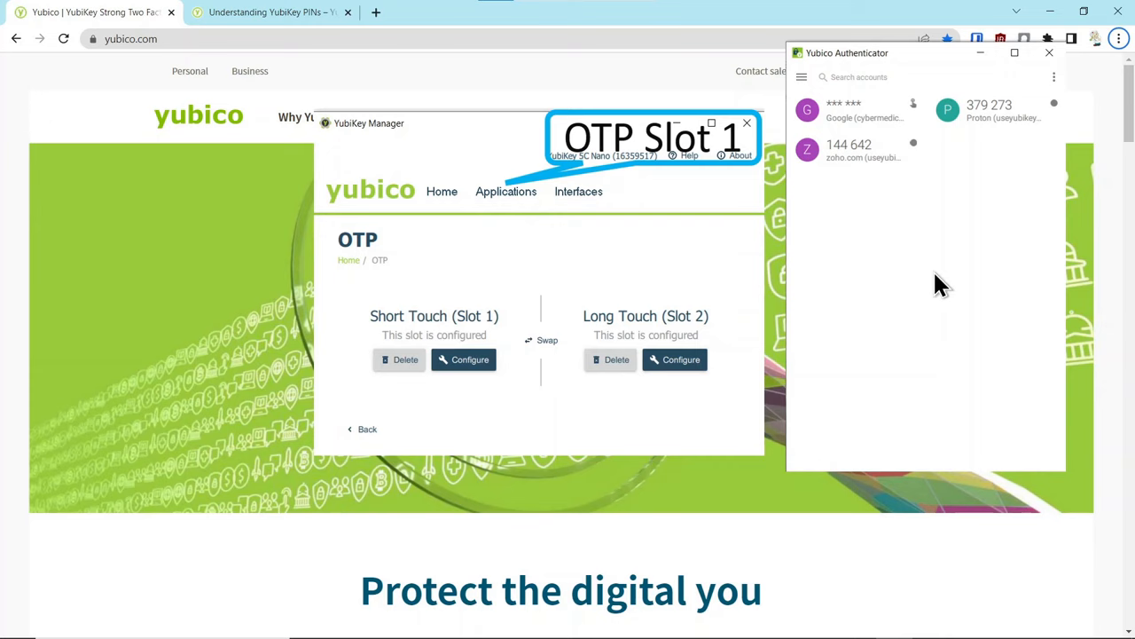
mouse_move(878, 257)
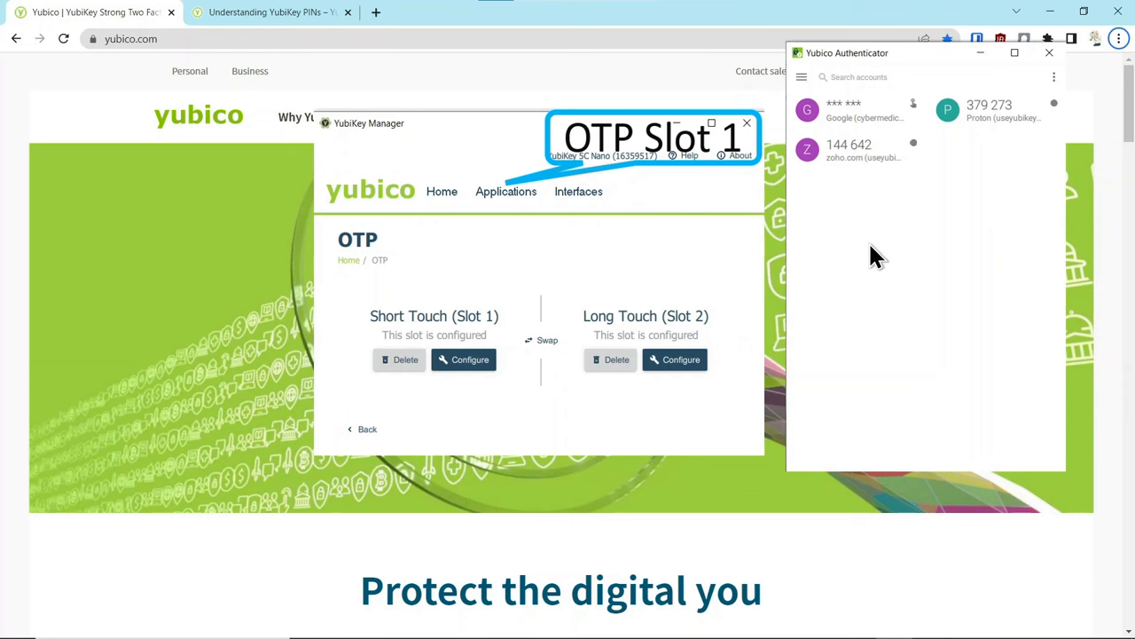
Delete the Short Touch (Slot 1) configuration and confirm YES
left_click(406, 359)
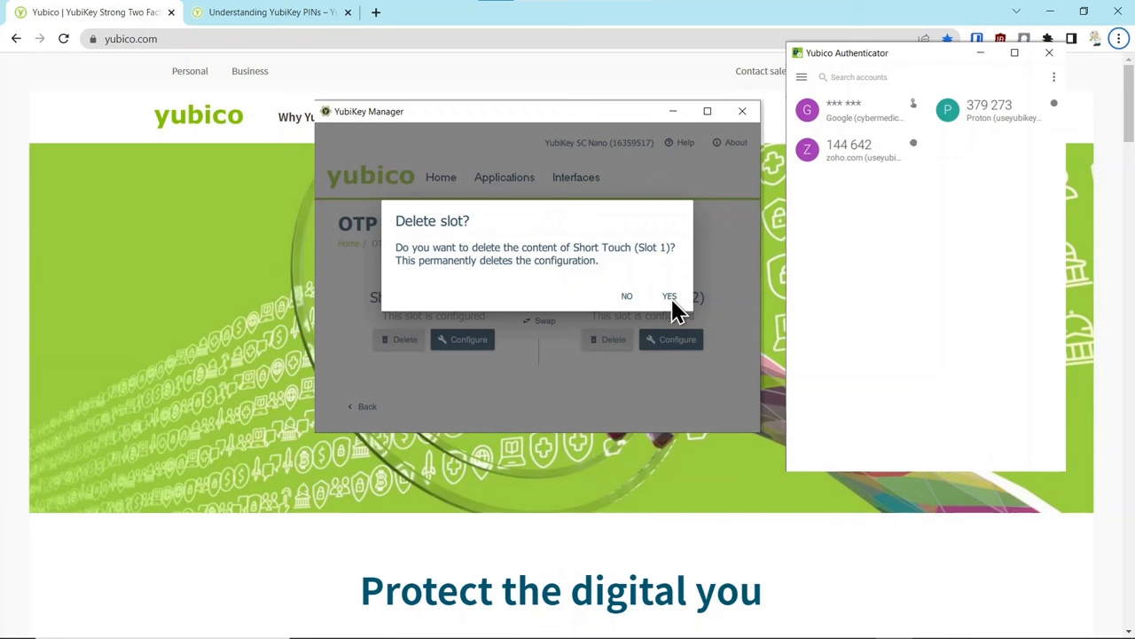
left_click(669, 295)
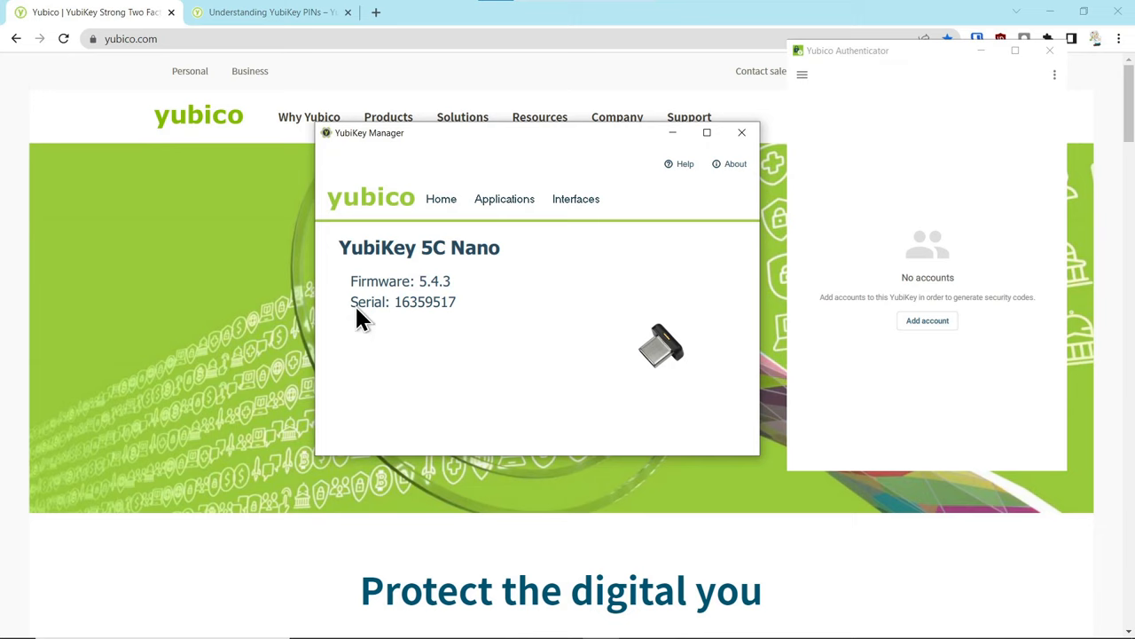
mouse_move(528, 355)
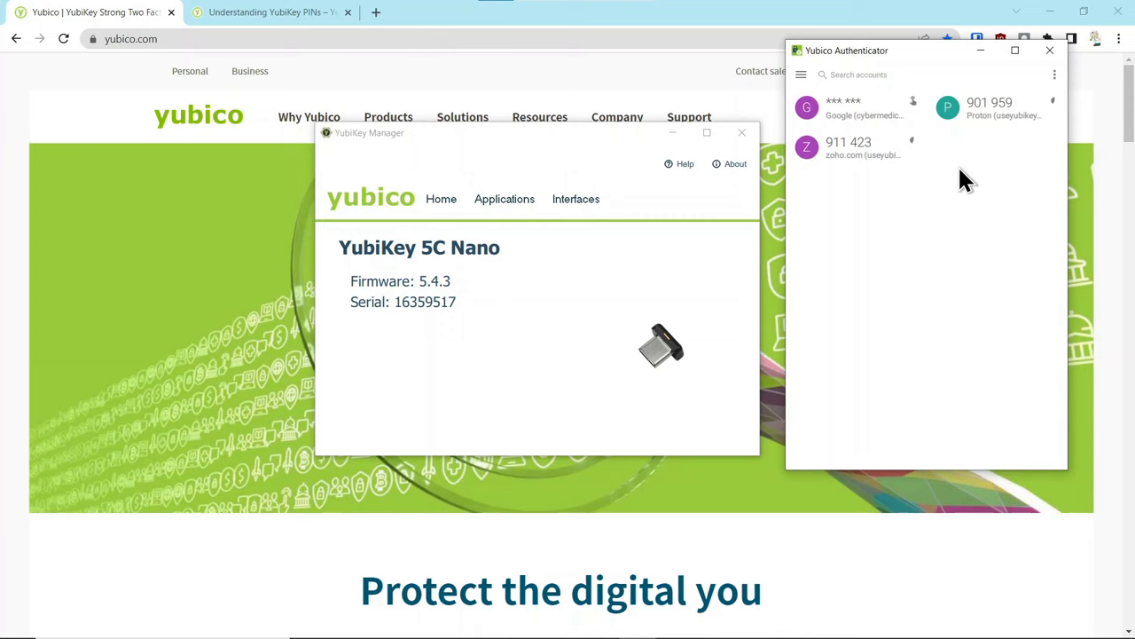
mouse_move(916, 87)
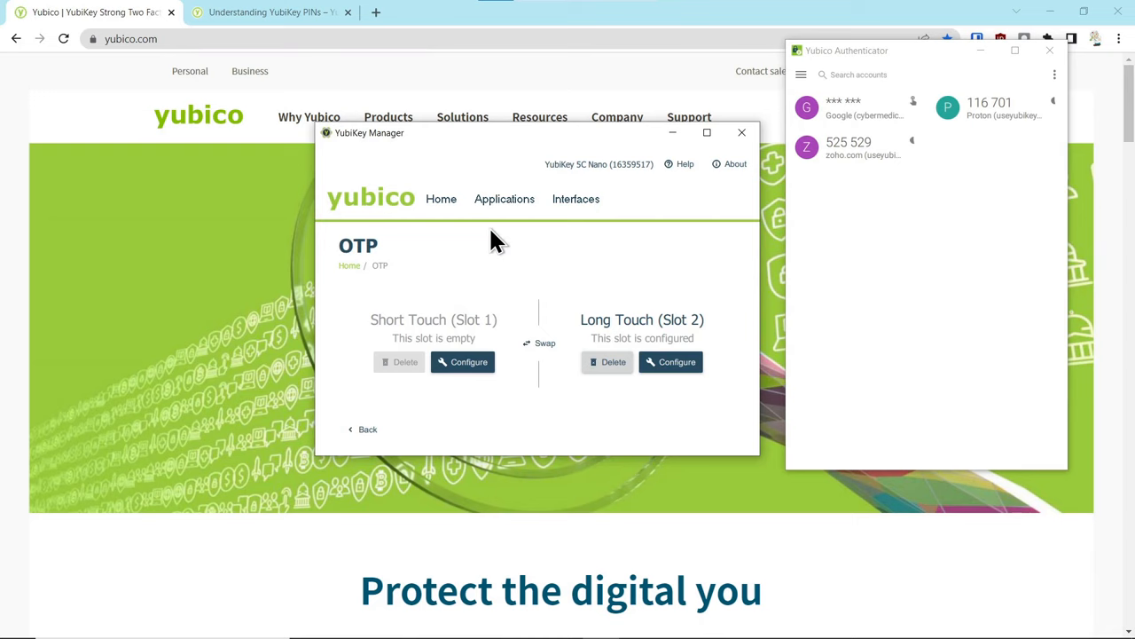
mouse_move(524, 290)
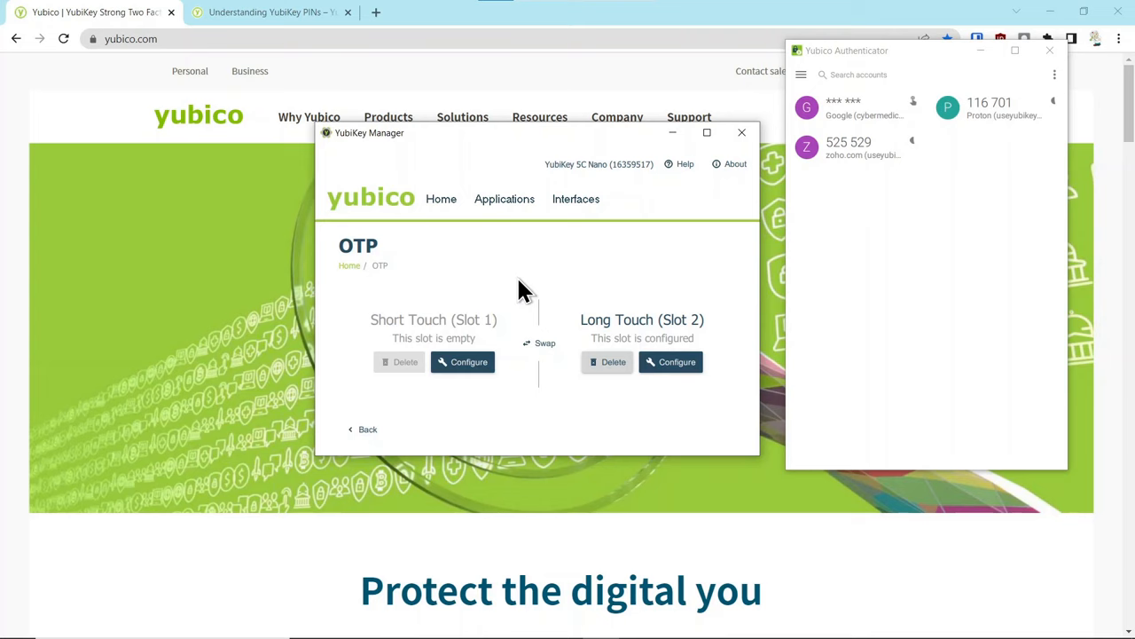
mouse_move(487, 144)
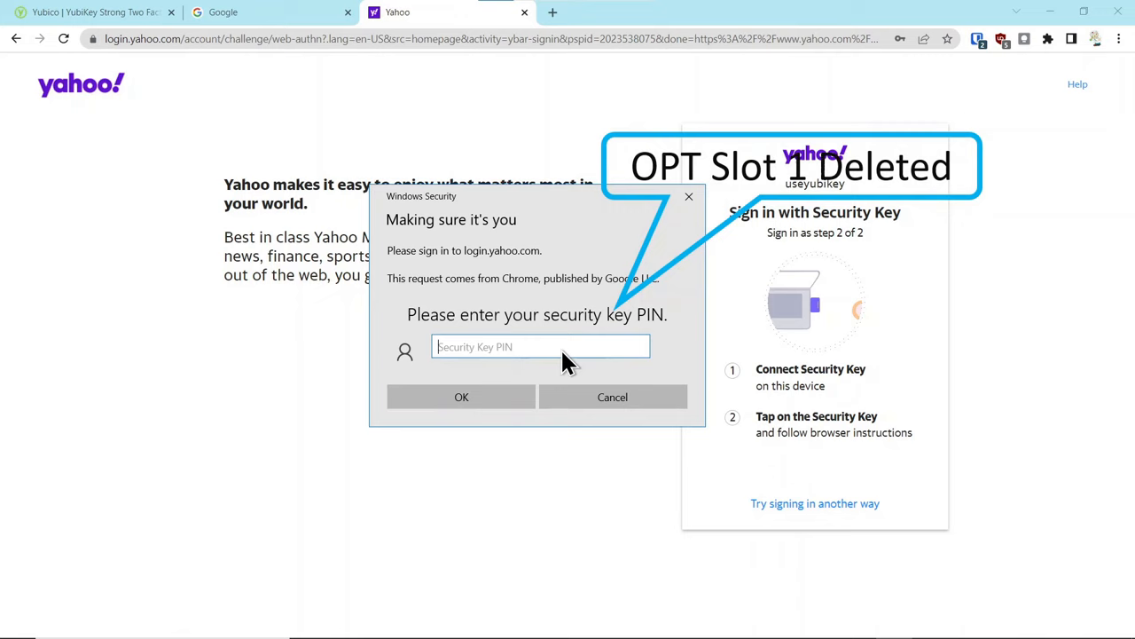
Enter the security key PIN in the Windows Security prompt for Yahoo sign-in
left_click(461, 397)
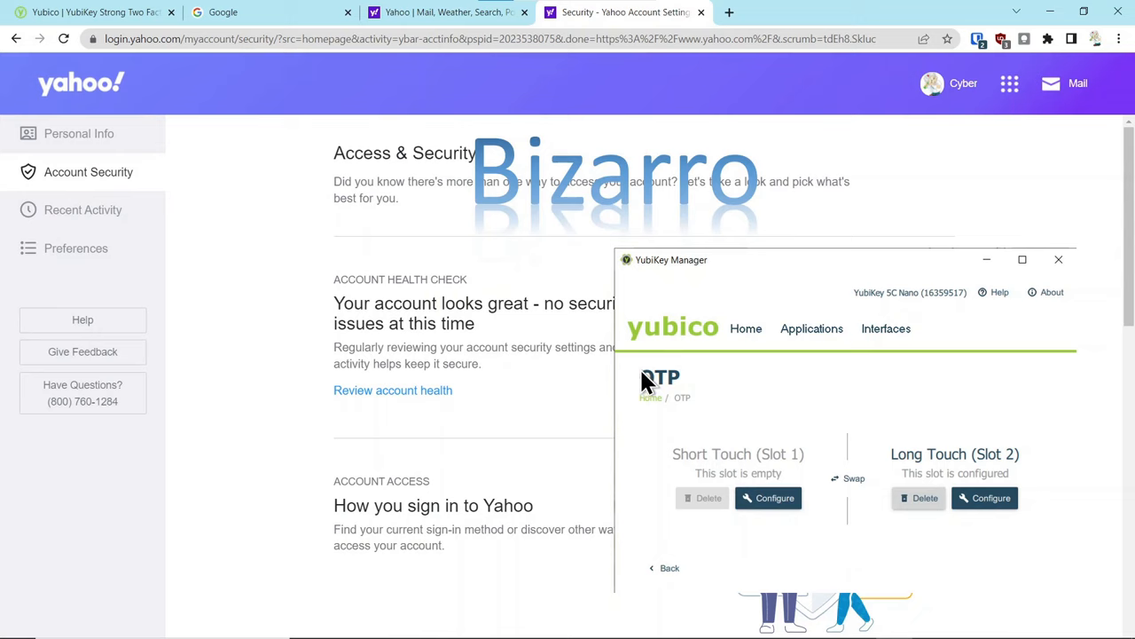
mouse_move(754, 448)
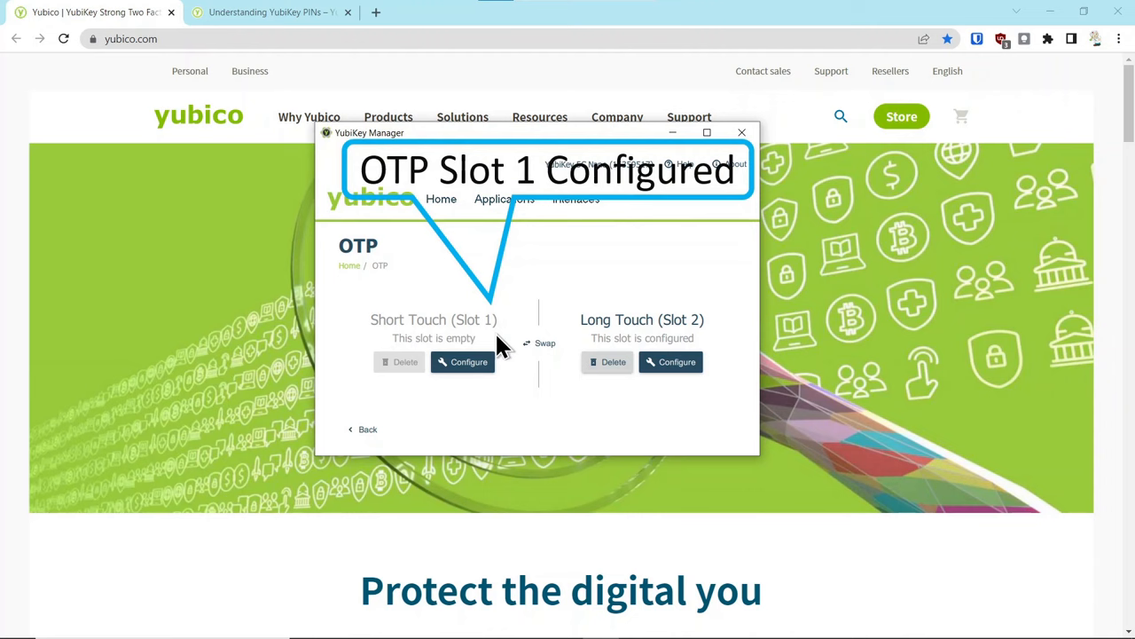
Write a Yubico OTP credential with generated private ID and secret to slot 1, with upload enabled
left_click(462, 361)
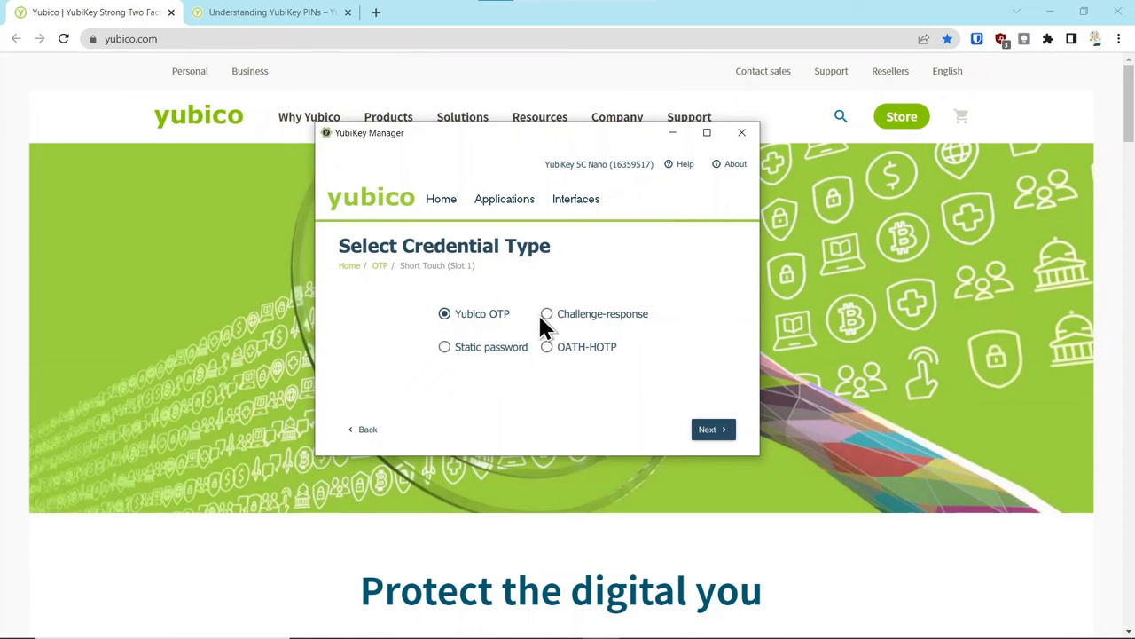
left_click(713, 429)
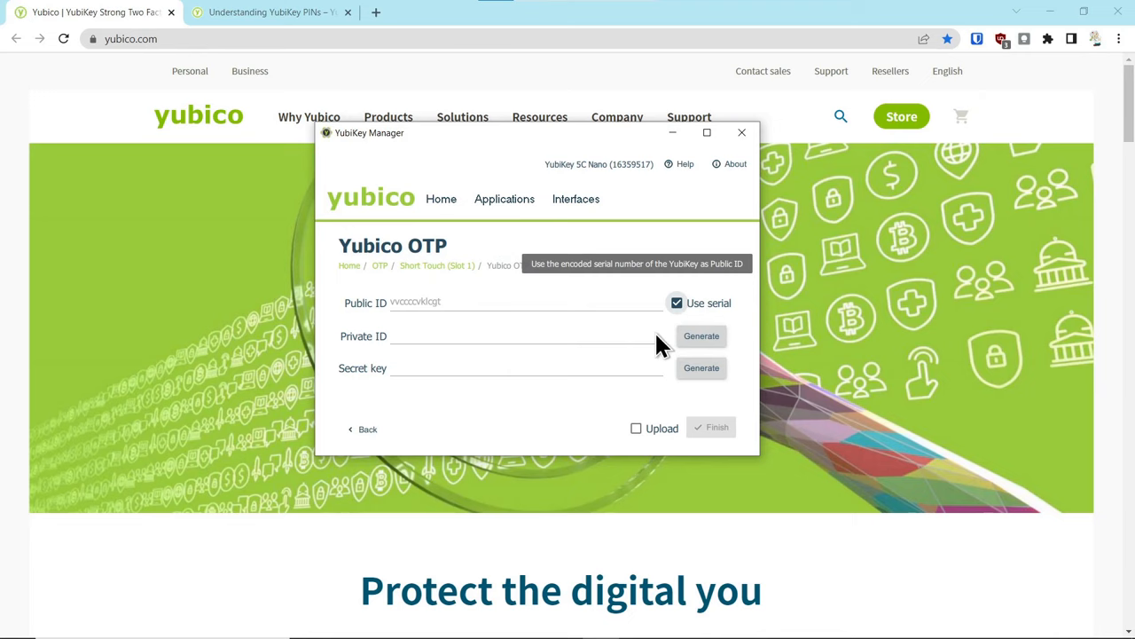
left_click(701, 335)
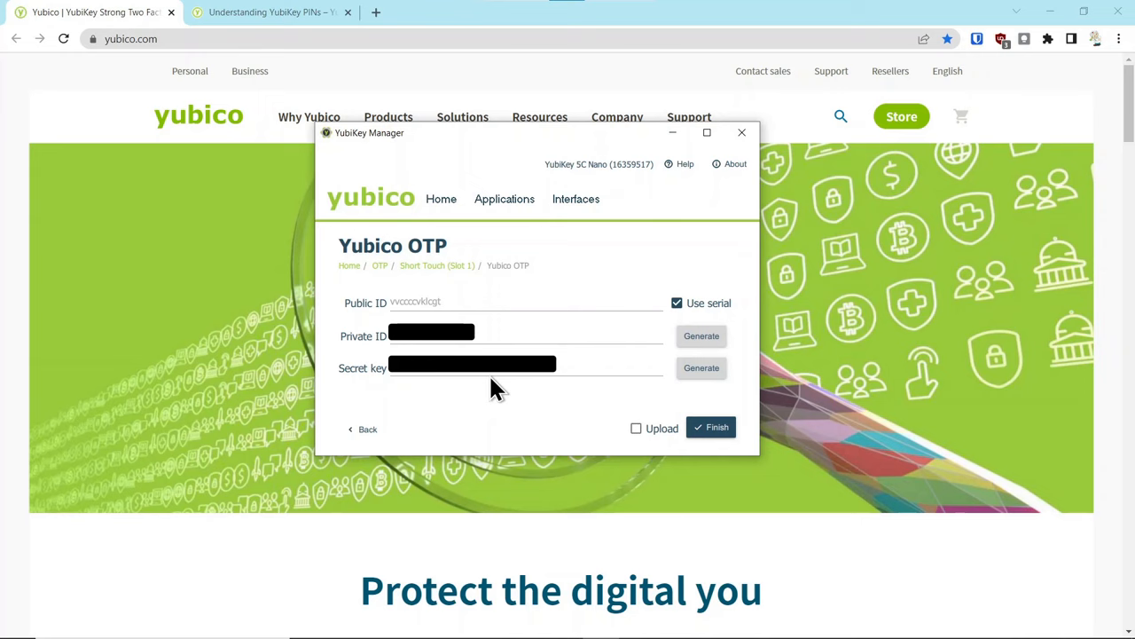
left_click(636, 428)
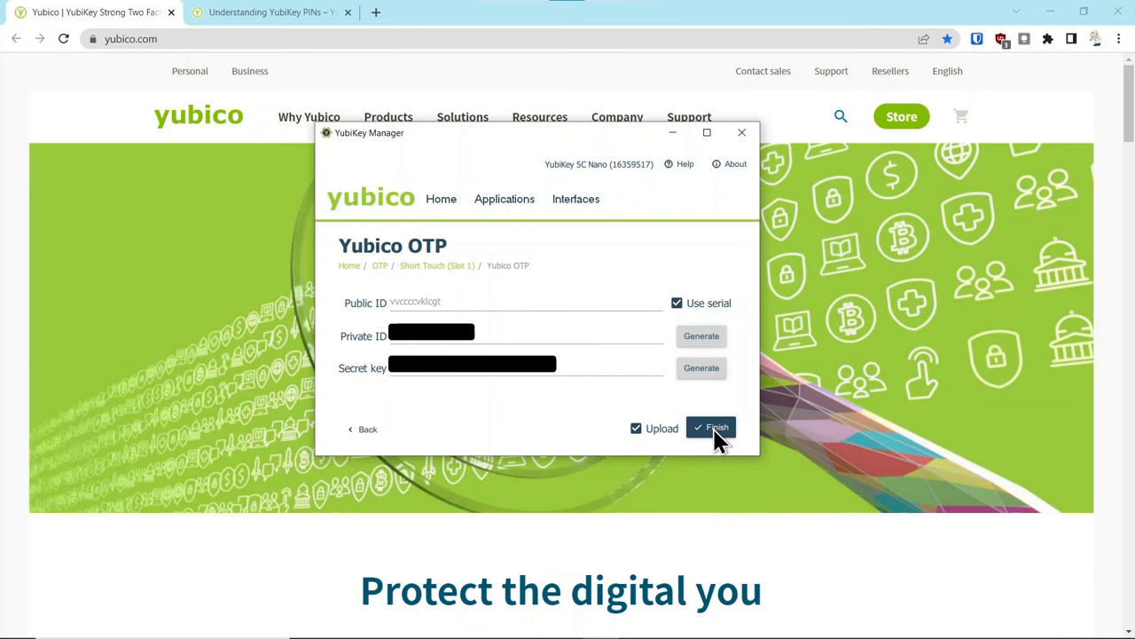
left_click(710, 427)
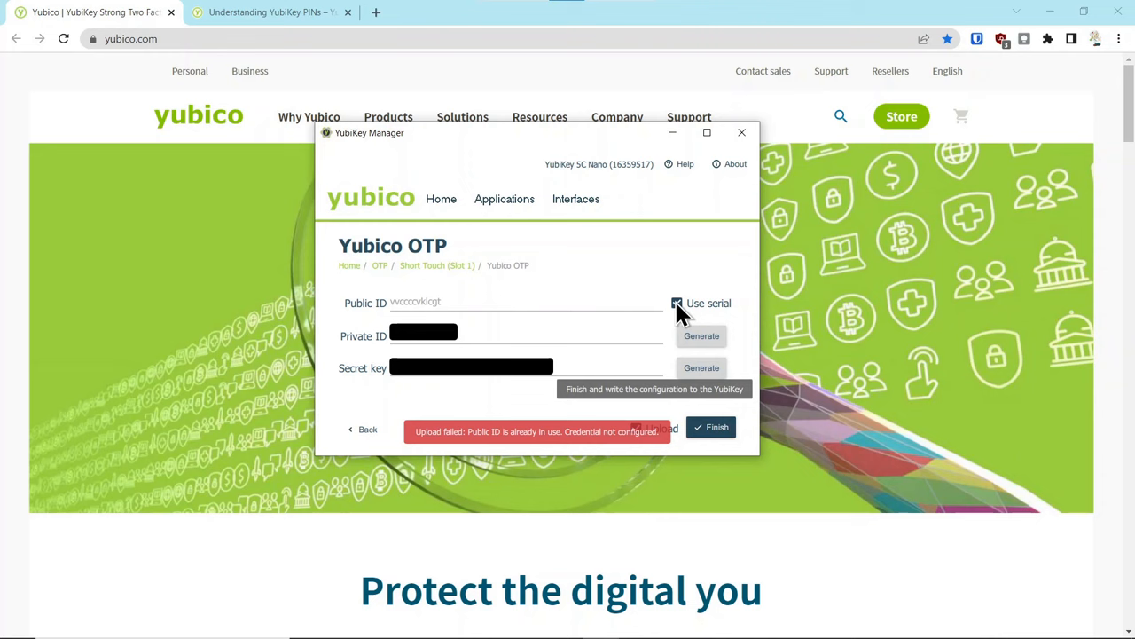
Scroll through the Yubico support article explaining the Public ID error
scroll("down", 3)
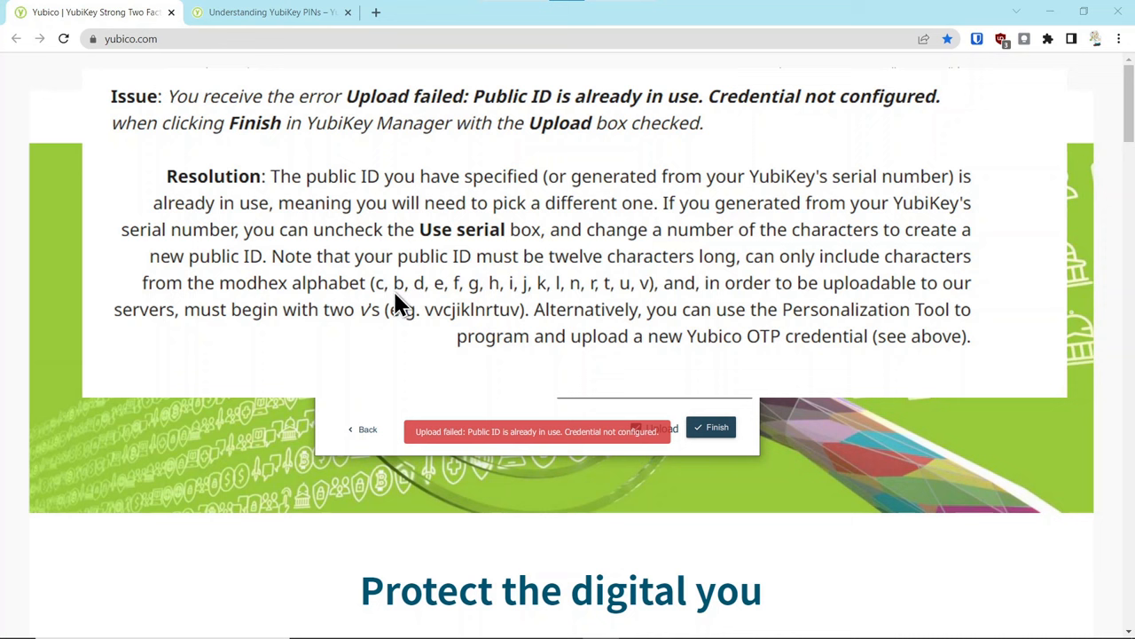
mouse_move(555, 158)
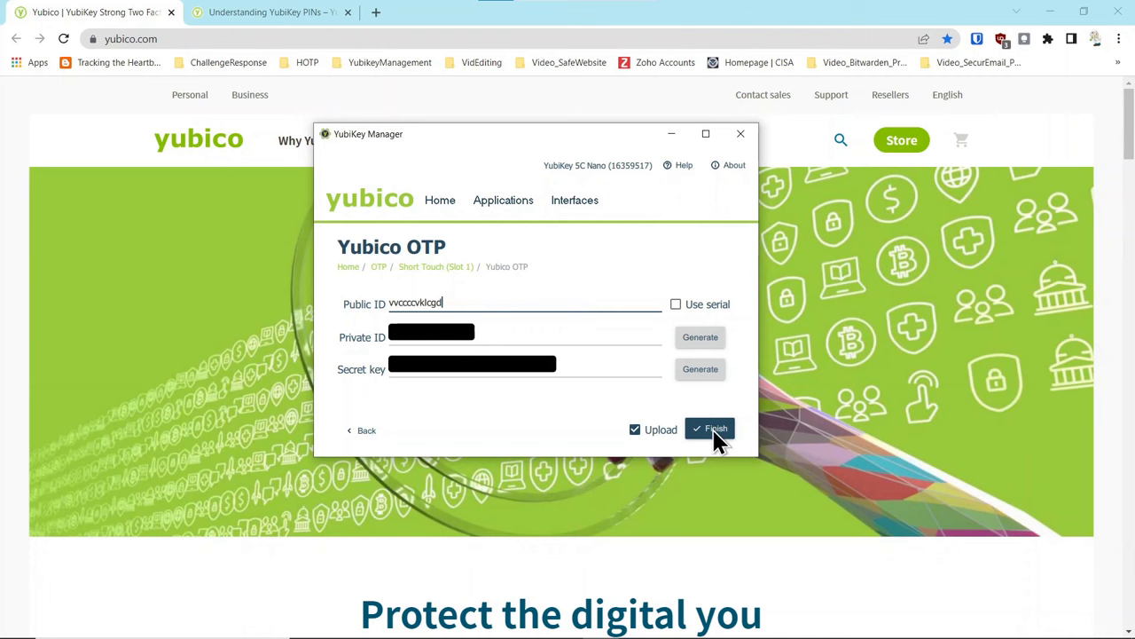
Upload public ID vvccccvklcgd to Yubico after passing the robot check and supplying a key OTP
left_click(711, 429)
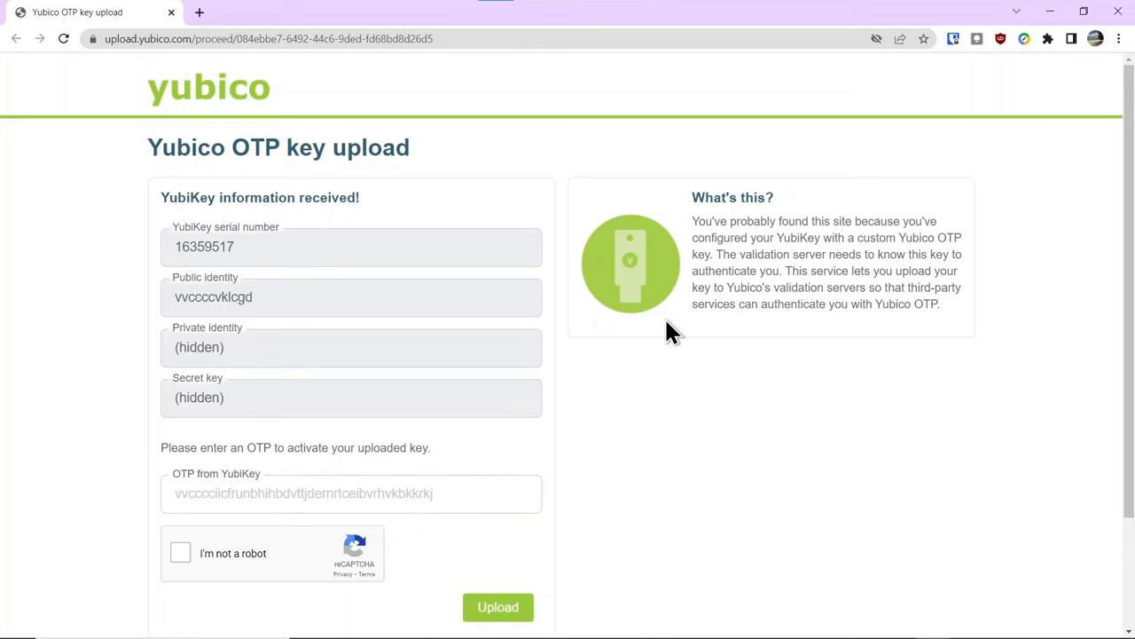
left_click(180, 553)
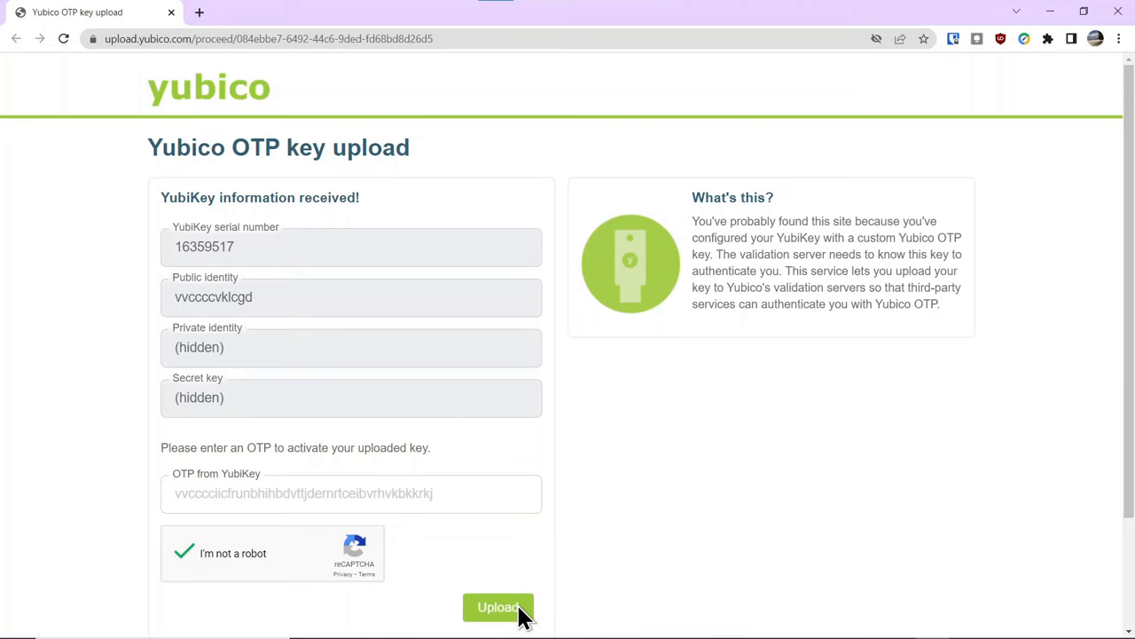
left_click(497, 606)
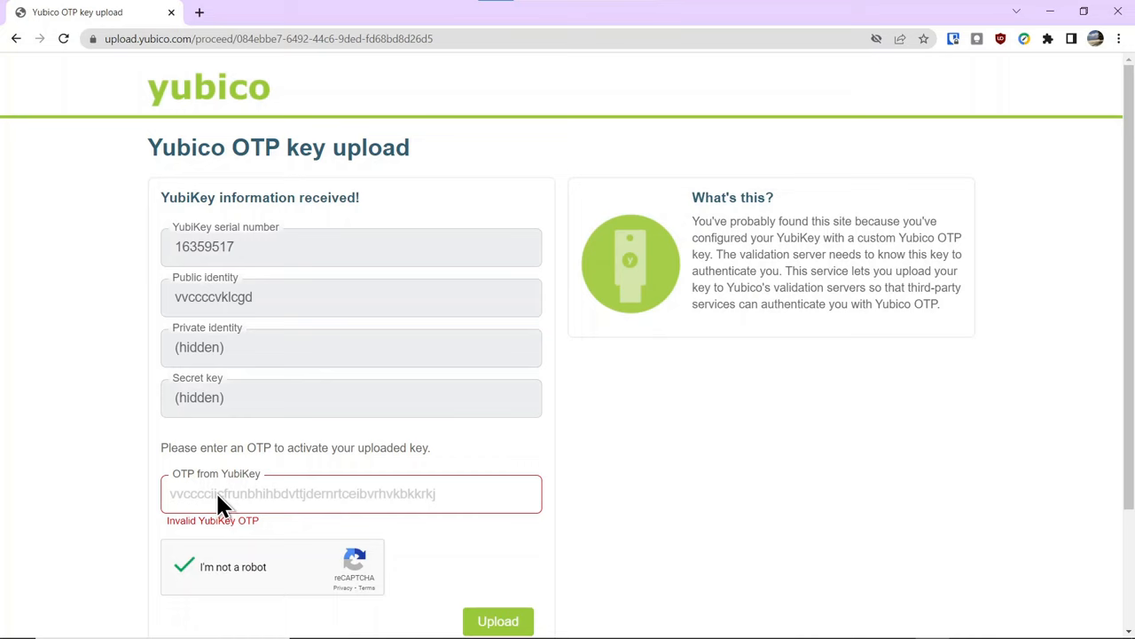
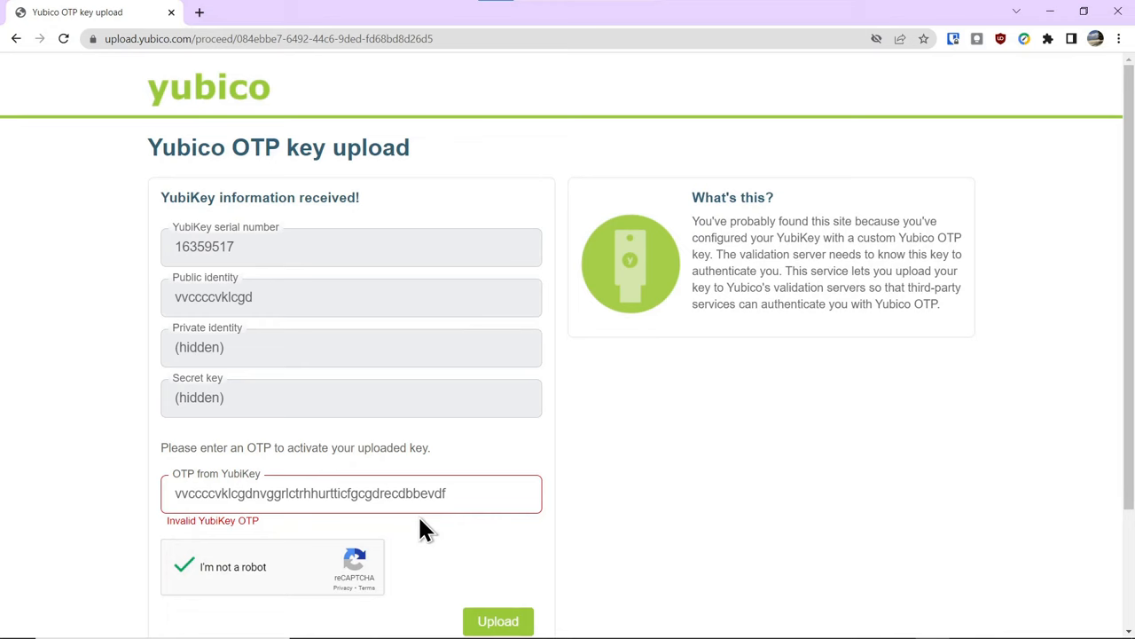
left_click(498, 621)
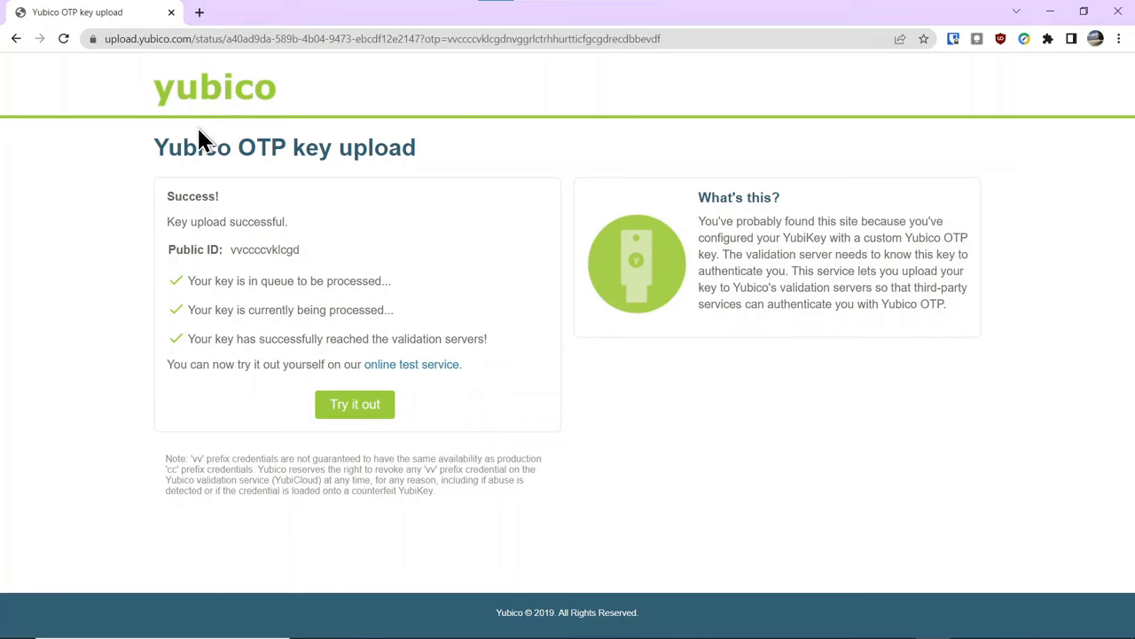
Close the Yubico upload confirmation page
left_click(354, 403)
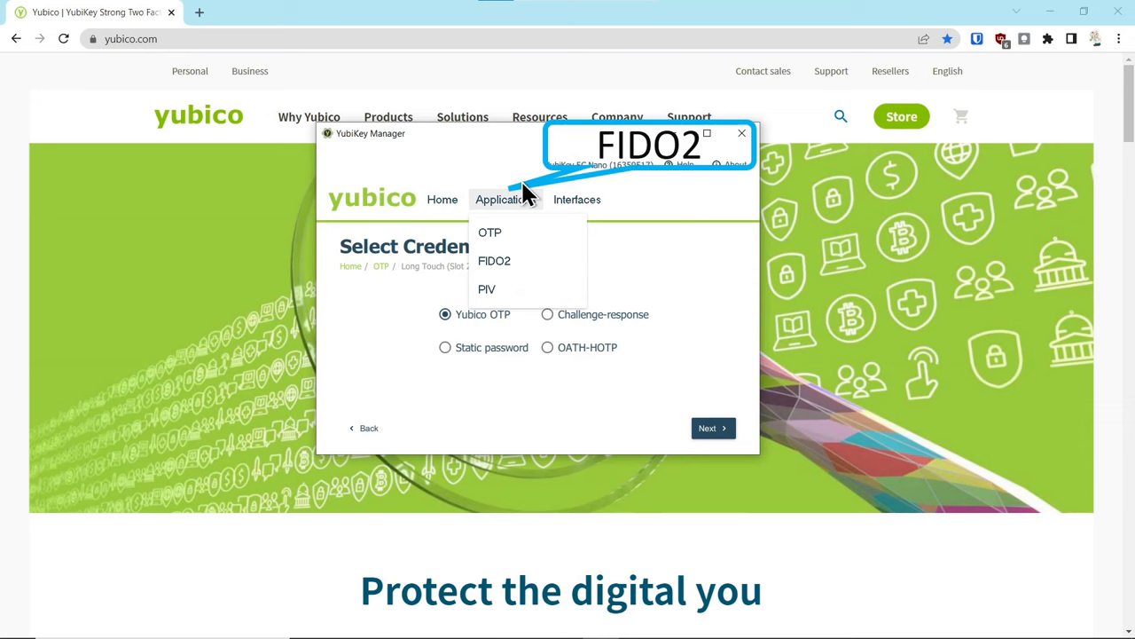
From the FIDO2 page, enter wrong current FIDO2 PINs in Change PIN until authentication blocks
left_click(494, 260)
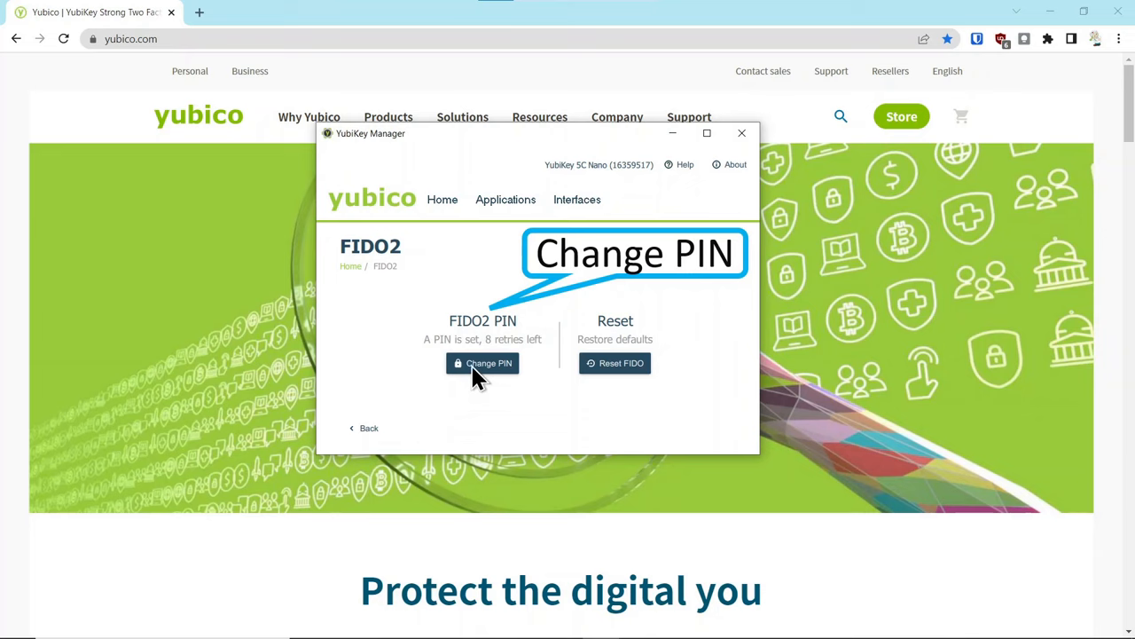
left_click(483, 363)
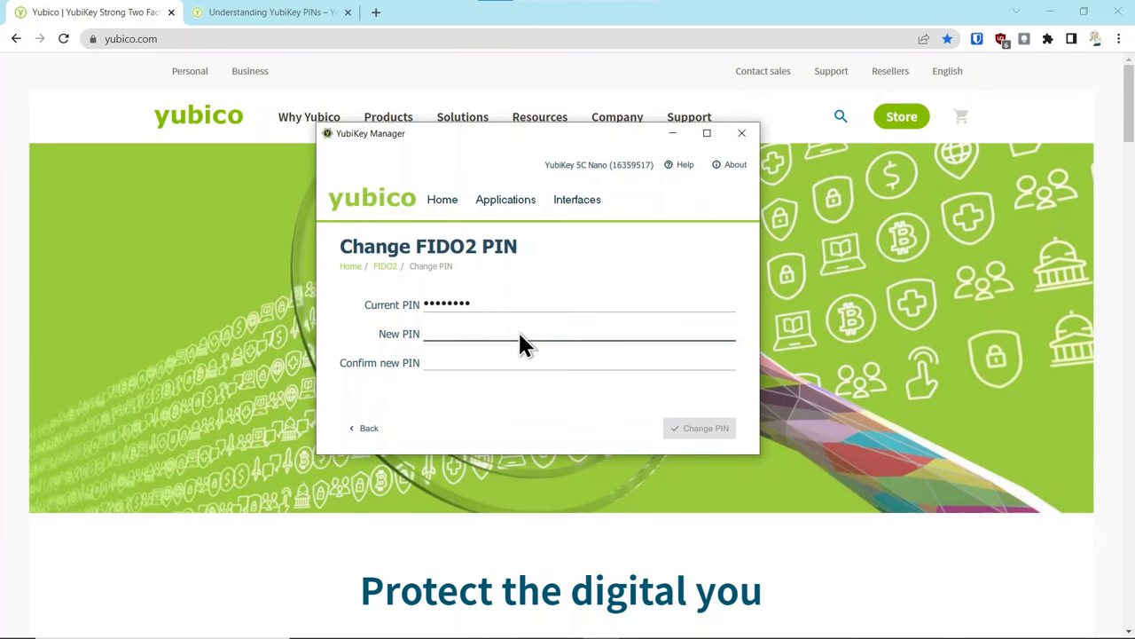
left_click(364, 427)
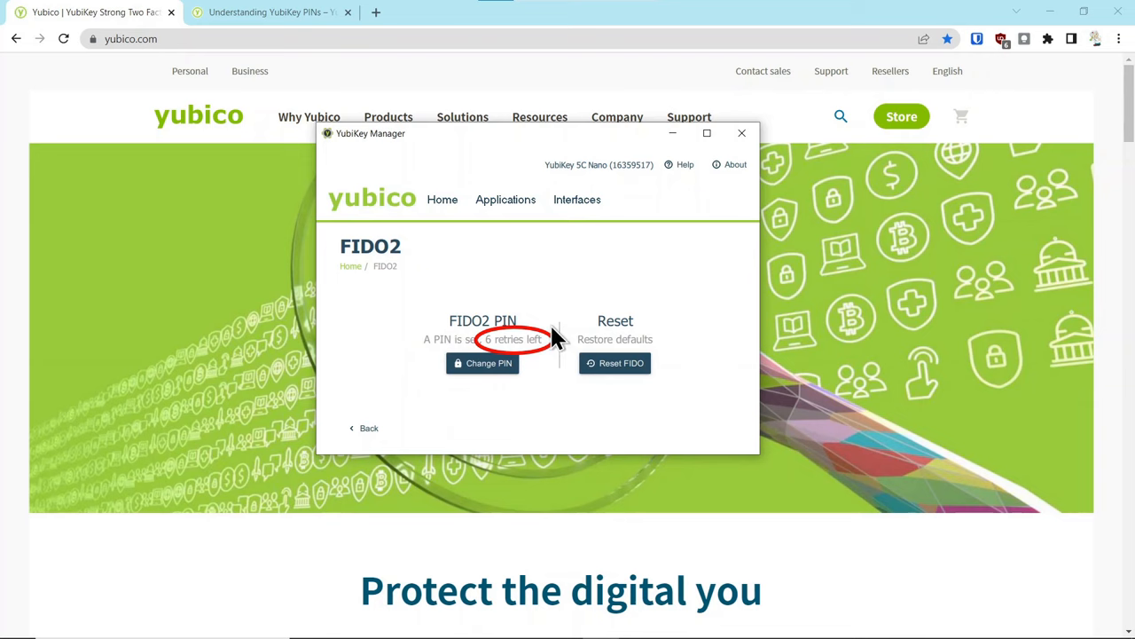
mouse_move(484, 377)
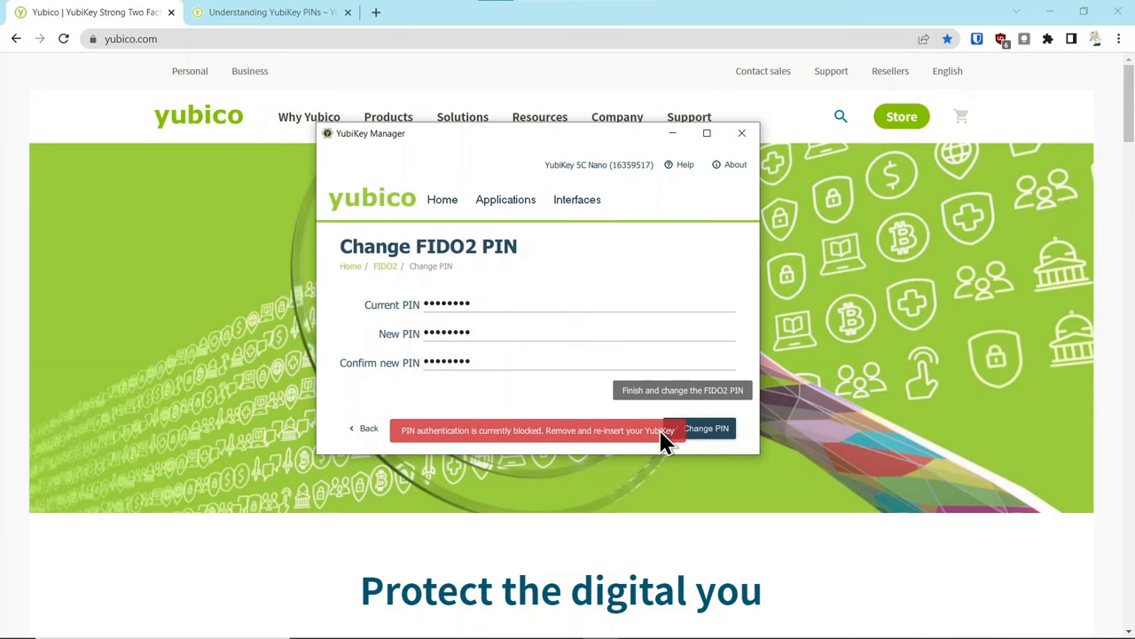
mouse_move(478, 398)
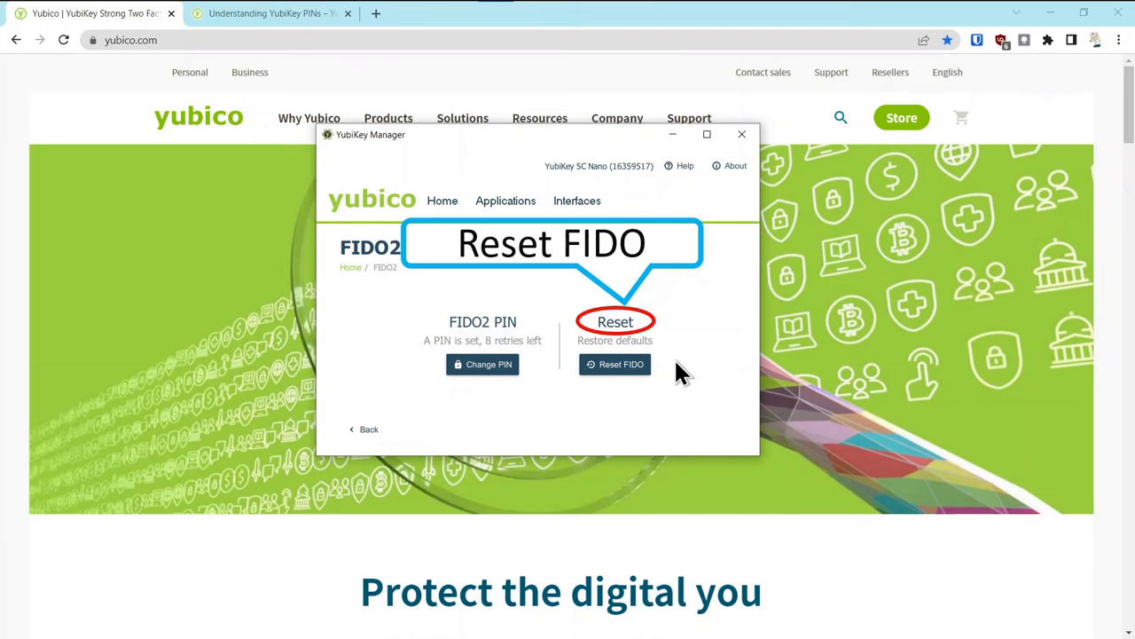
mouse_move(678, 399)
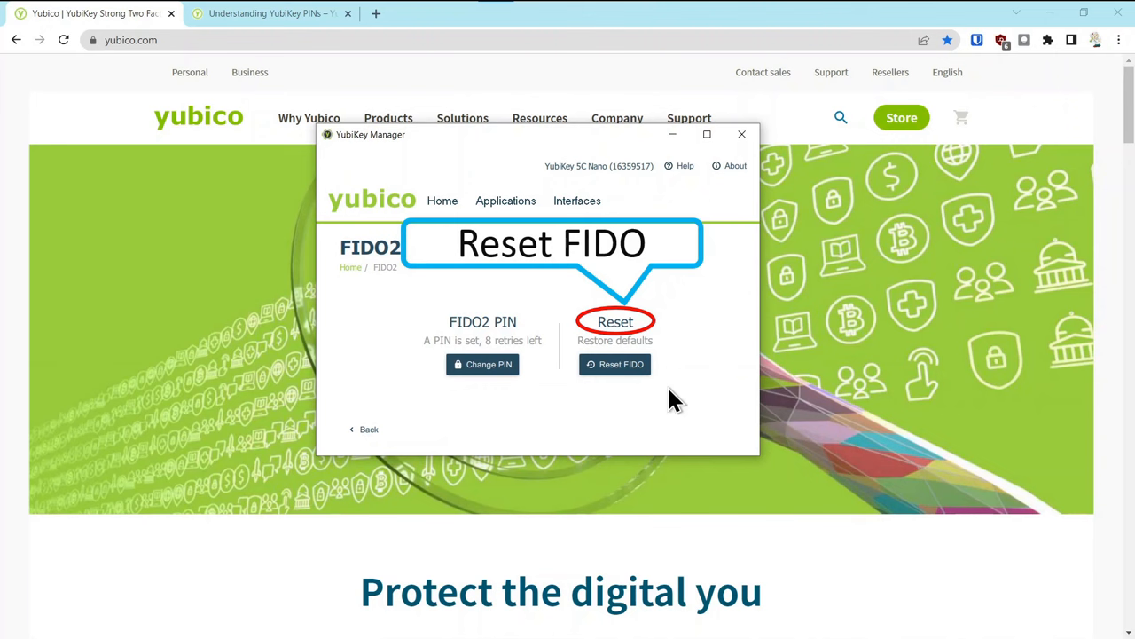
Reset FIDO and confirm YES to erase all FIDO credentials and the PIN
left_click(615, 364)
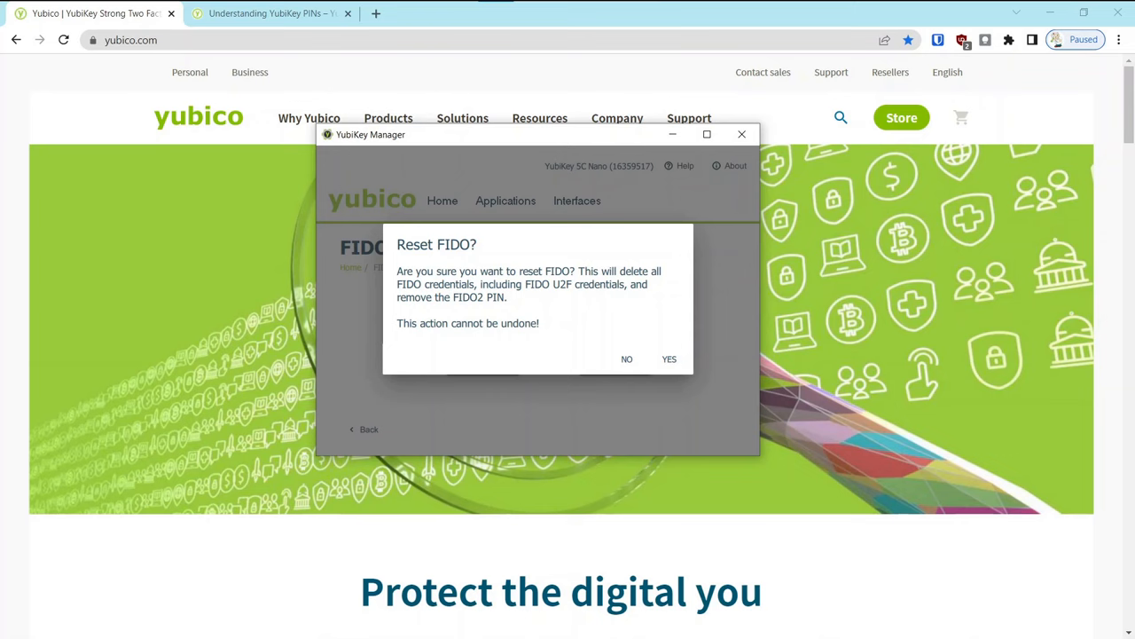
mouse_move(541, 321)
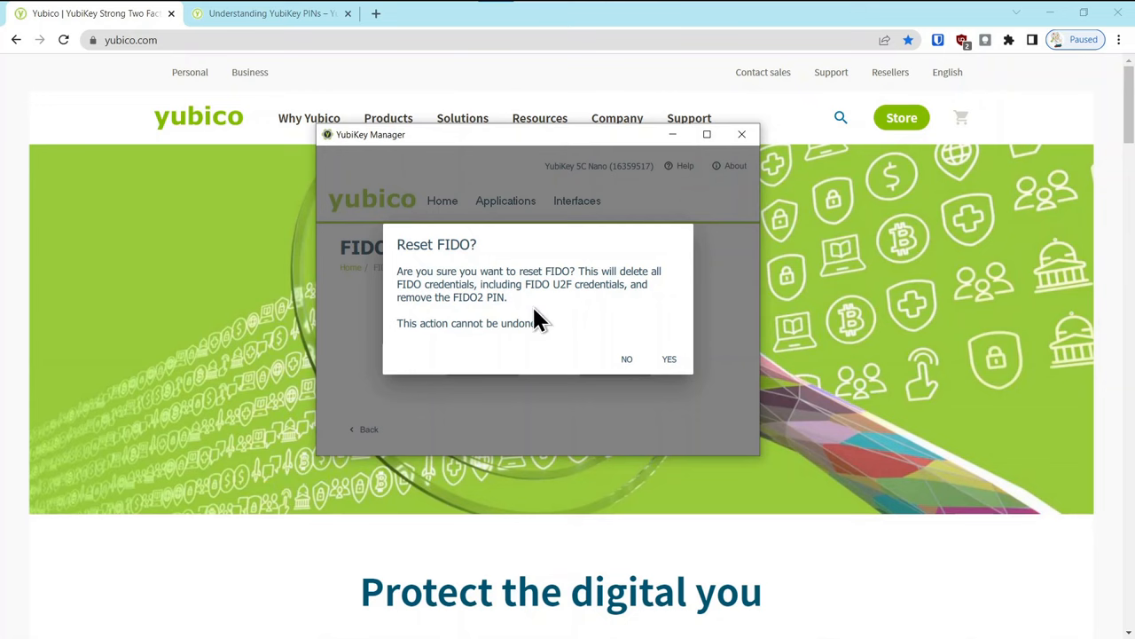
mouse_move(626, 306)
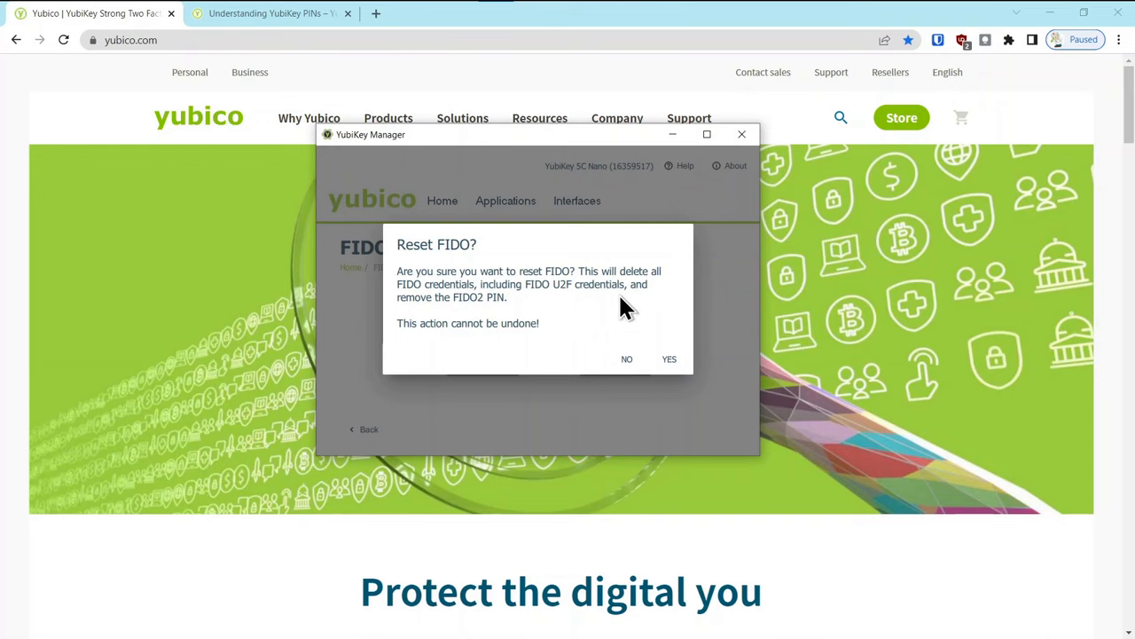
left_click(669, 359)
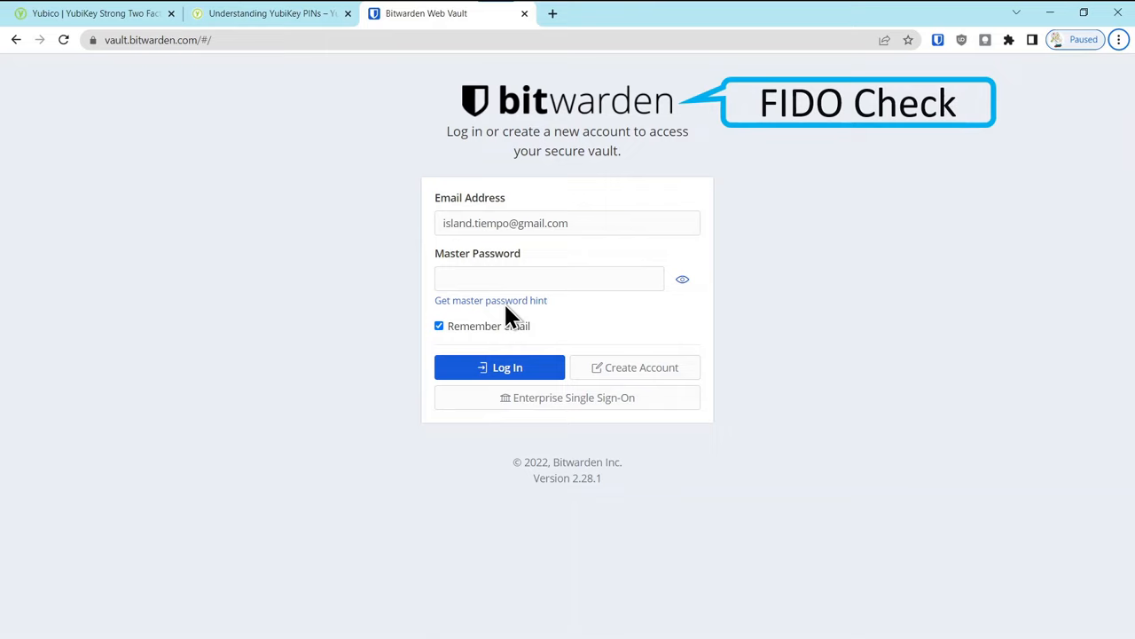
Log in to the Bitwarden Web Vault with the master password
left_click(499, 367)
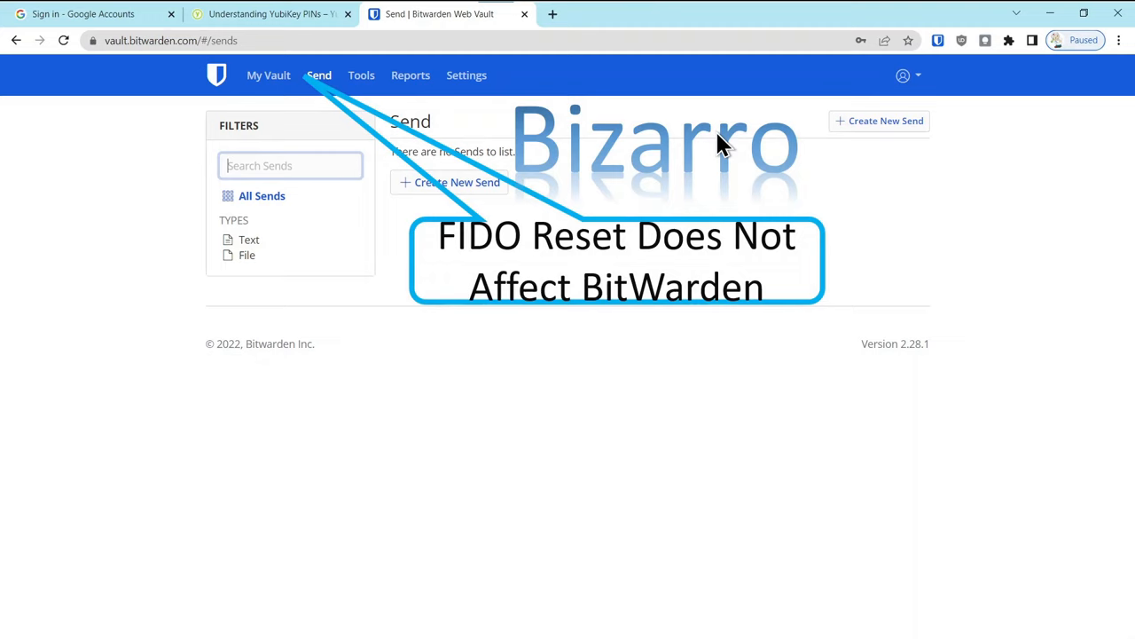
mouse_move(470, 238)
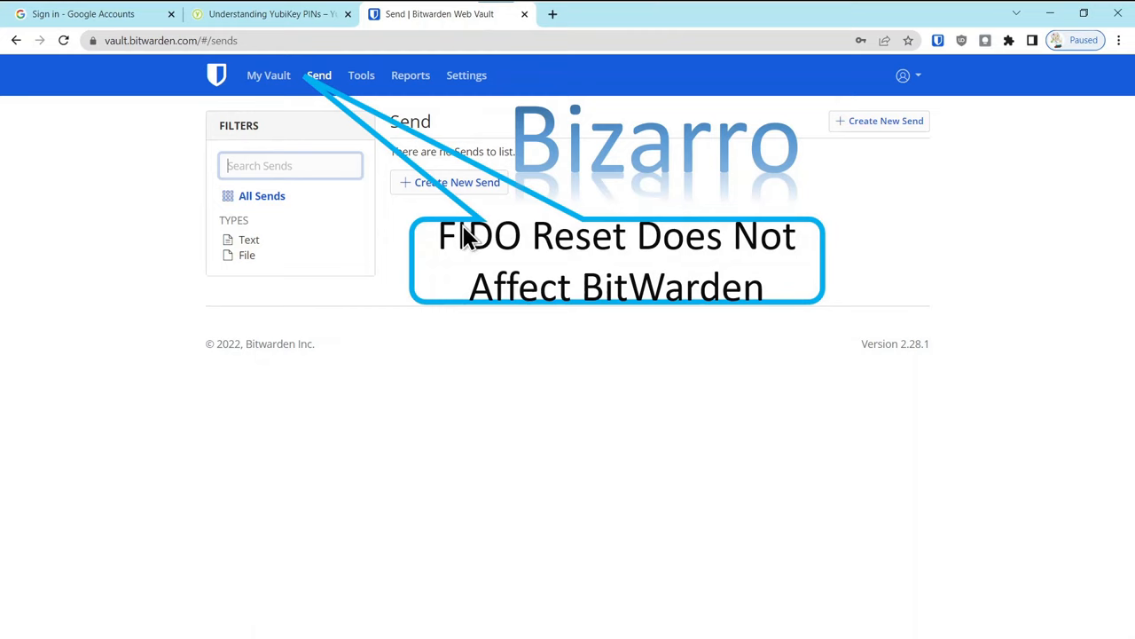
mouse_move(616, 331)
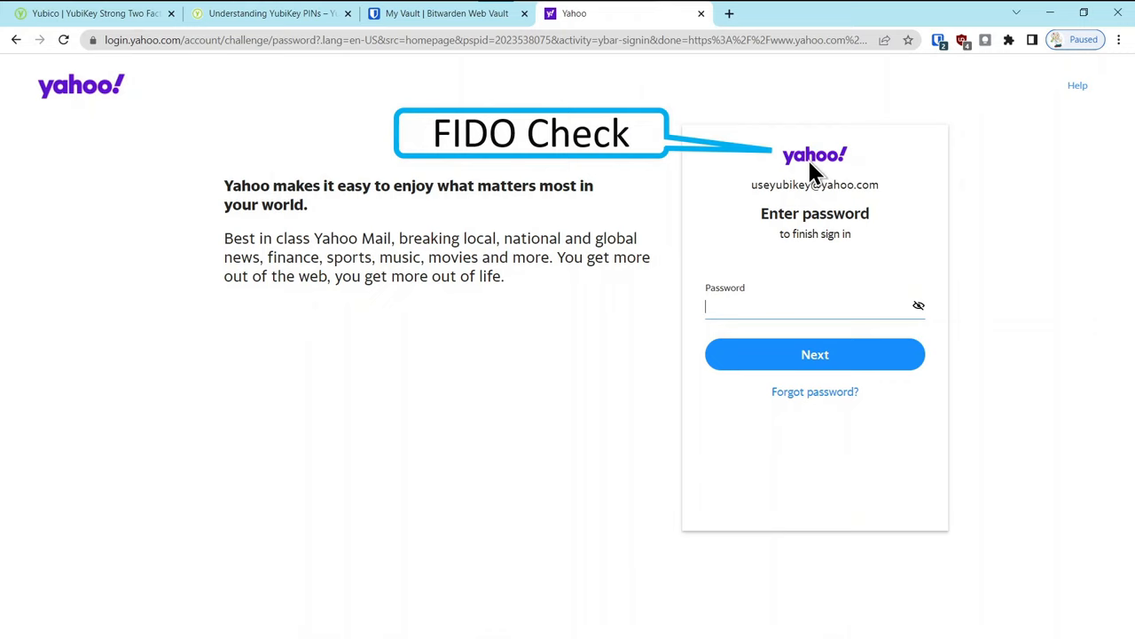
mouse_move(470, 315)
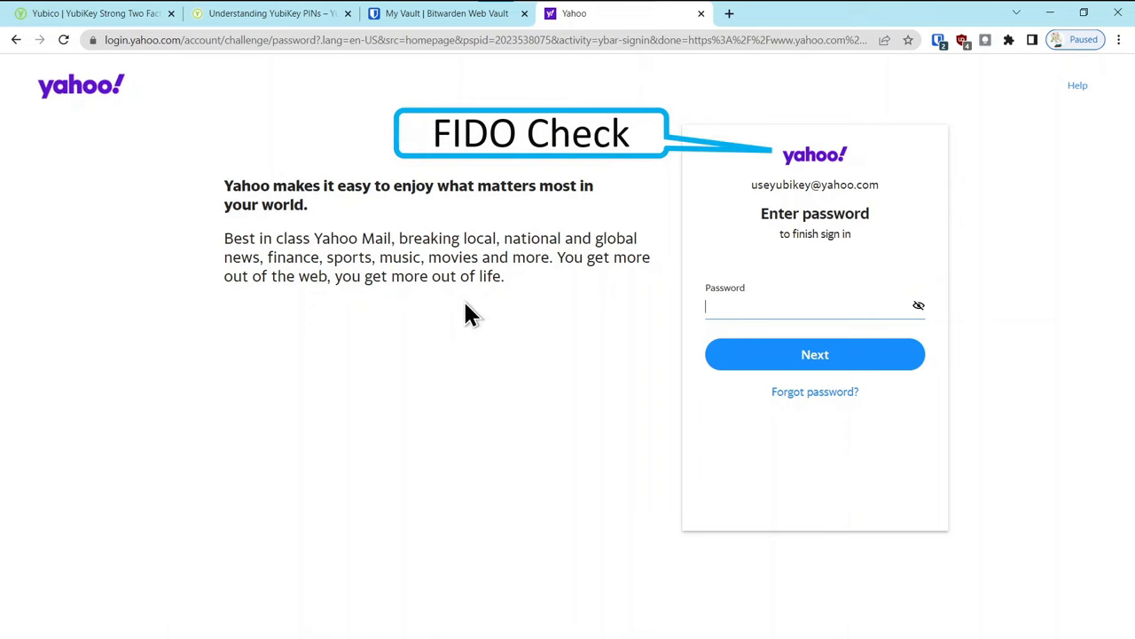
Submit the Yahoo password to reach the security-key sign-in step
left_click(815, 354)
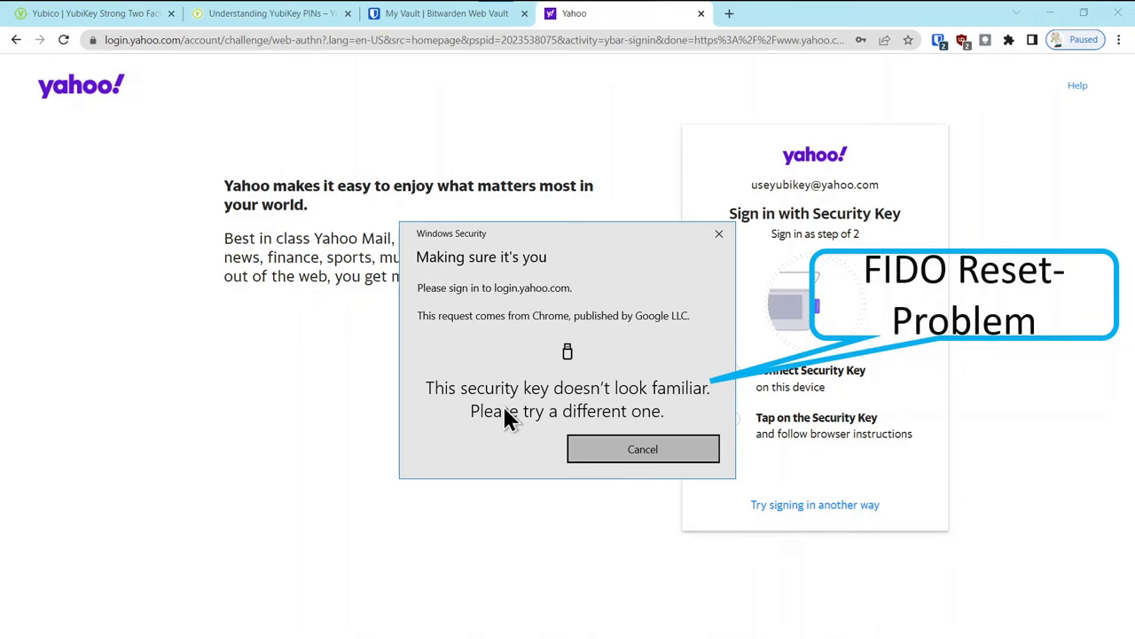
mouse_move(486, 394)
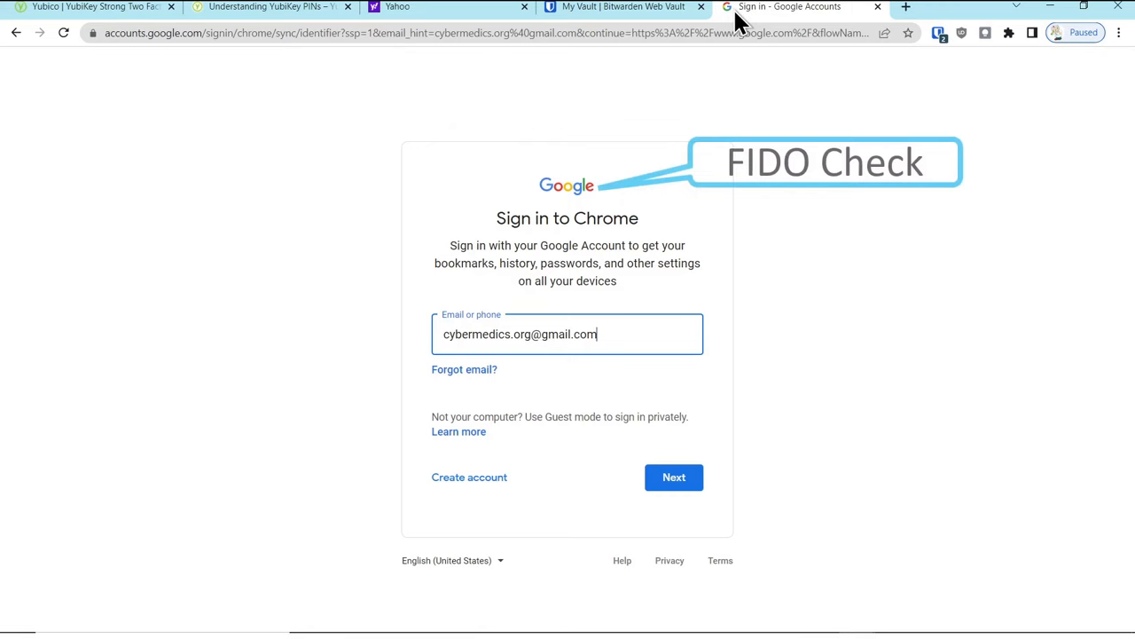
Continue past the Google email step, then enter and submit the password
left_click(674, 477)
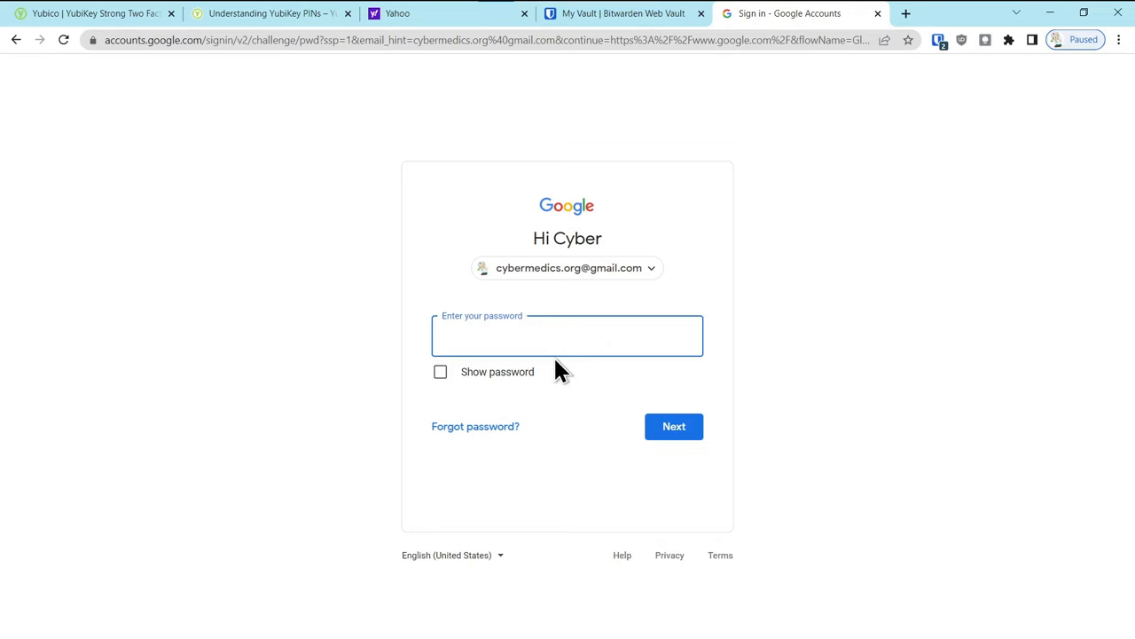
type("password")
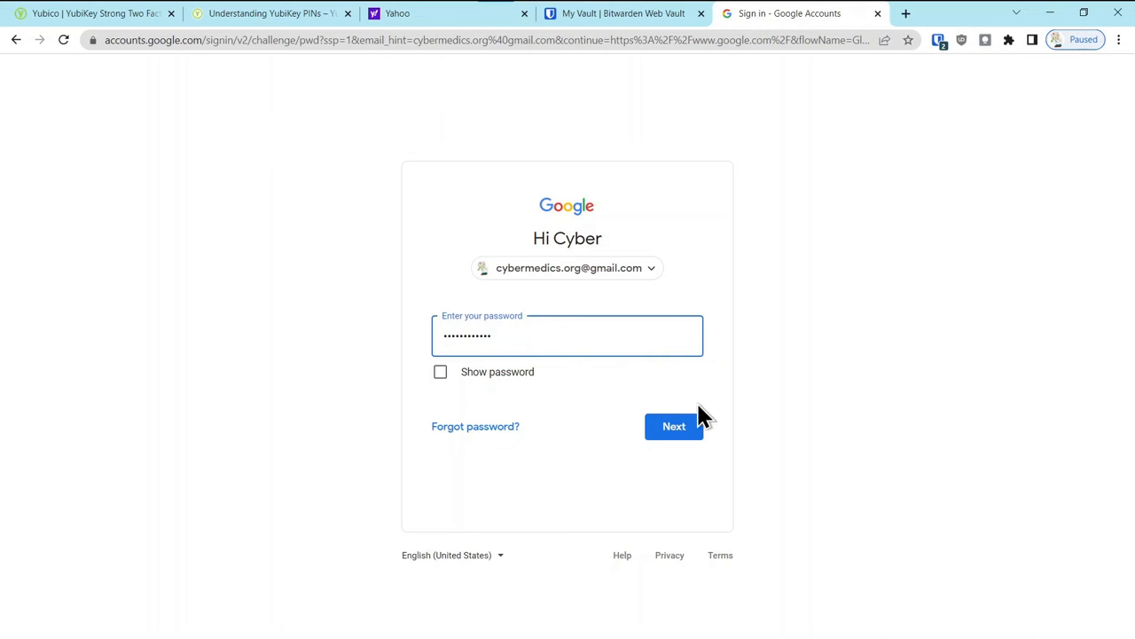
left_click(674, 426)
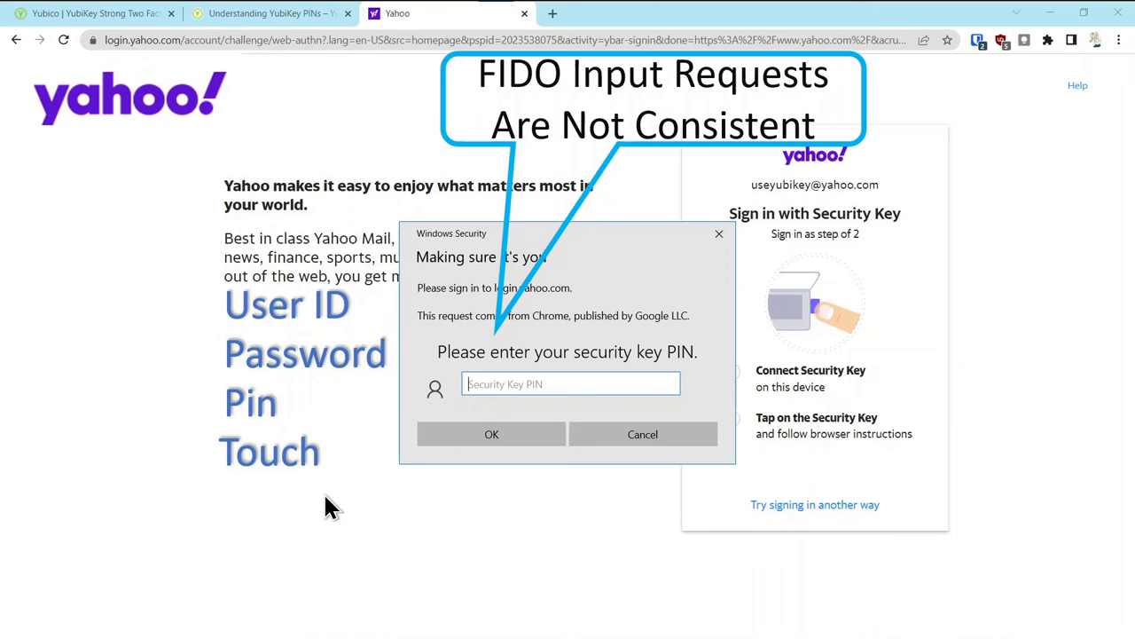
Retry Yahoo's security-key sign-in until Windows Security asks for the key PIN
left_click(624, 13)
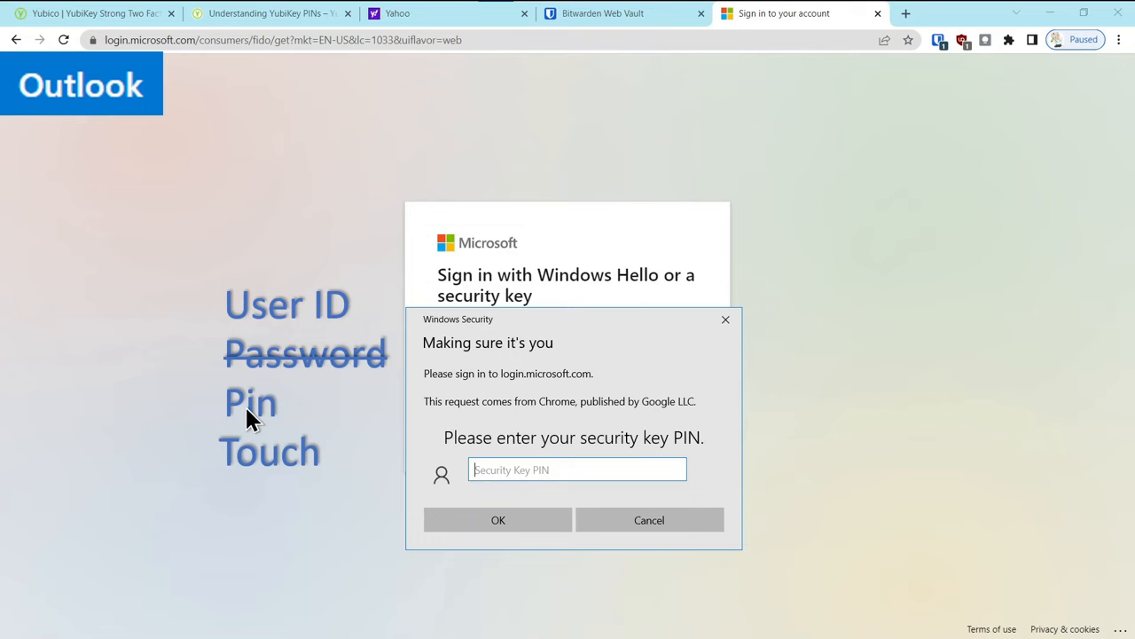
left_click(270, 13)
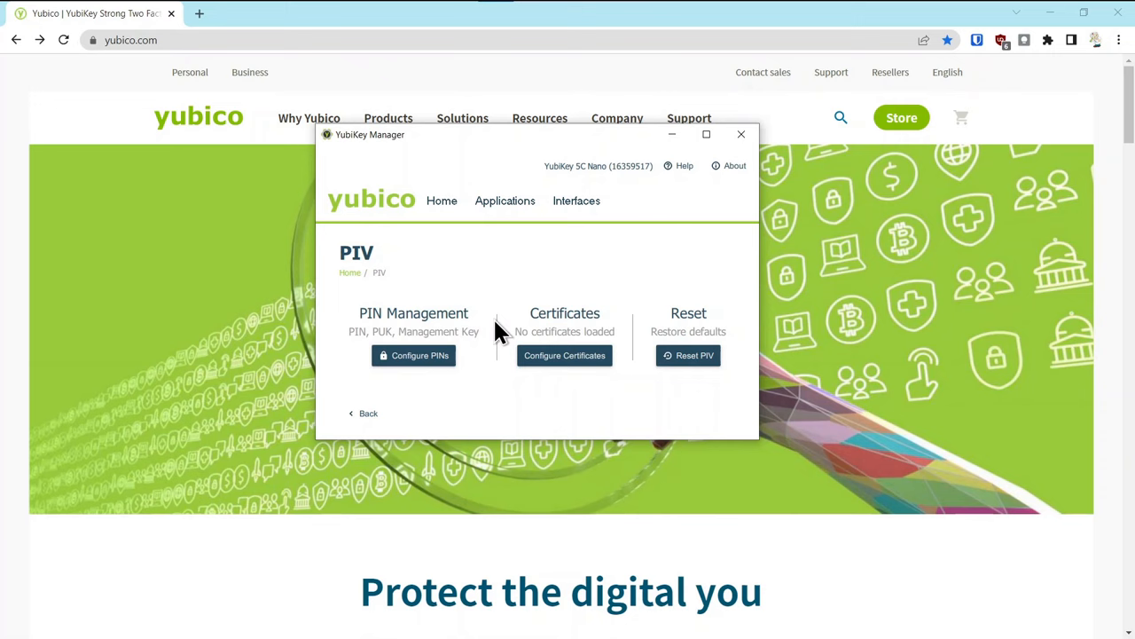
mouse_move(453, 351)
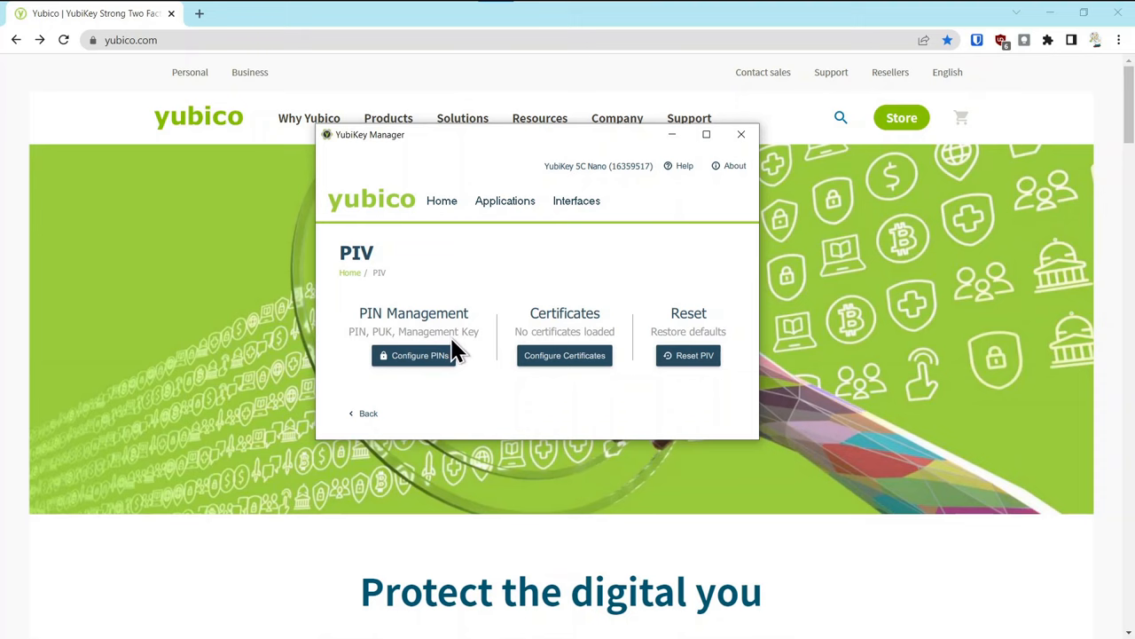
Submit a failing PIV PIN change under Configure PINs, blocking the PIV PIN
left_click(417, 355)
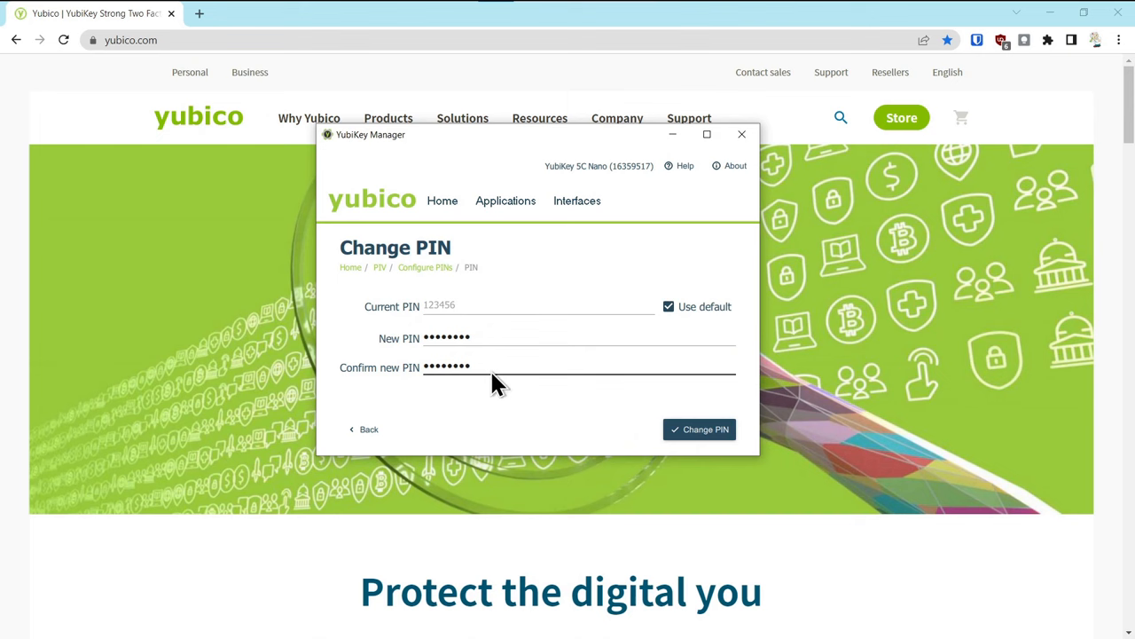
left_click(699, 429)
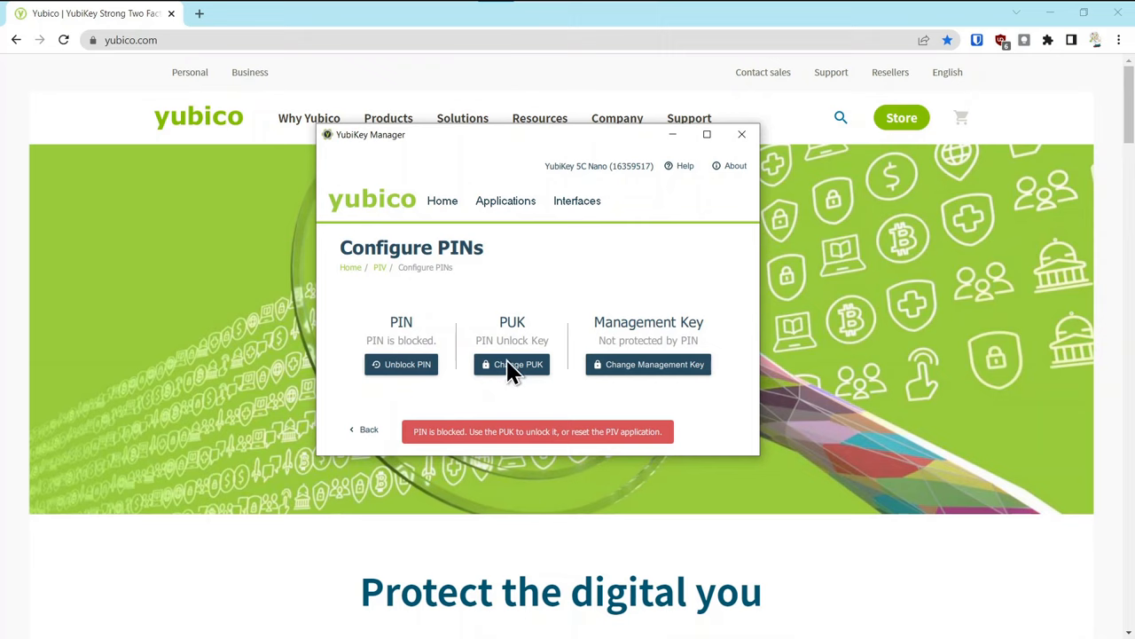
Unblock the PIV PIN using the default PUK and a new PIN
left_click(400, 363)
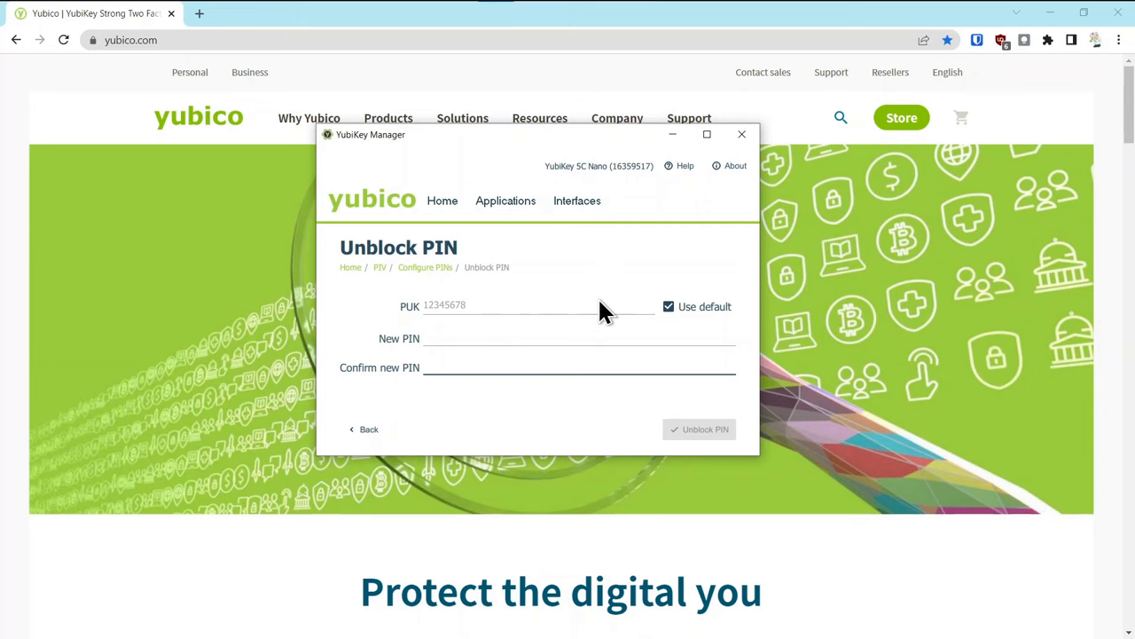
left_click(699, 429)
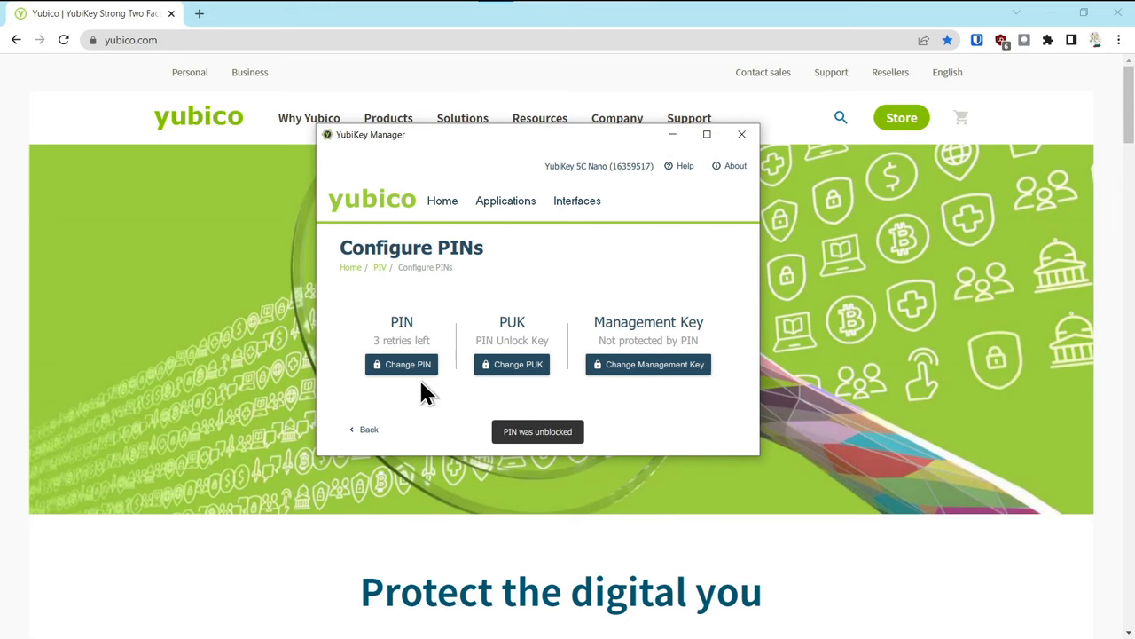
mouse_move(435, 386)
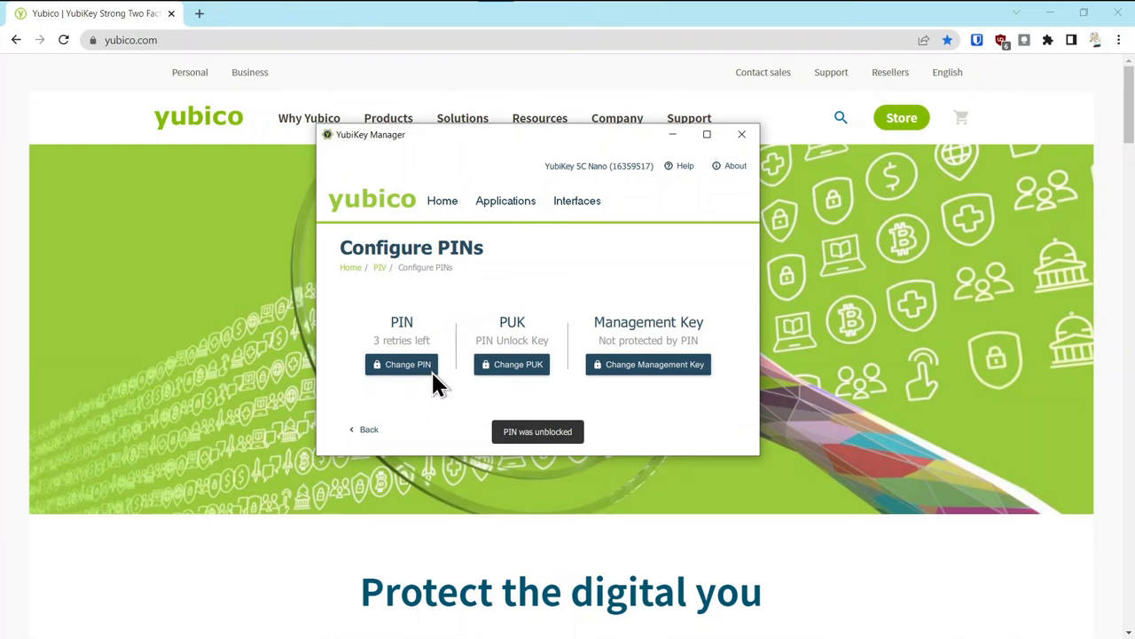
mouse_move(401, 293)
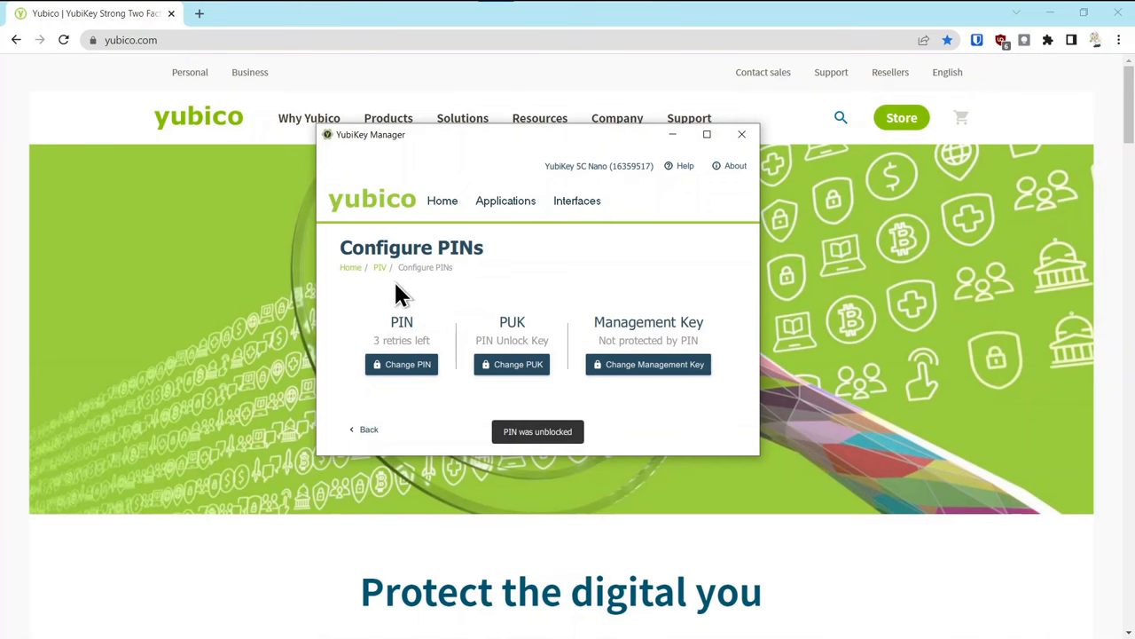
mouse_move(557, 290)
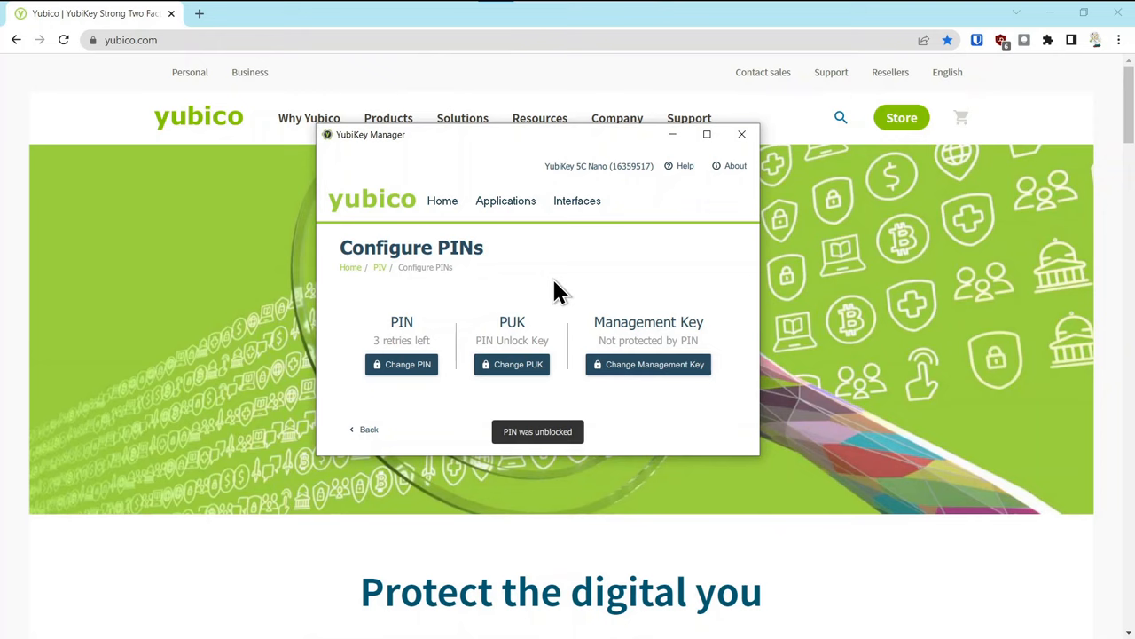
mouse_move(505, 302)
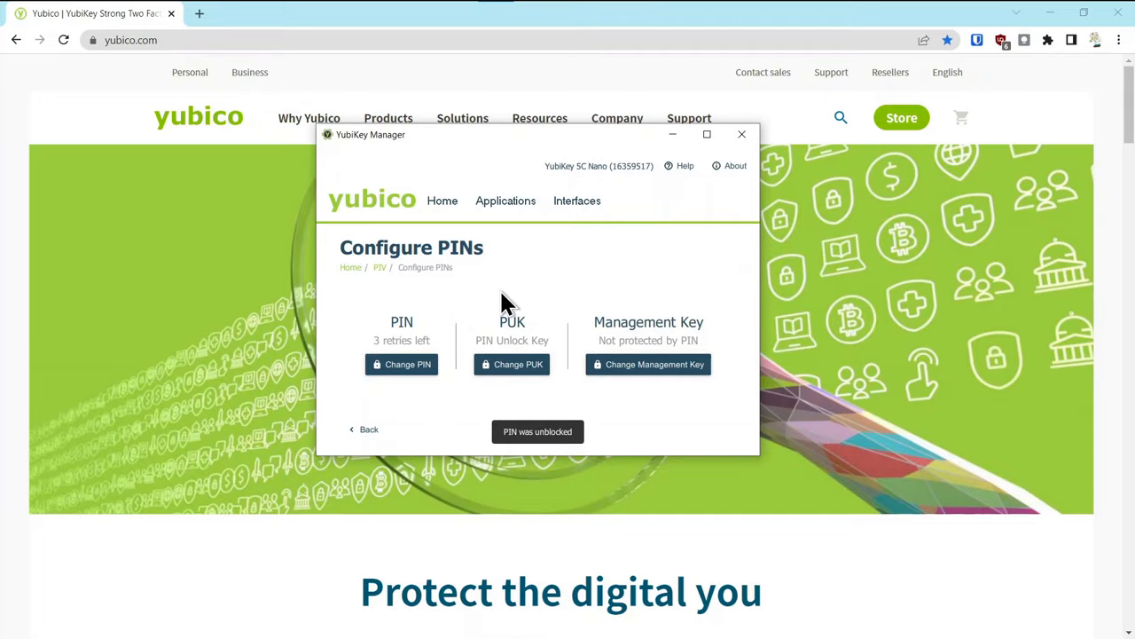